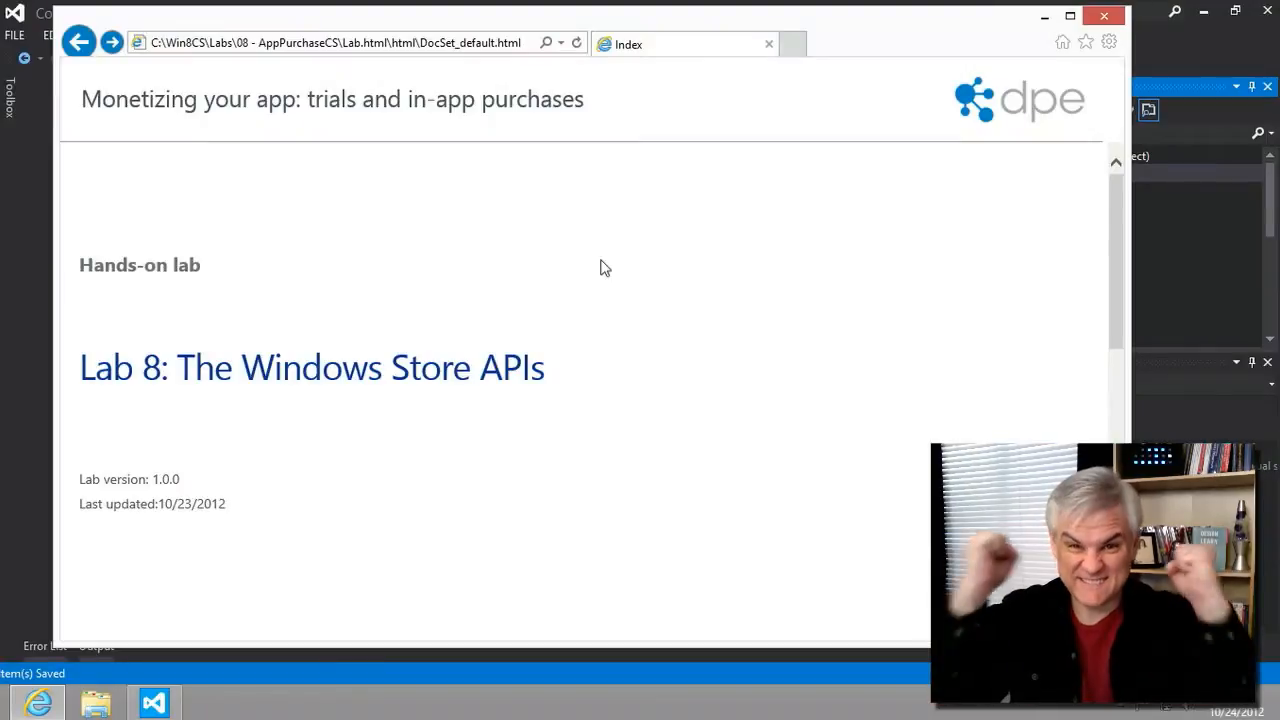
pyautogui.moveTo(815, 403)
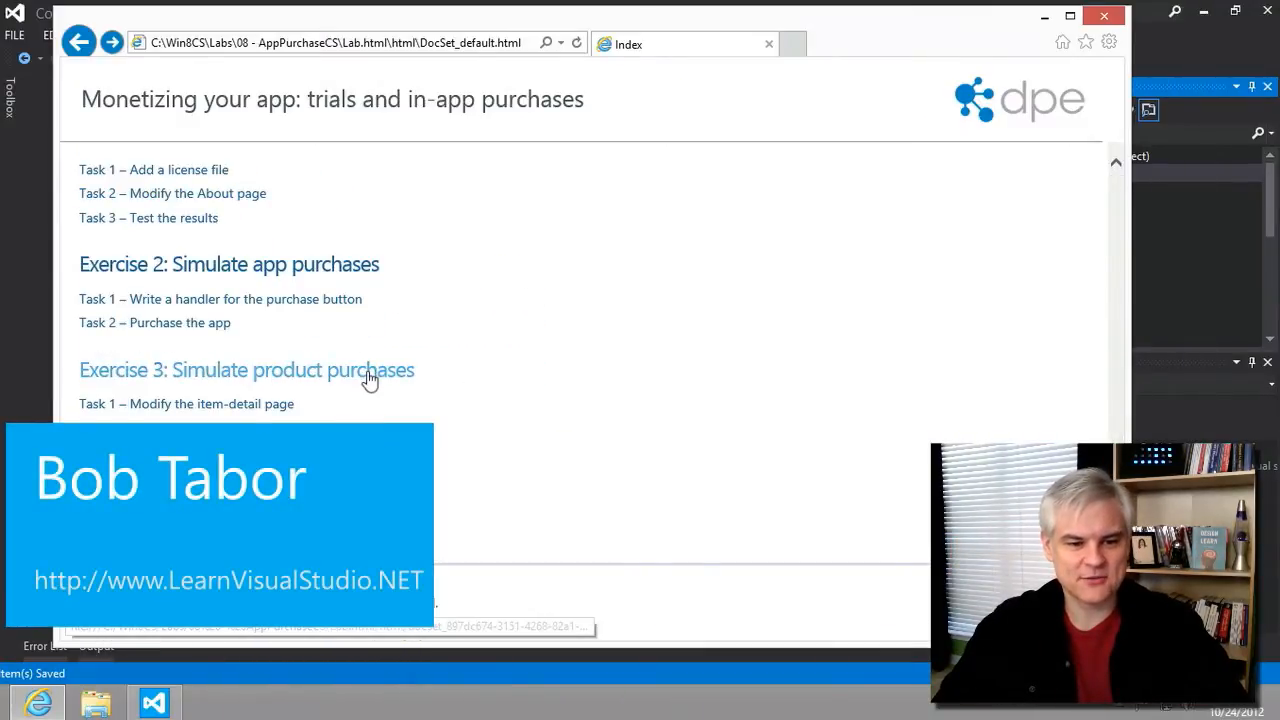
# Open the lab manual's Exercise 3: Simulate product purchases page.
pyautogui.click(247, 370)
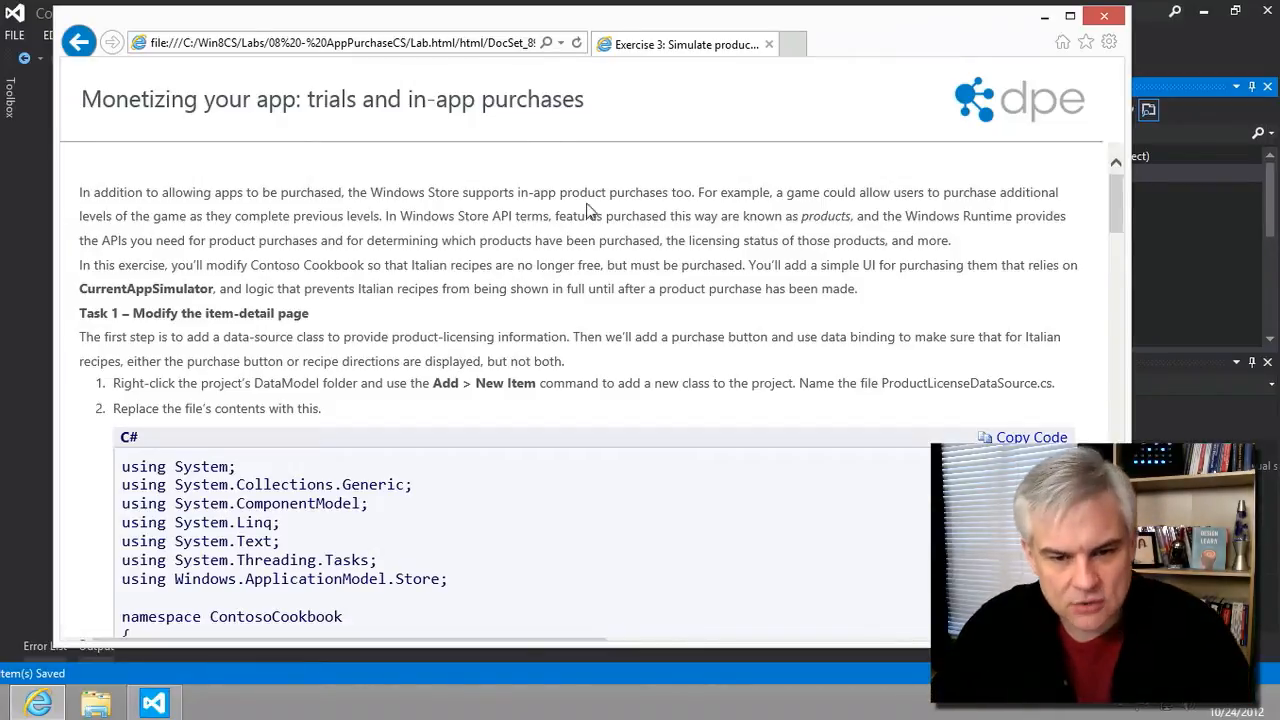
# Switch from the lab manual to the ContosoCookbook solution's DataModel folder in Visual Studio.
pyautogui.scroll(-3)
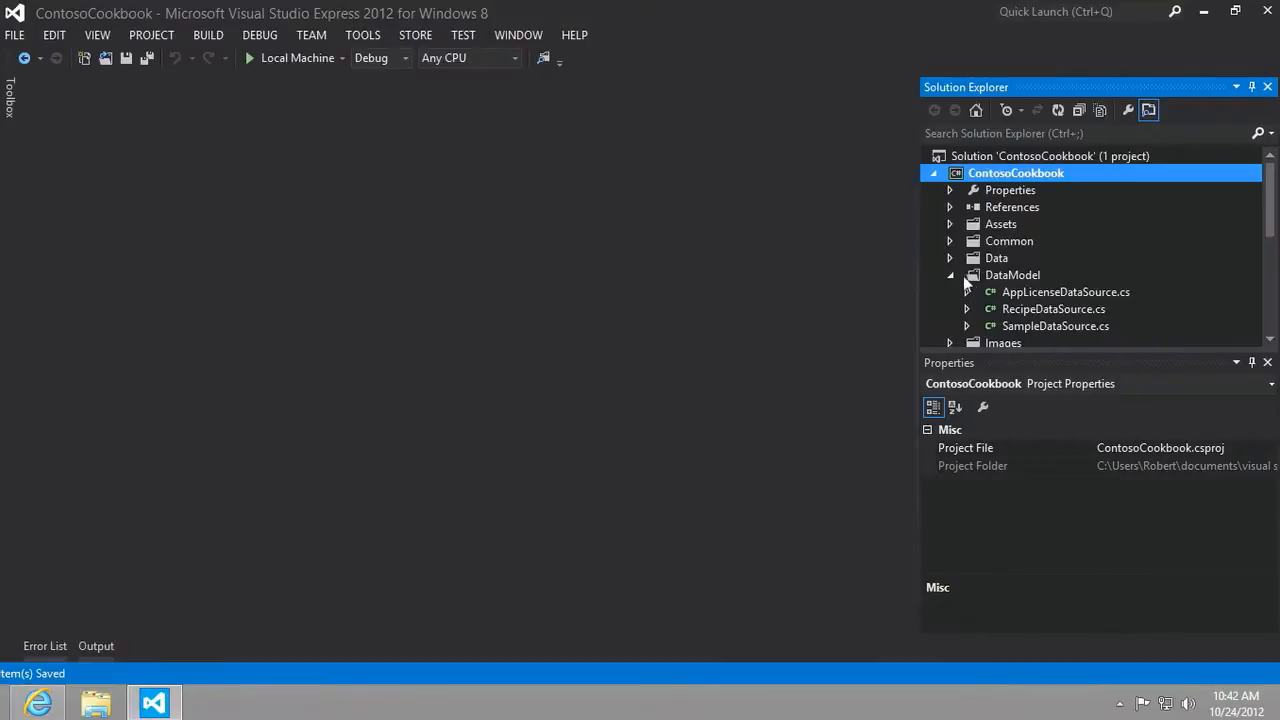
# Add a class named ProductLicenseDataSource.cs to the DataModel folder.
pyautogui.rightClick(1012, 275)
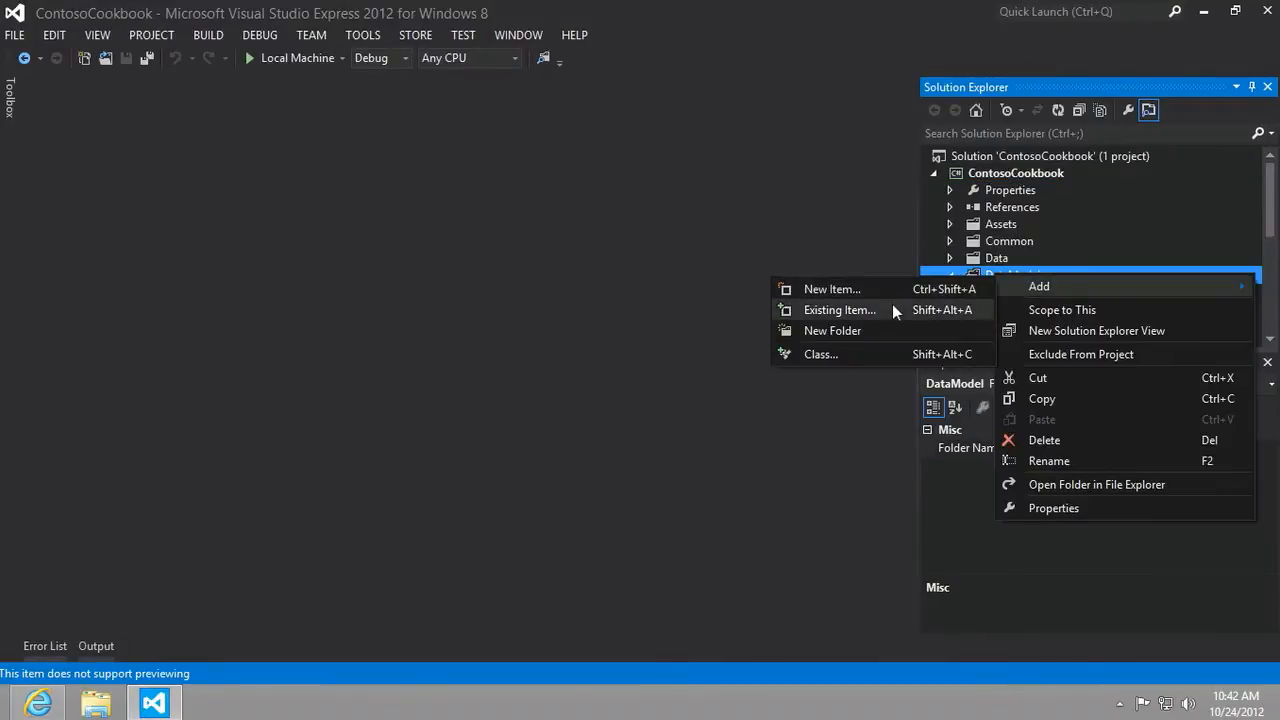
pyautogui.click(831, 289)
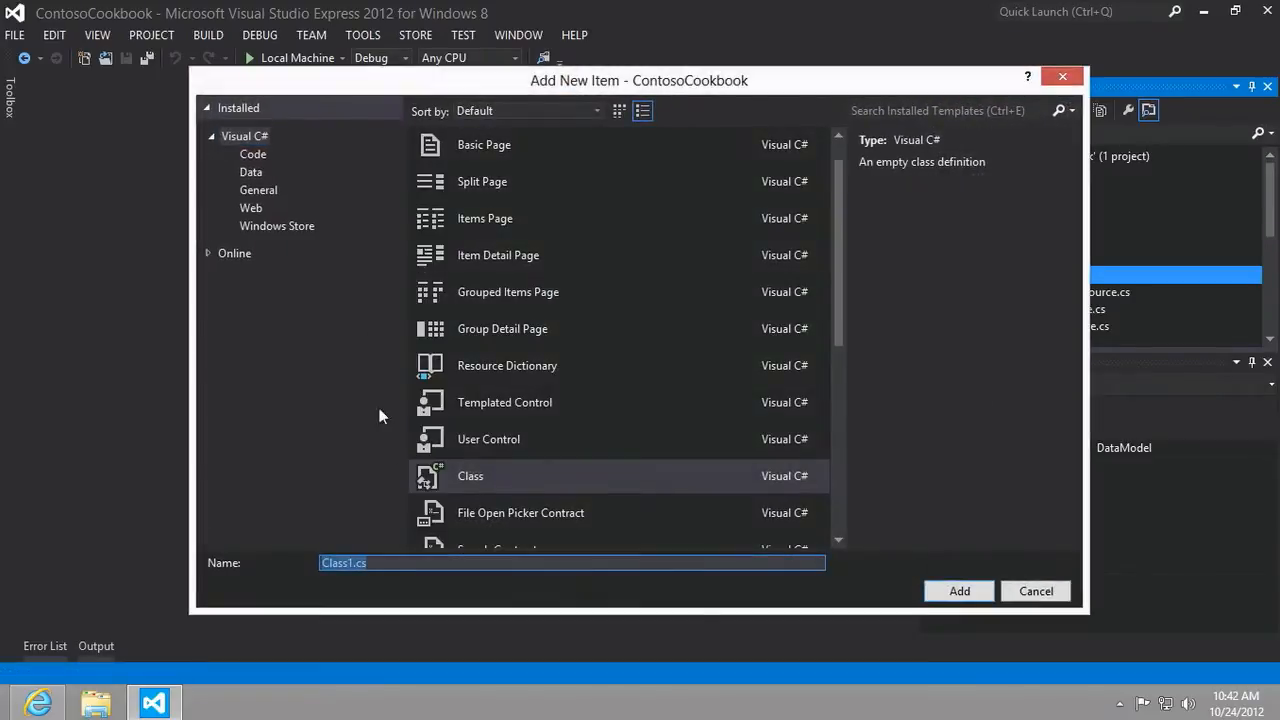
pyautogui.moveTo(360, 607)
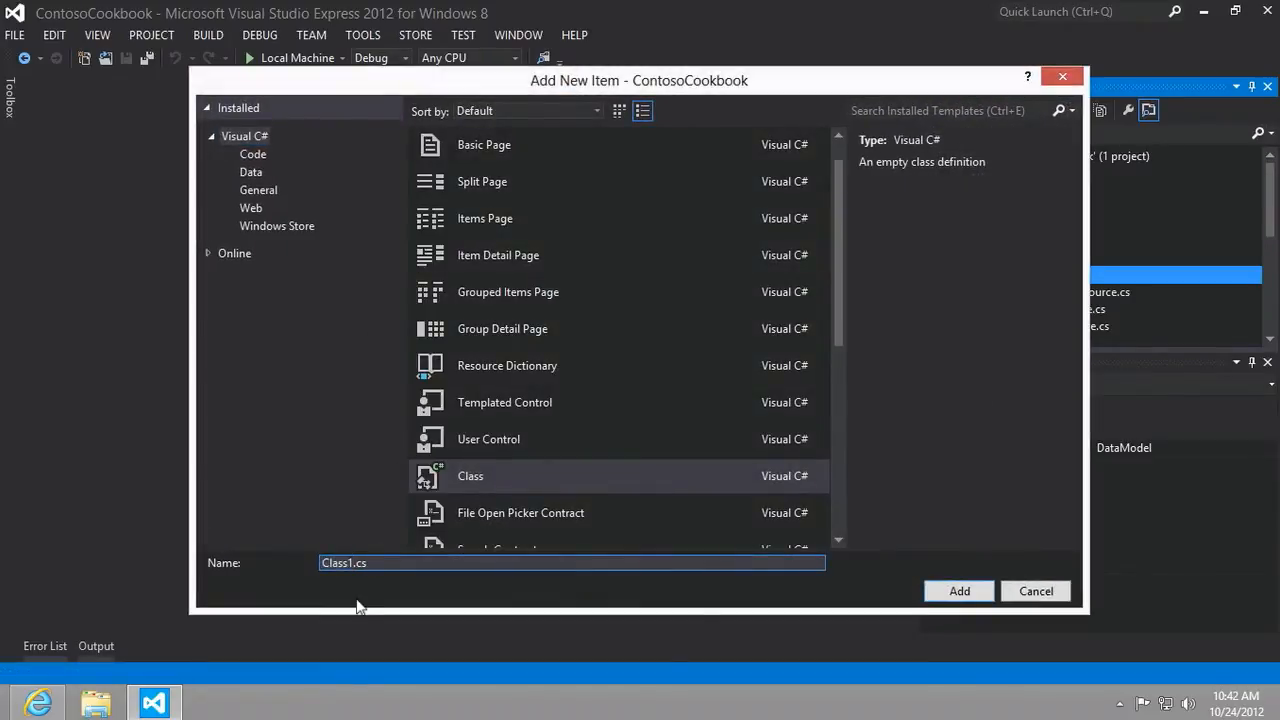
pyautogui.write('ProductLicenseDataSource')
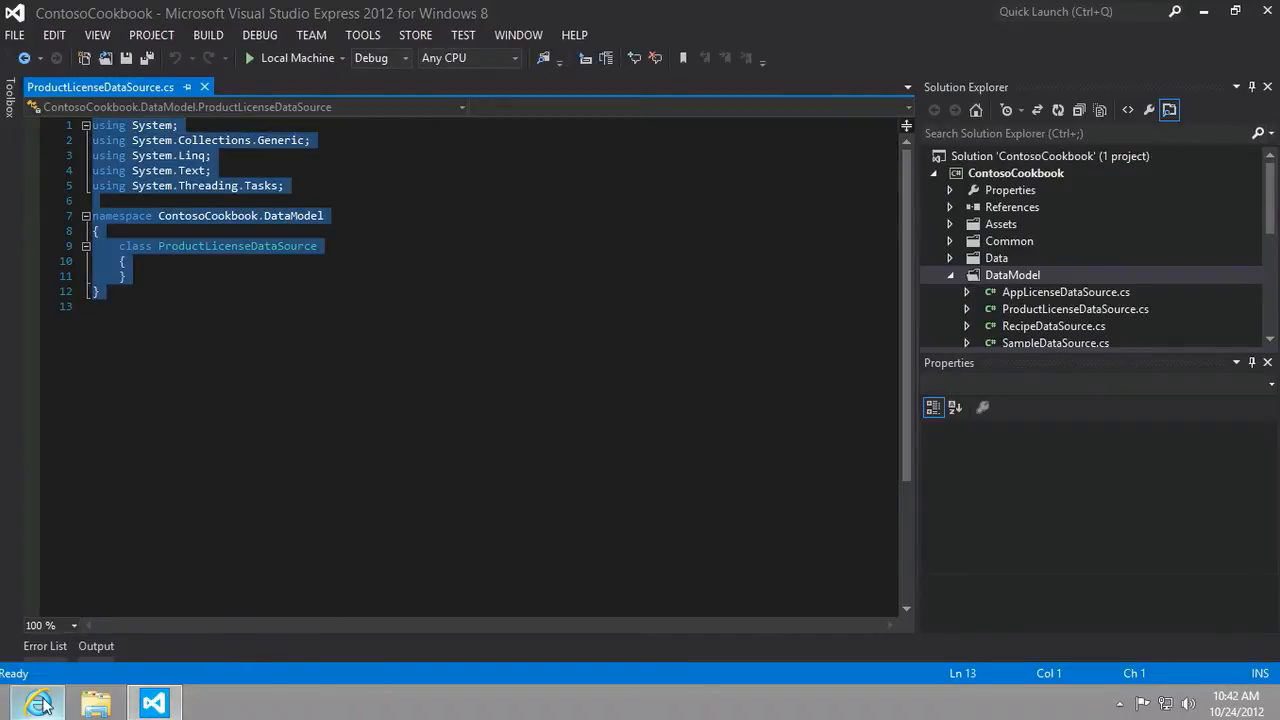
# Review the lab's licensing class code, highlighting the property-changed section.
pyautogui.click(38, 703)
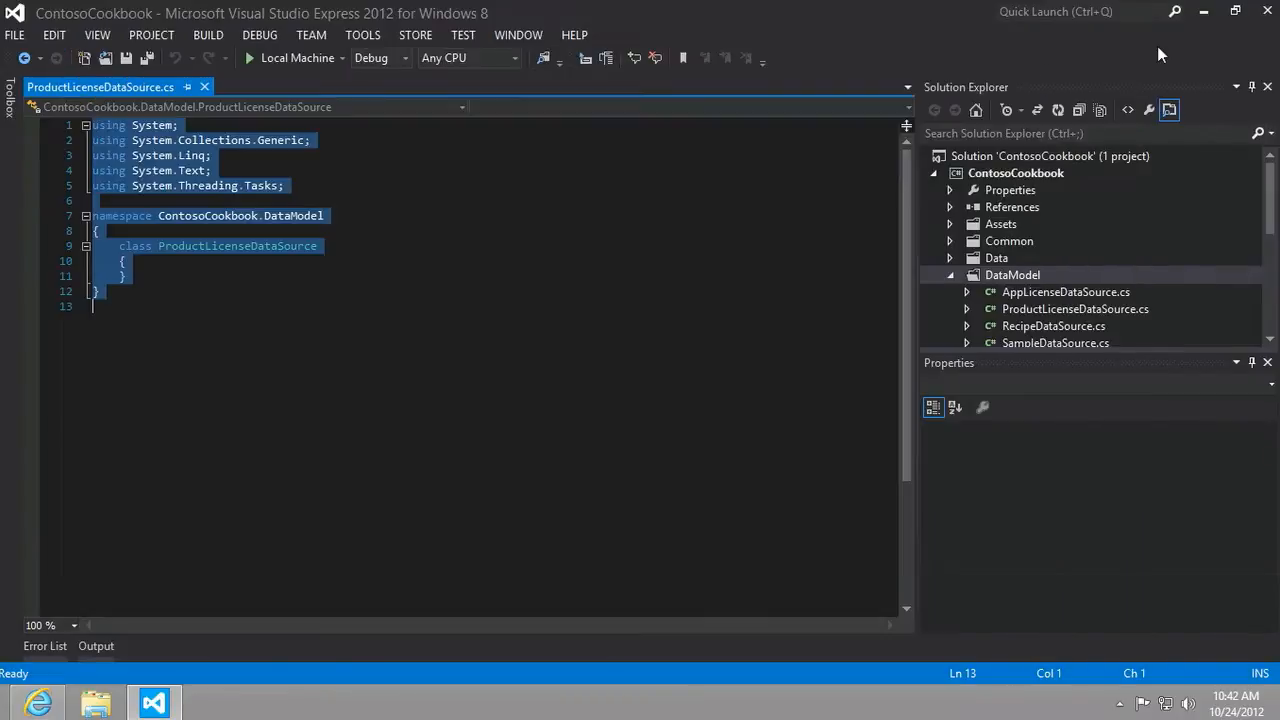
pyautogui.scroll(-3)
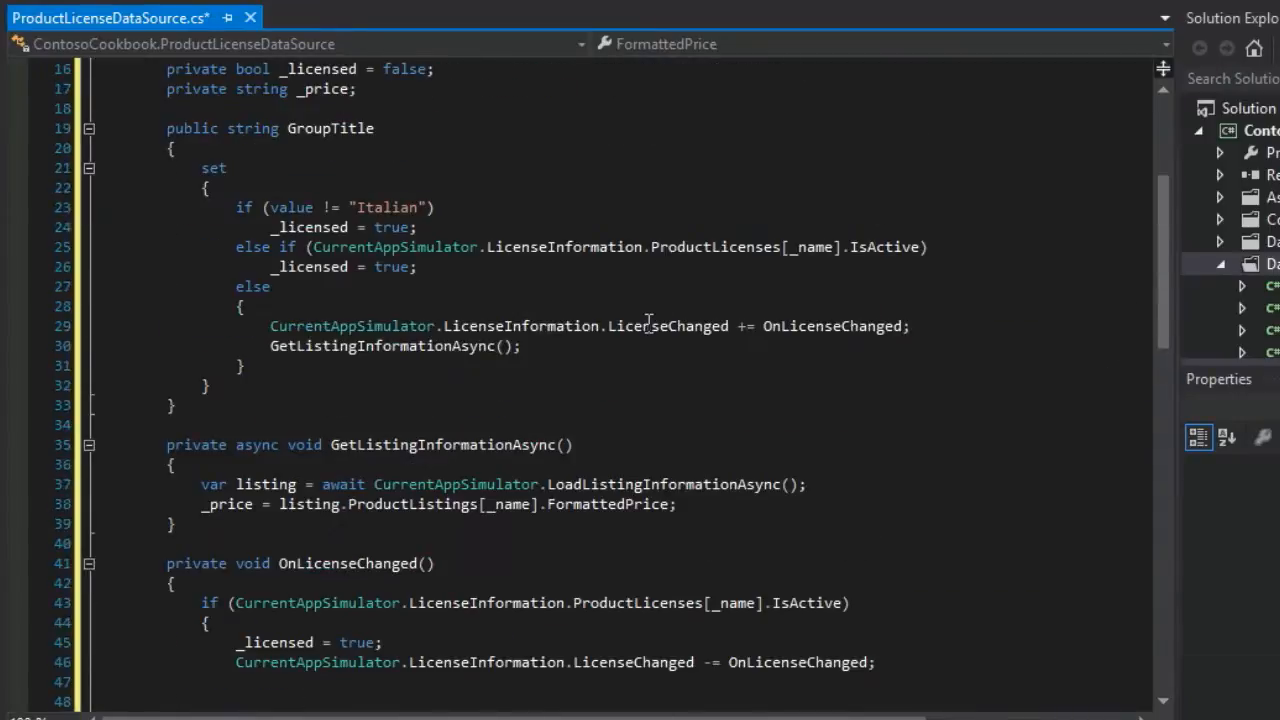
pyautogui.scroll(3)
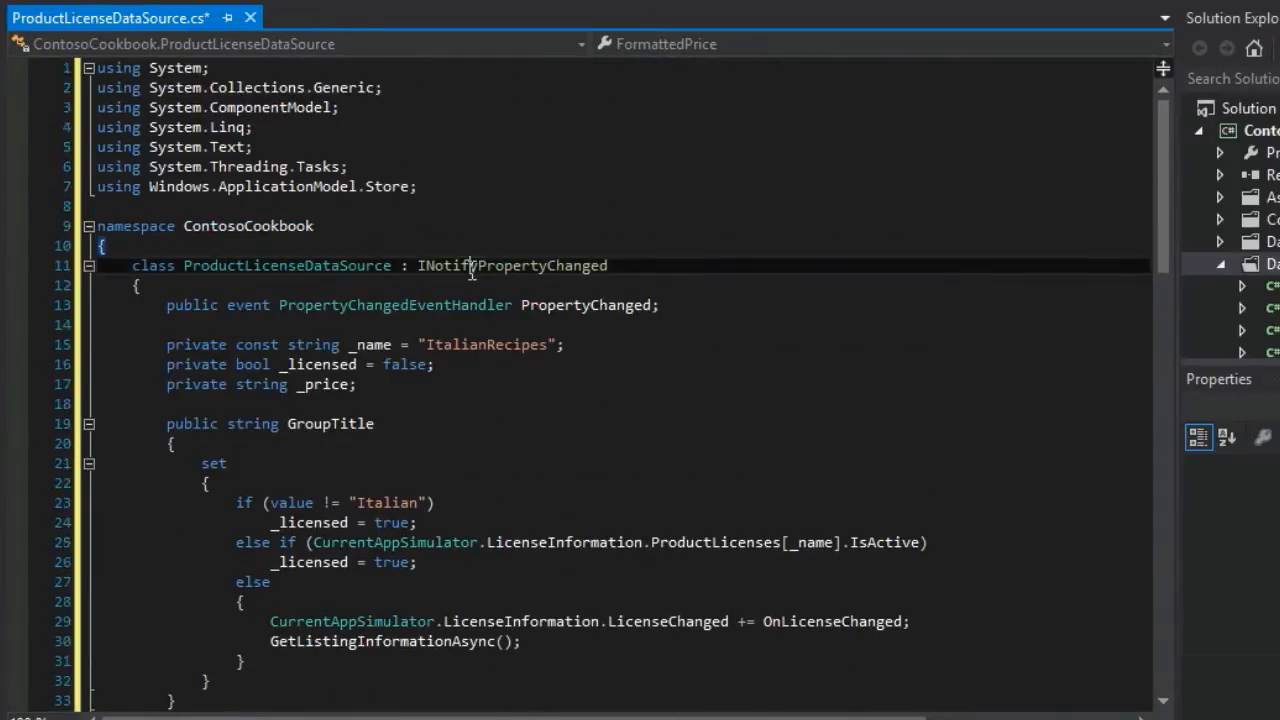
pyautogui.doubleClick(511, 265)
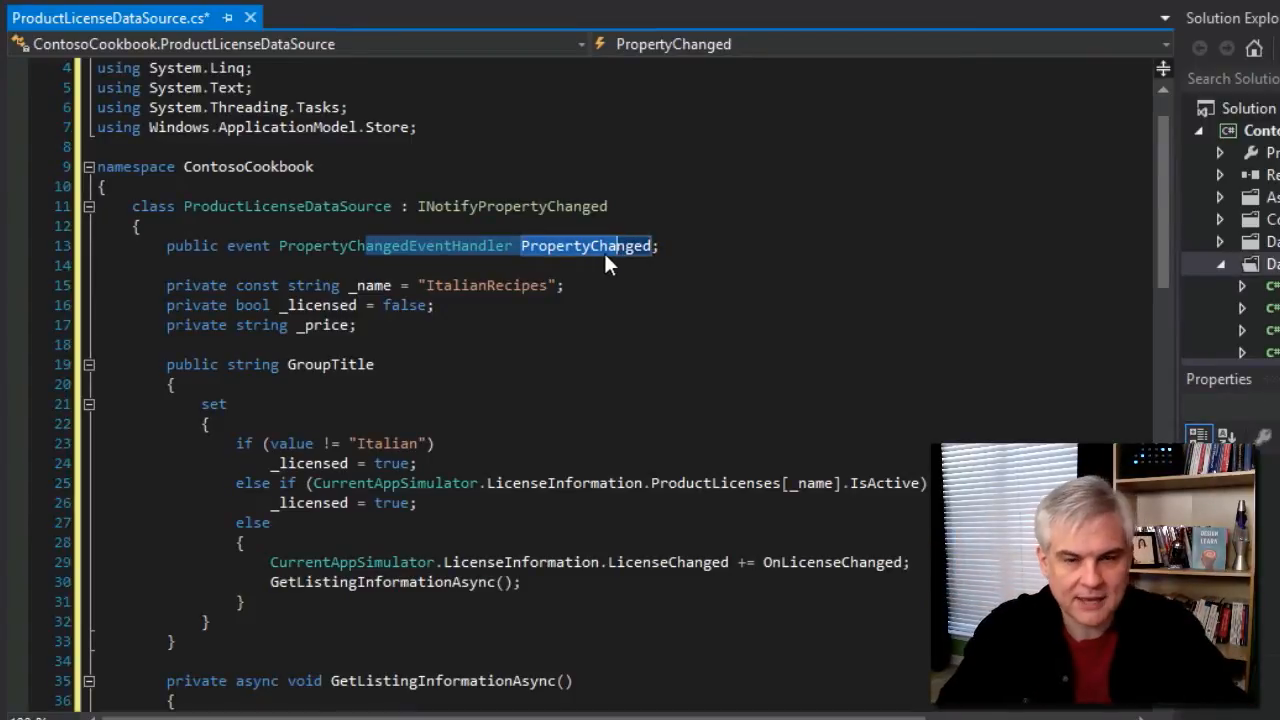
pyautogui.scroll(-3)
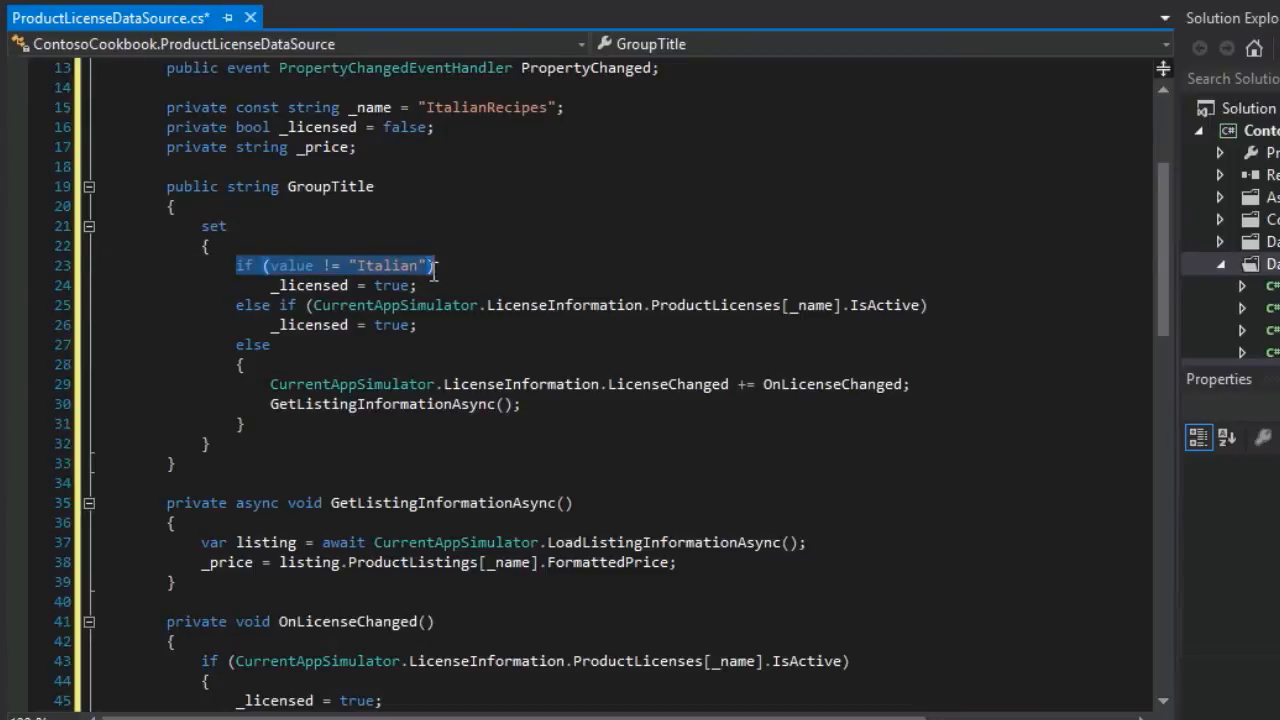
pyautogui.moveTo(393, 305)
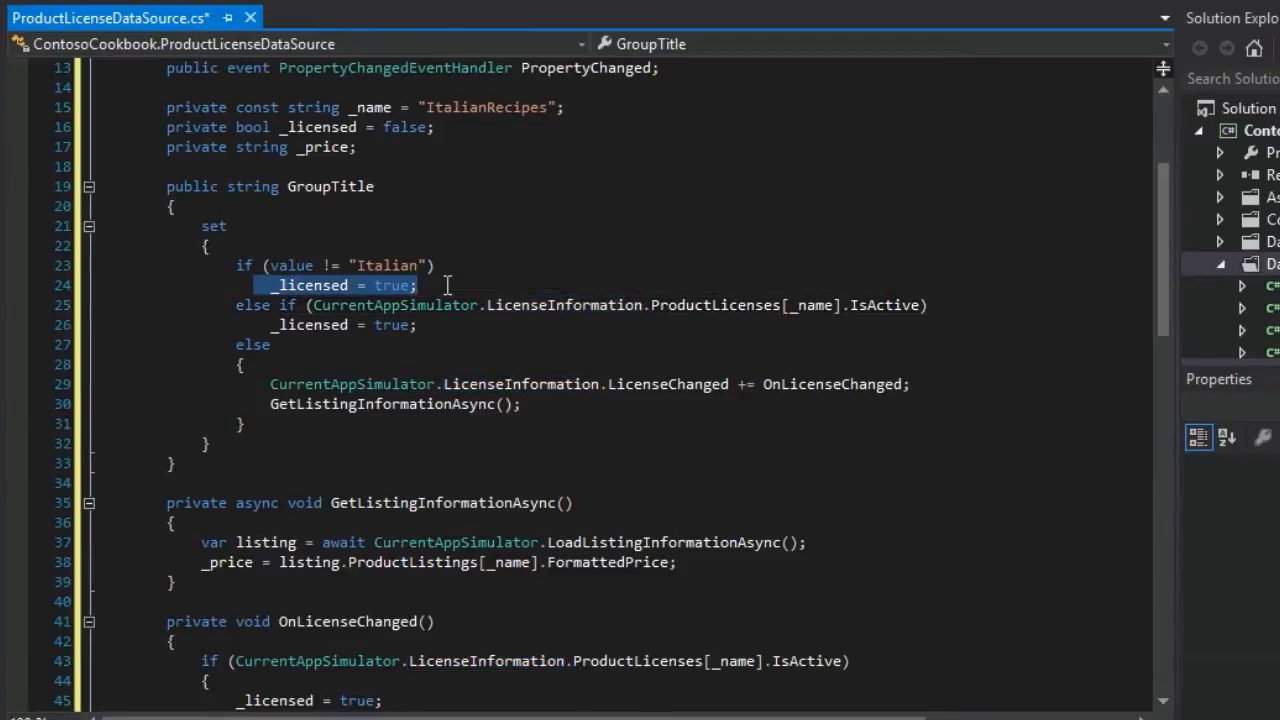
pyautogui.click(272, 324)
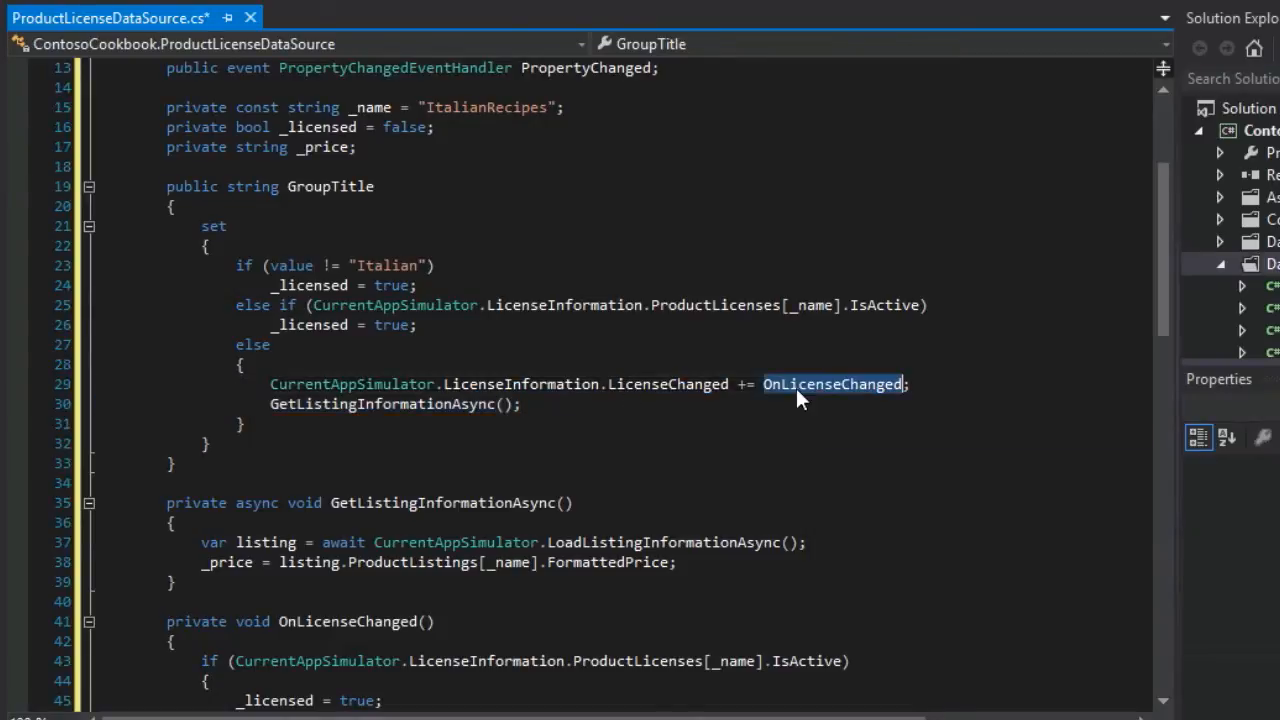
pyautogui.moveTo(663, 471)
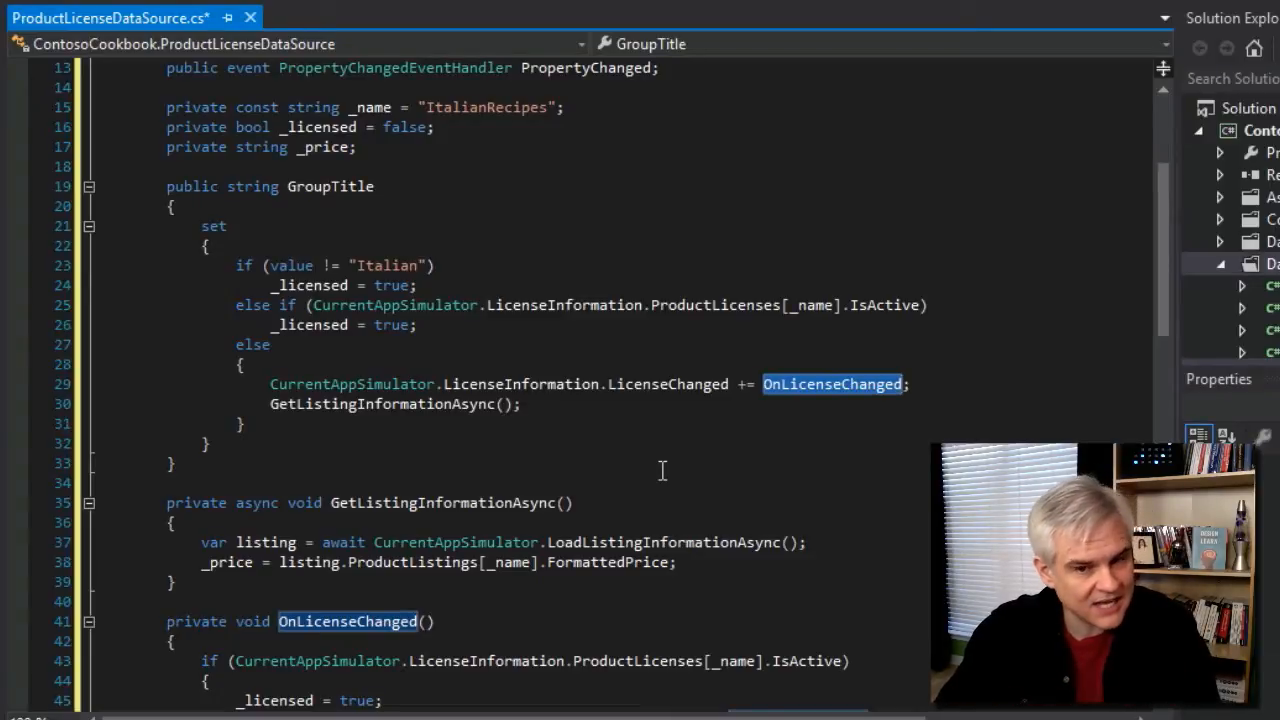
pyautogui.moveTo(807, 400)
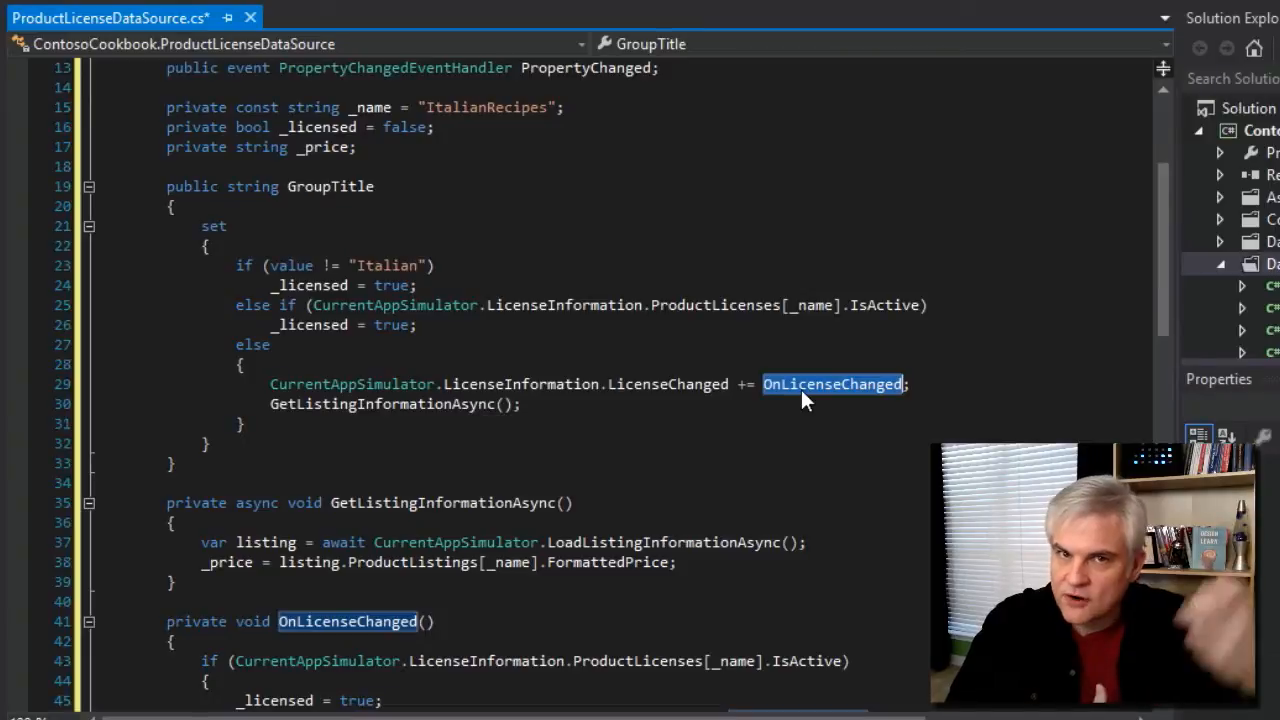
pyautogui.moveTo(599, 353)
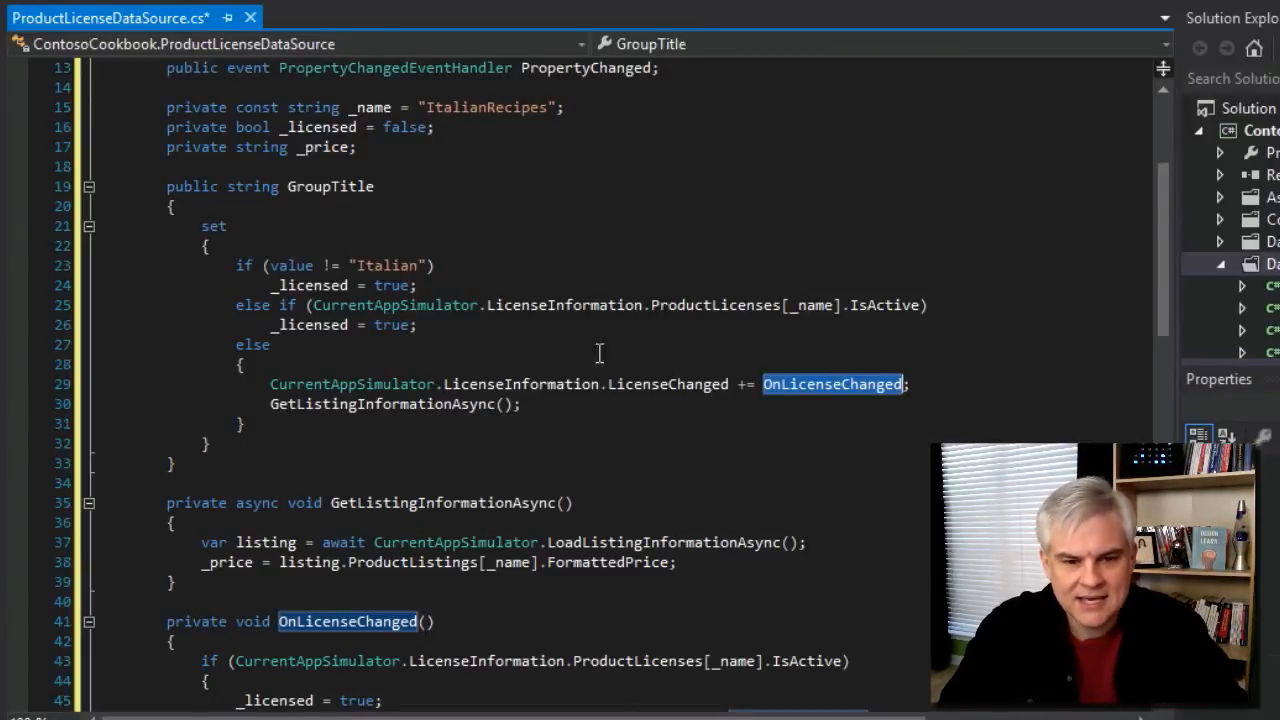
# Scroll ProductLicenseDataSource.cs through FormattedPrice, then find the lab's ItemDetailPage.xaml step.
pyautogui.scroll(-3)
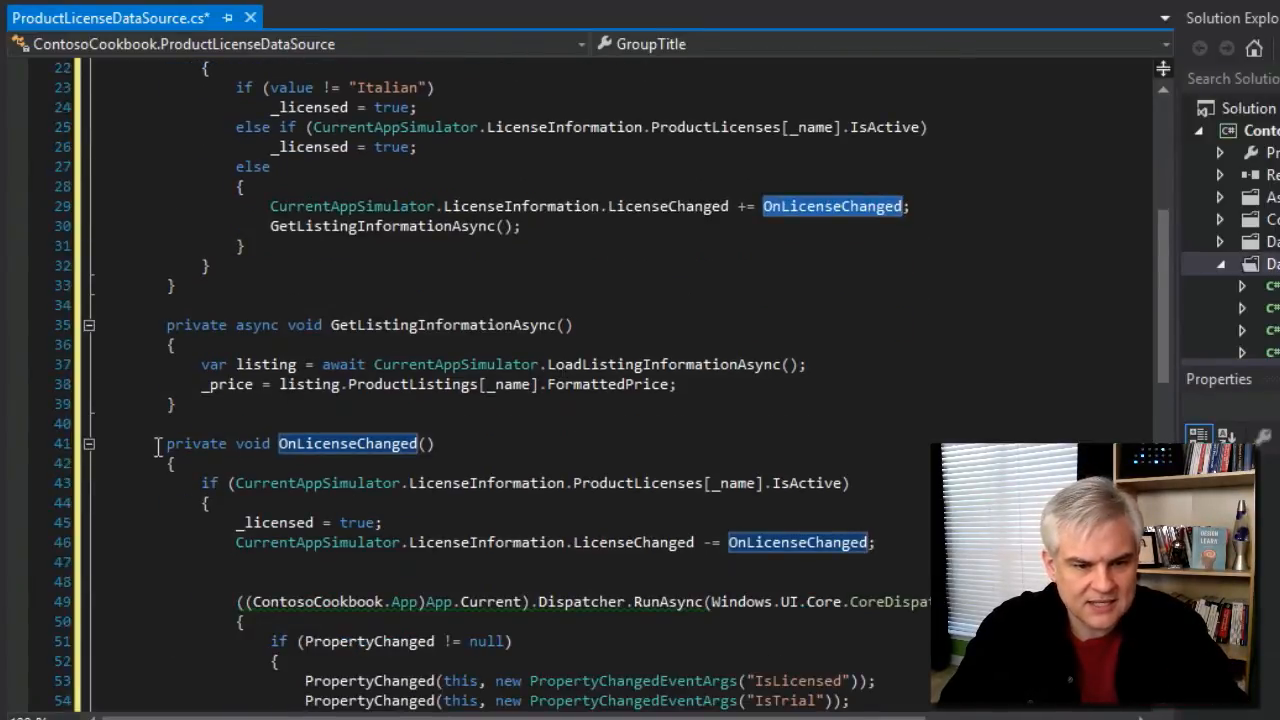
pyautogui.scroll(-3)
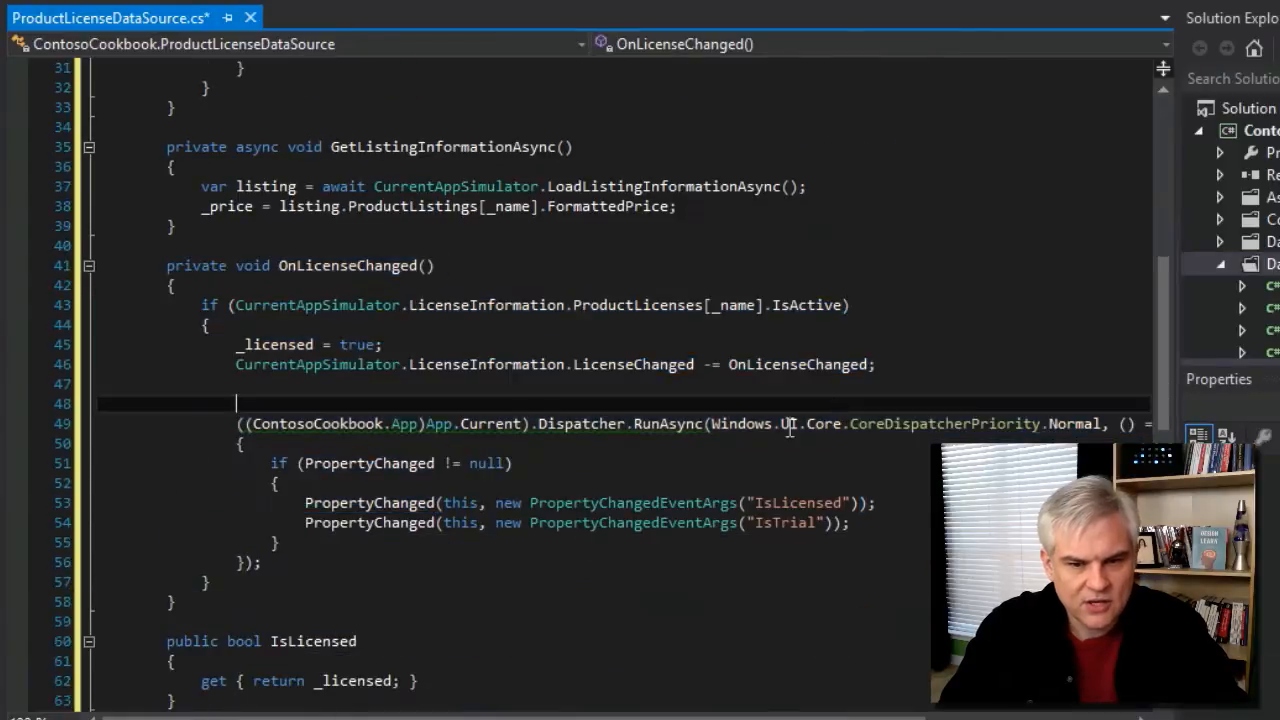
pyautogui.moveTo(237, 344); pyautogui.dragTo(710, 522)
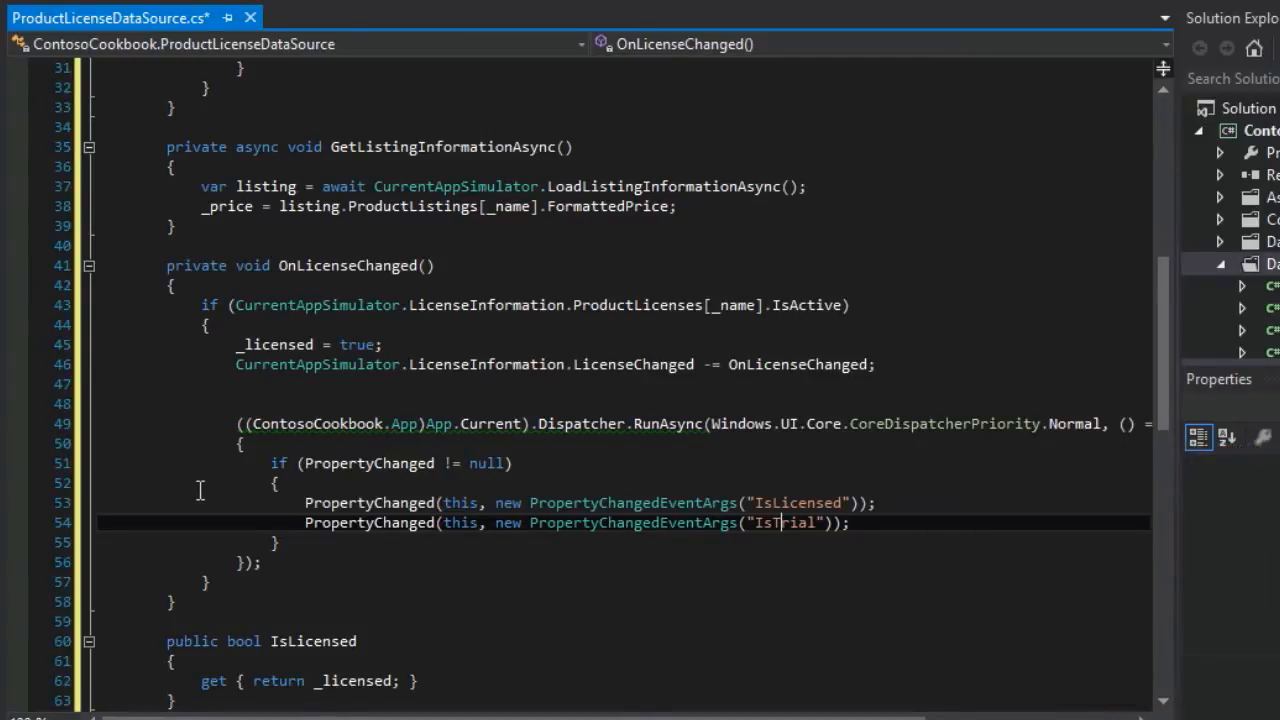
pyautogui.scroll(-3)
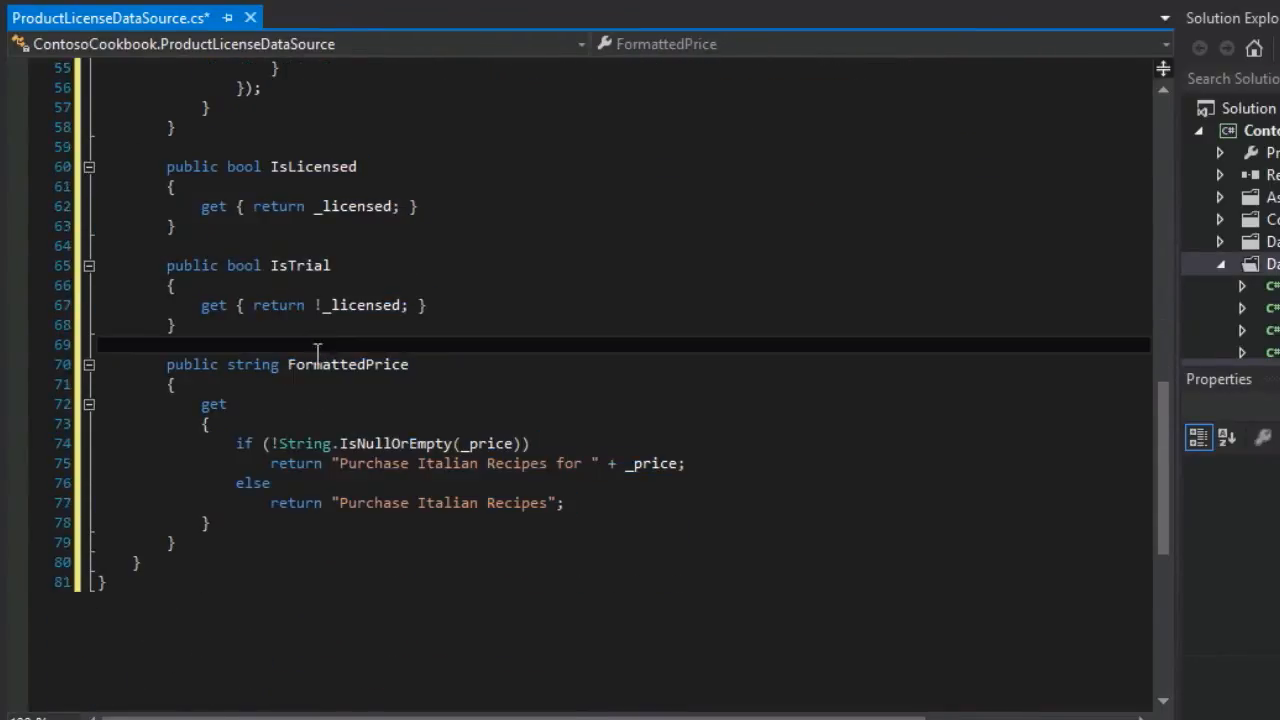
pyautogui.scroll(3)
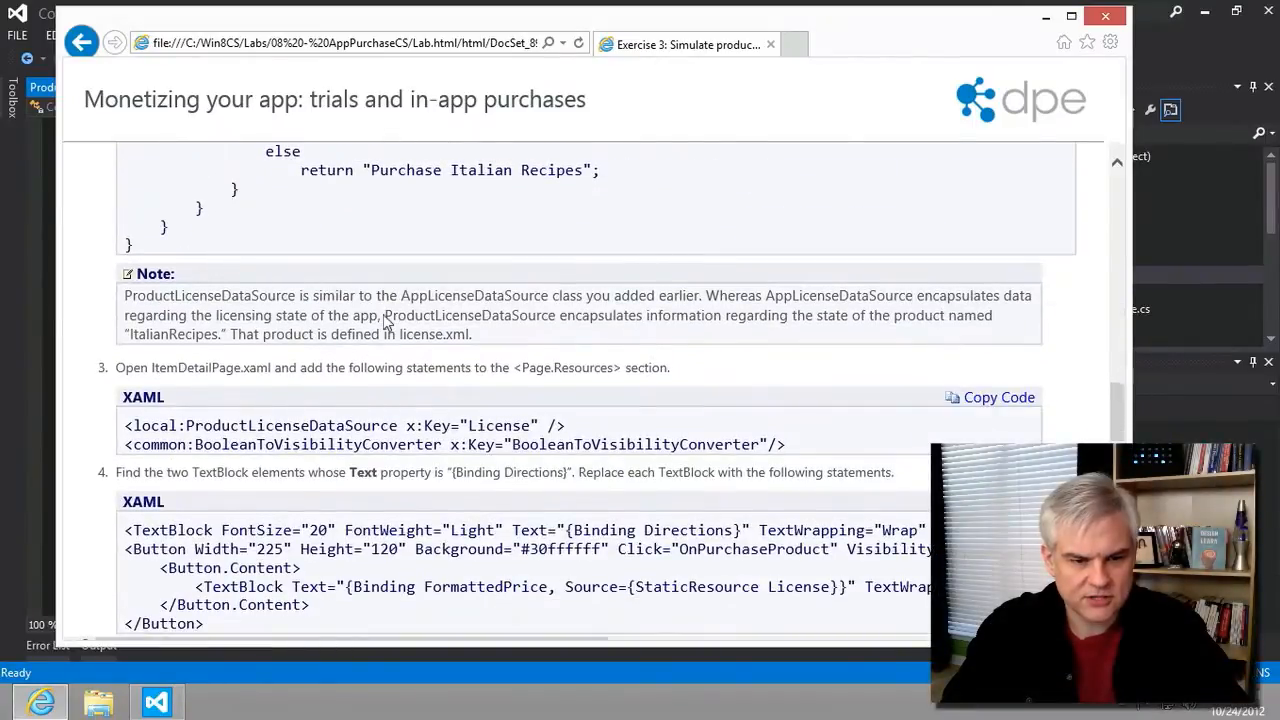
# Read step 3, highlighting the ProductLicenseDataSource and BooleanToVisibilityConverter resource names.
pyautogui.scroll(-3)
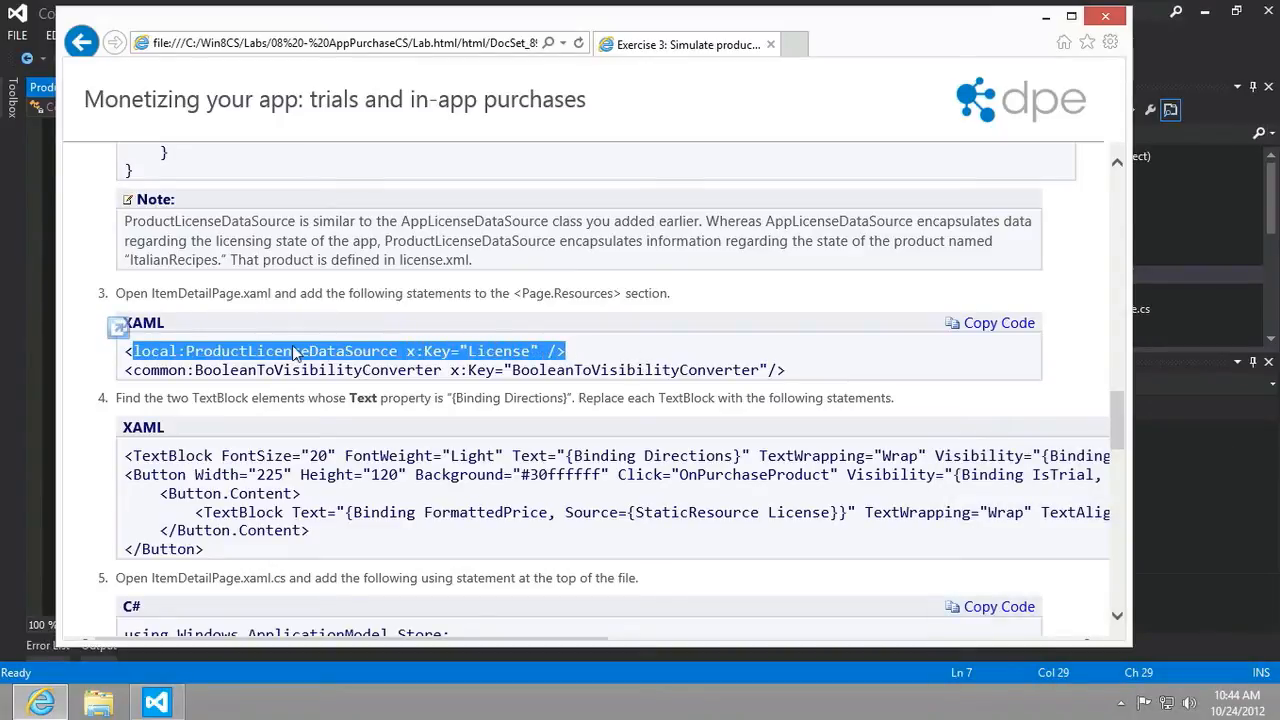
pyautogui.doubleClick(293, 351)
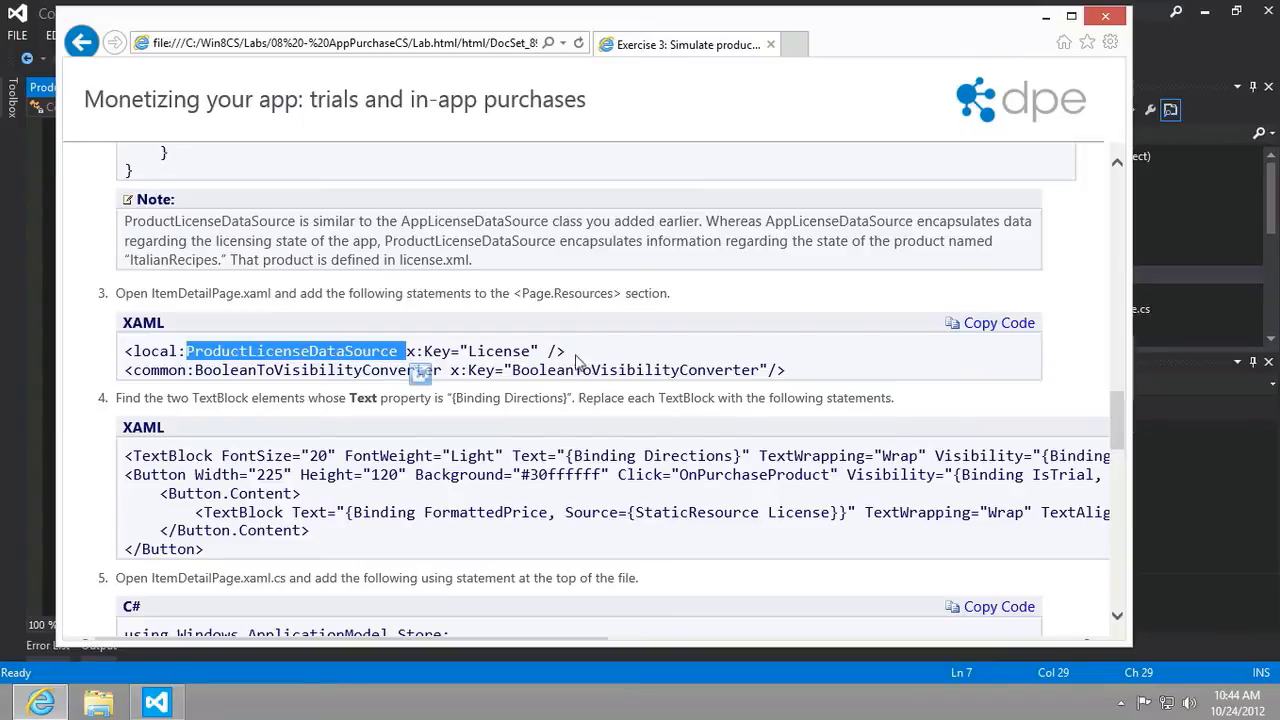
pyautogui.doubleClick(635, 370)
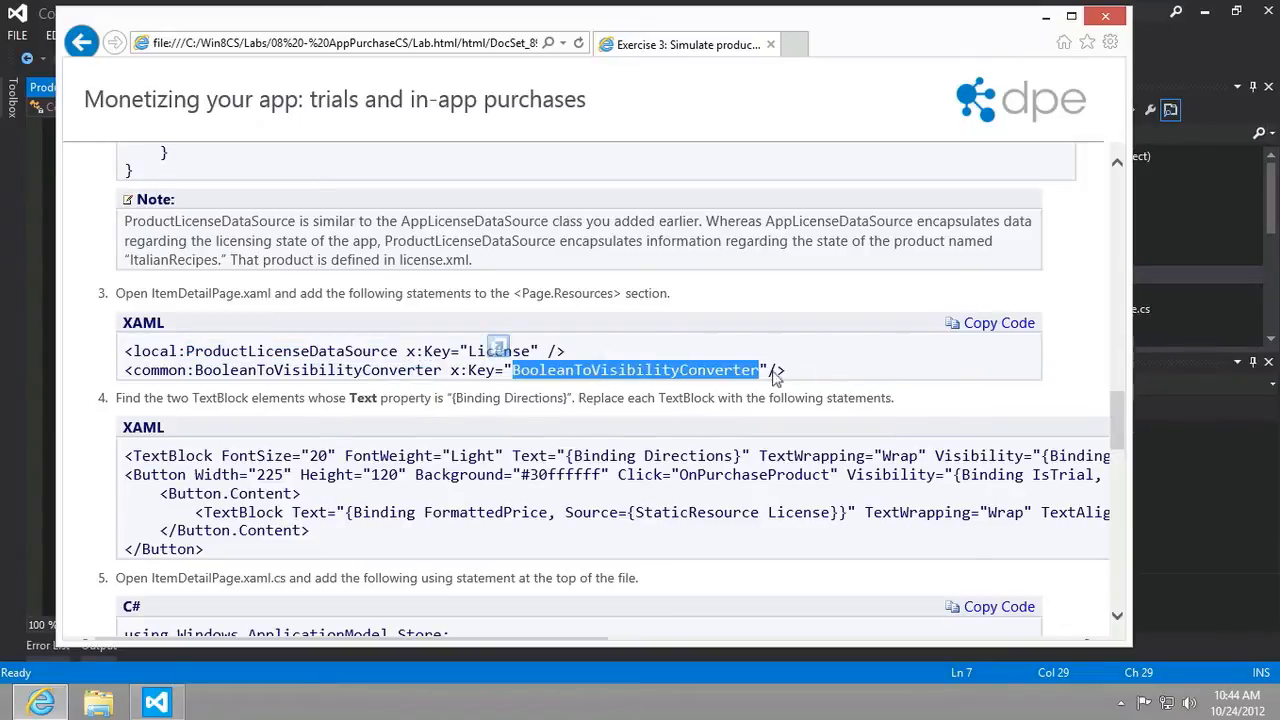
pyautogui.moveTo(940, 335)
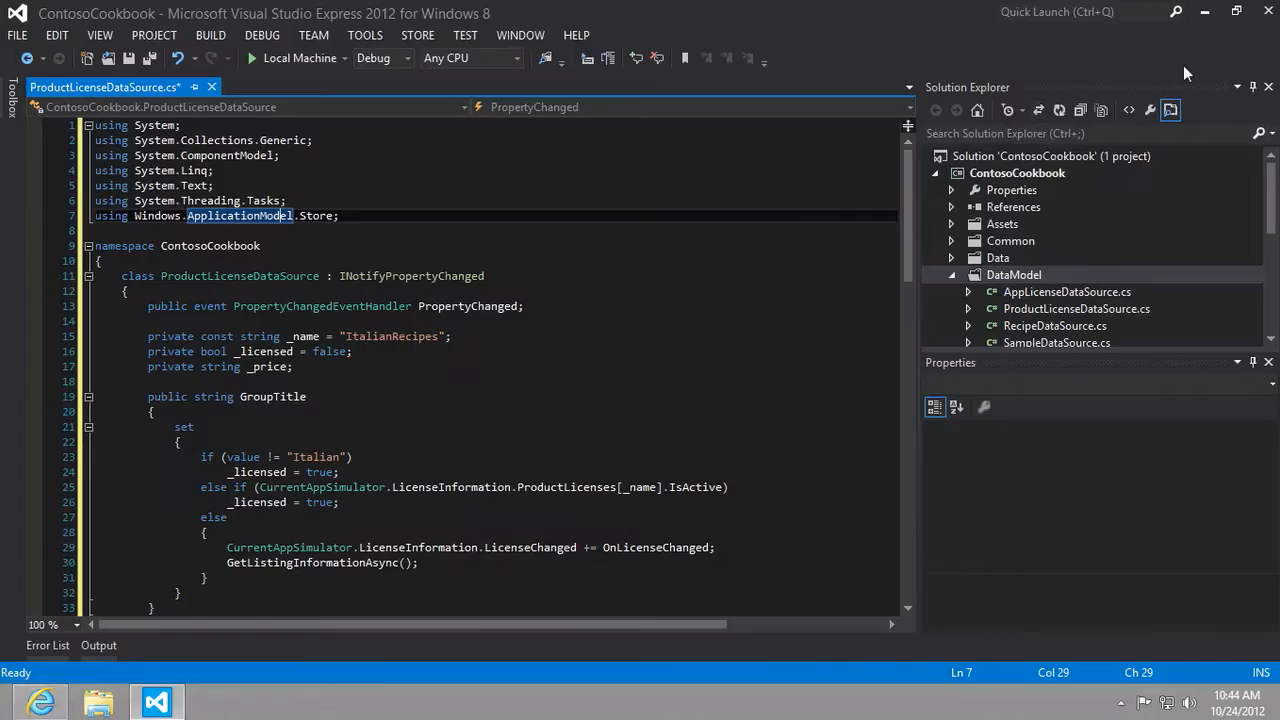
# Open ItemDetailPage.xaml and add a ProductLicenseDataSource resource keyed License.
pyautogui.click(1014, 275)
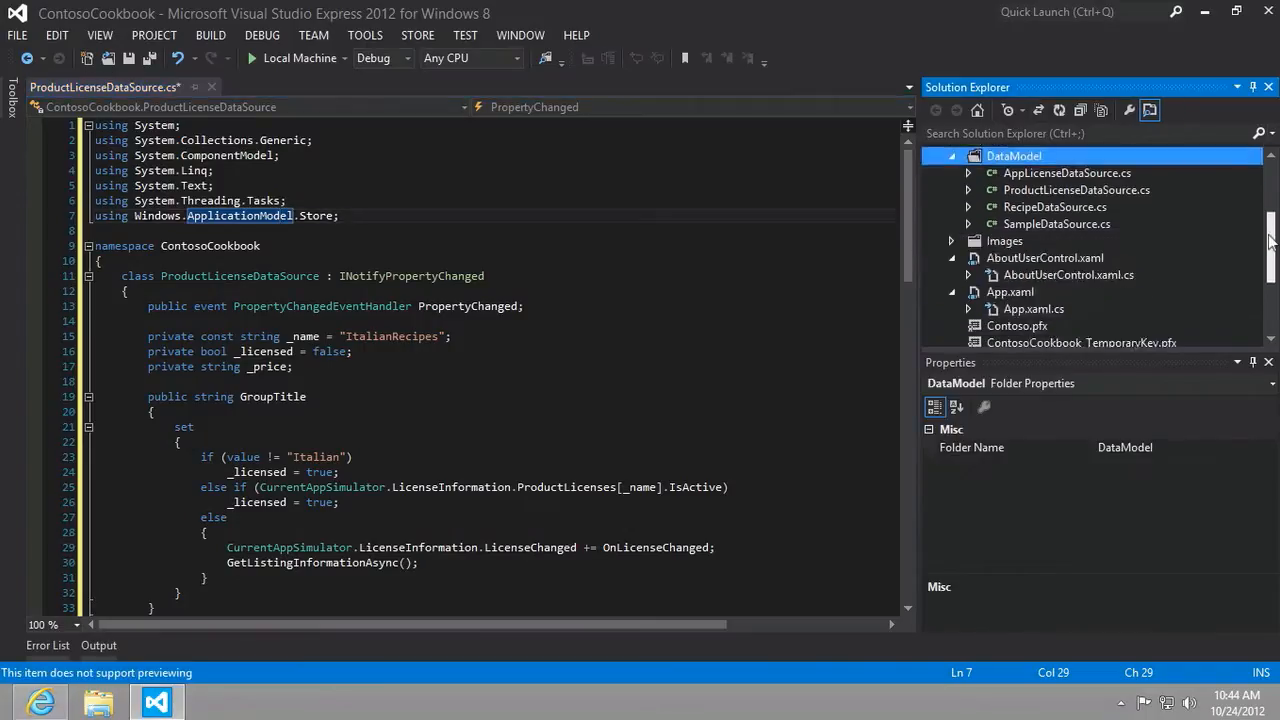
pyautogui.scroll(-3)
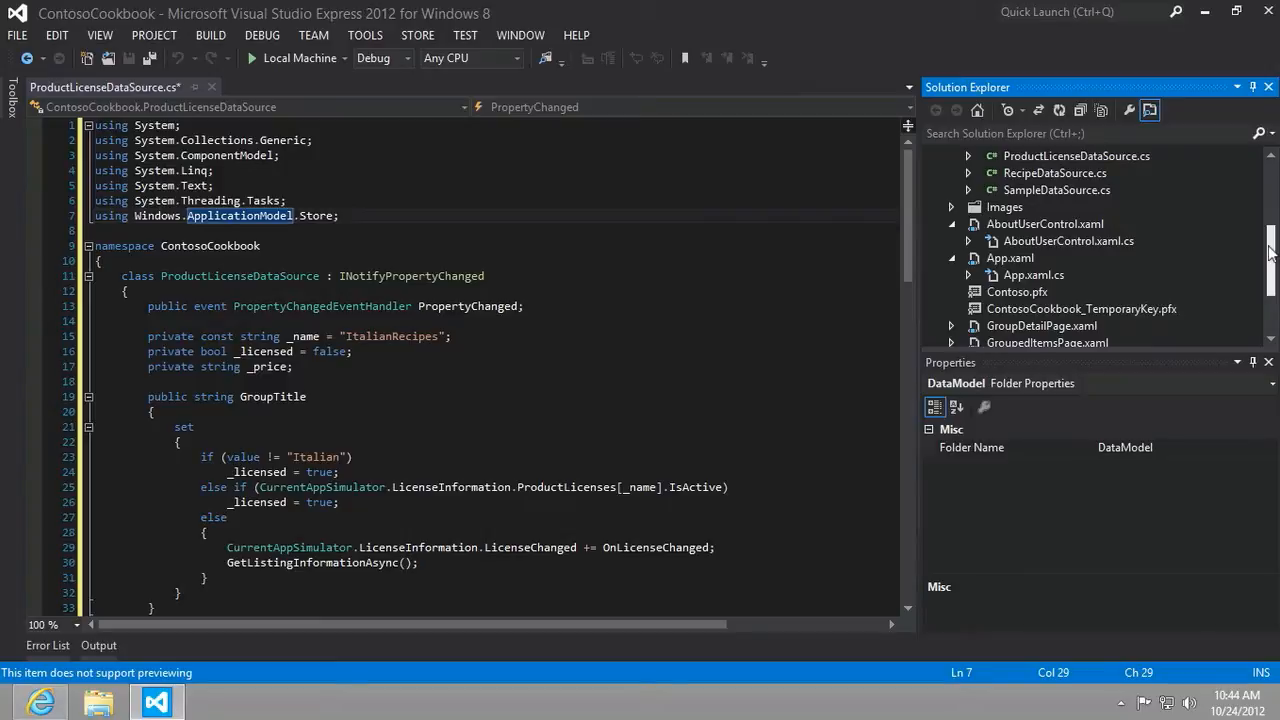
pyautogui.scroll(-3)
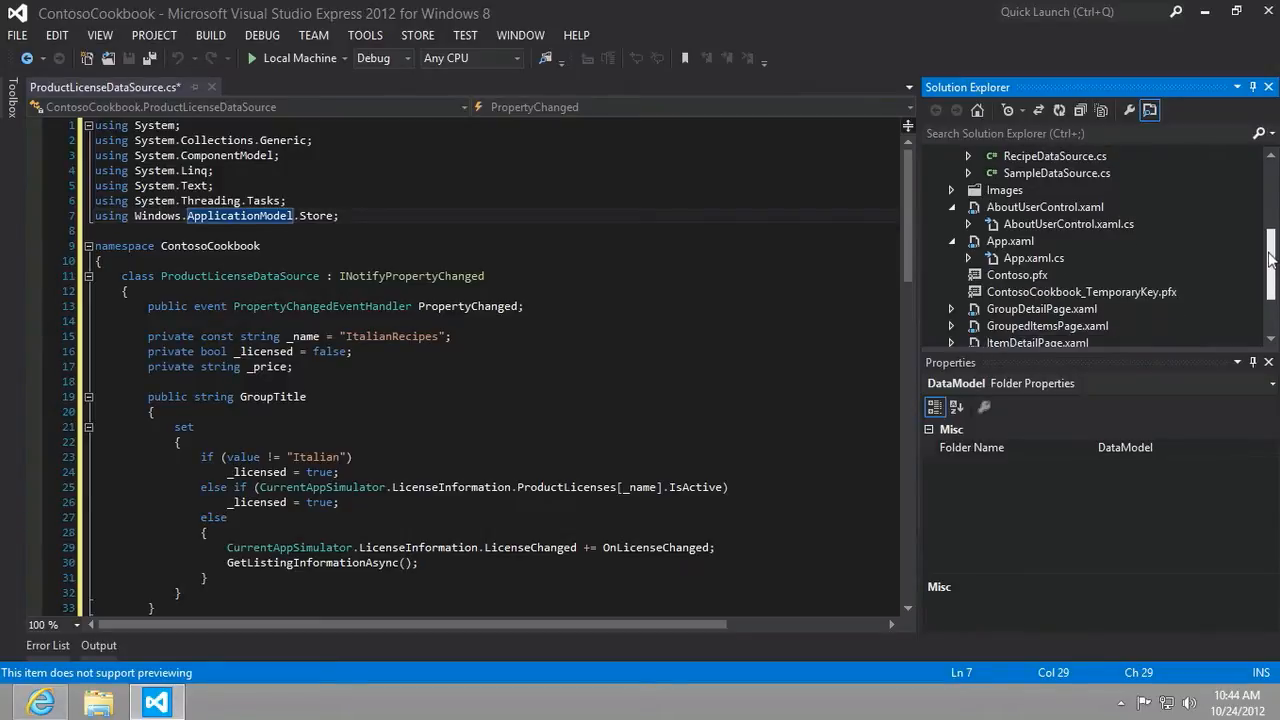
pyautogui.scroll(-3)
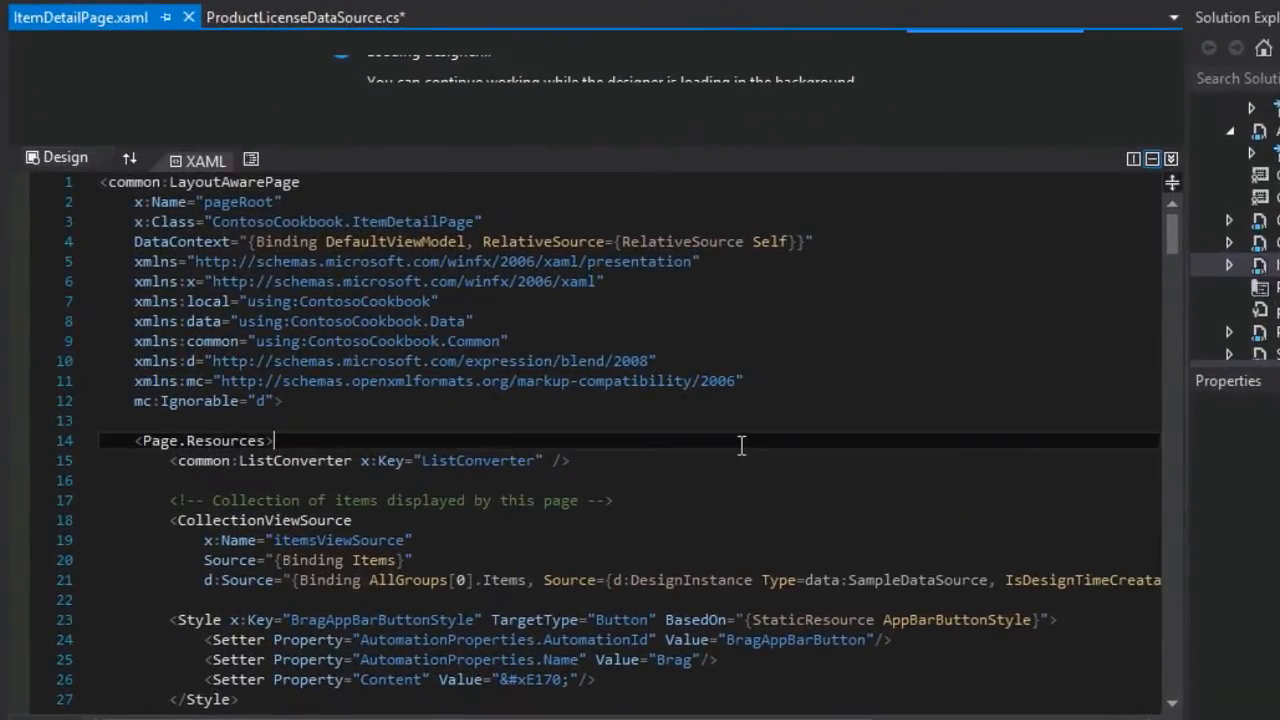
pyautogui.scroll(-3)
pyautogui.write('<local:ProductLicenseDataSource x:Key="License" />')
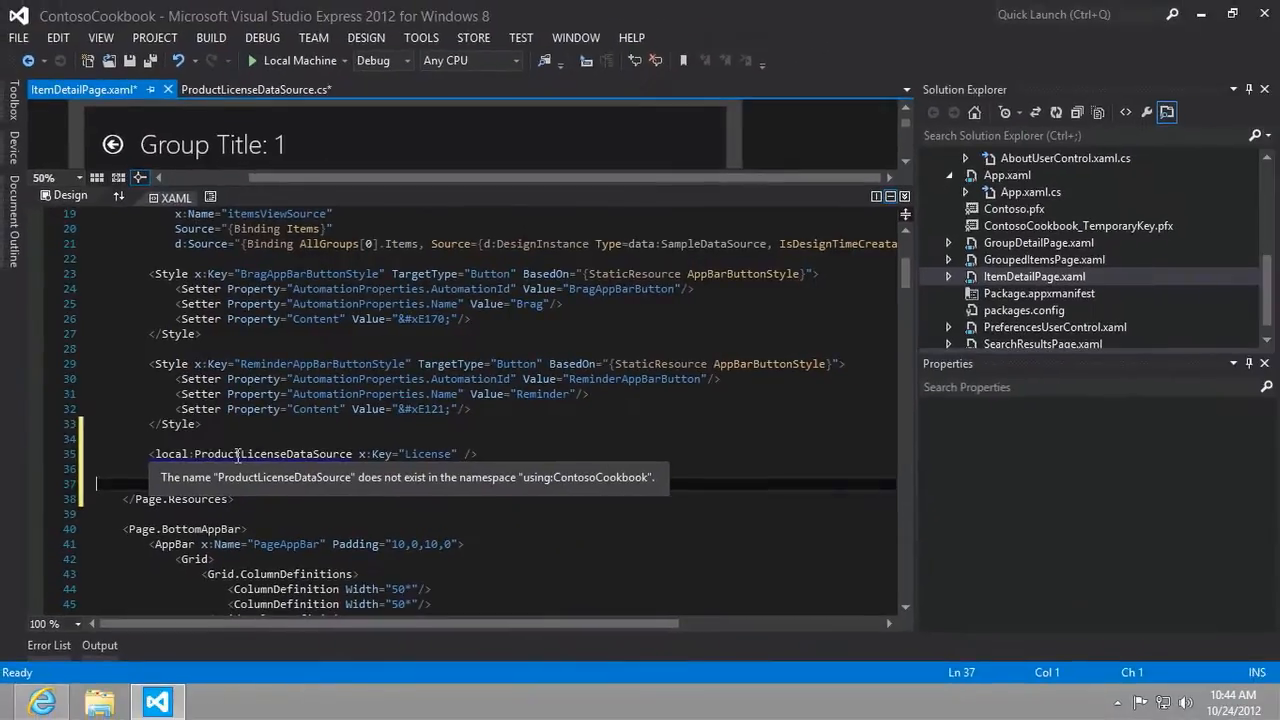
# Add <common:BooleanToVisibilityConverter x:Key="BooleanToVisibilityConverter"/> to Page.Resources.
pyautogui.write('<common:BooleanToVisibilityConverter x:Key="BooleanToVisibilityConverter"/>')
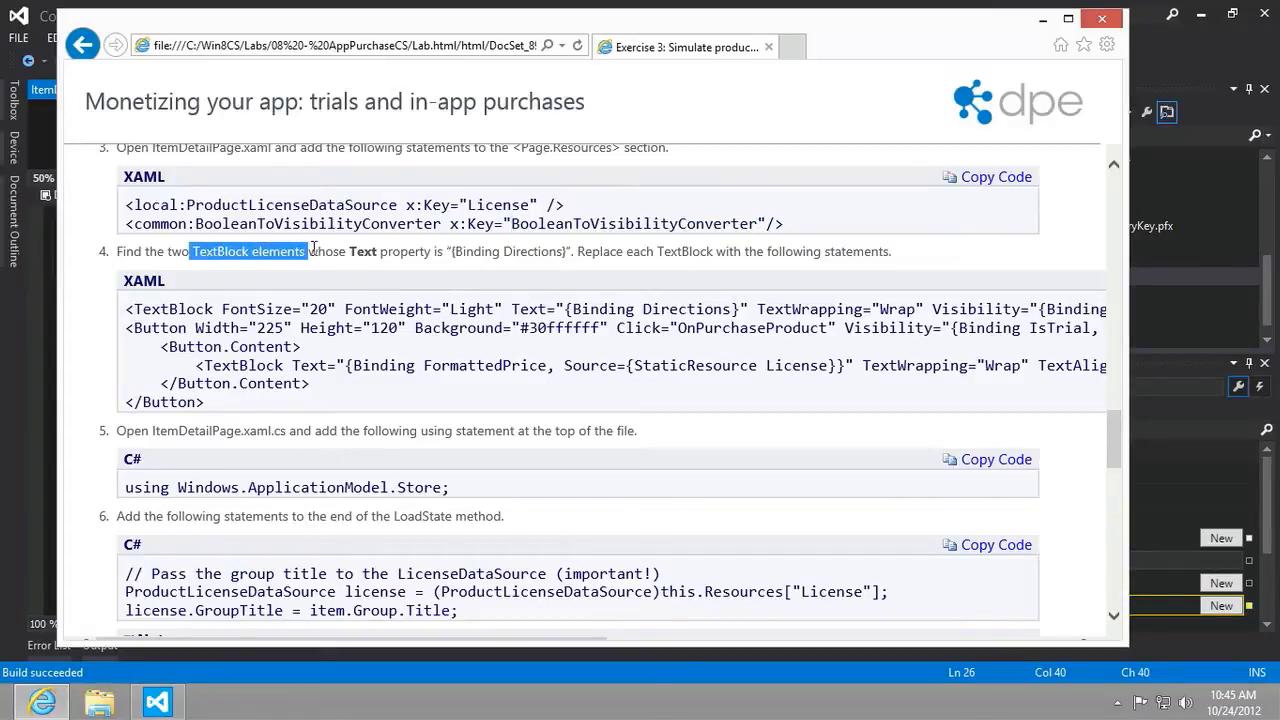
# Highlight step 4's instruction about the TextBlocks bound to Directions.
pyautogui.moveTo(321, 251); pyautogui.dragTo(575, 251)
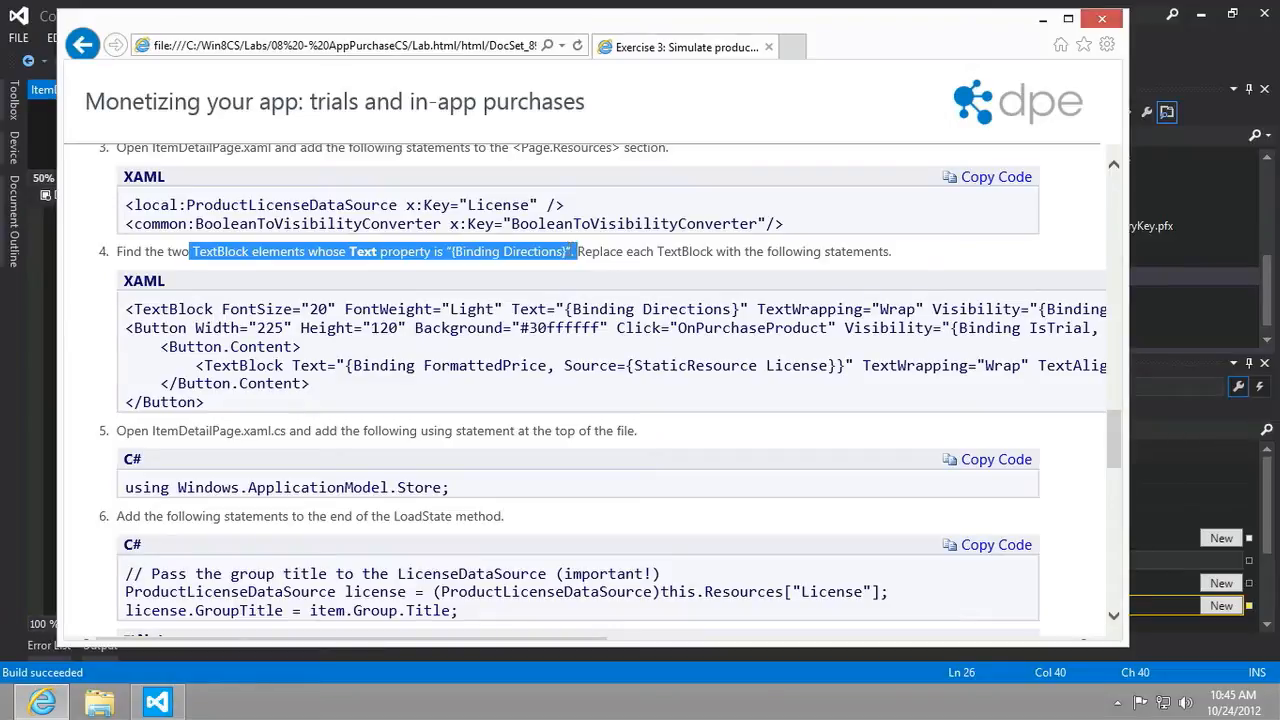
pyautogui.moveTo(575, 251); pyautogui.dragTo(715, 251)
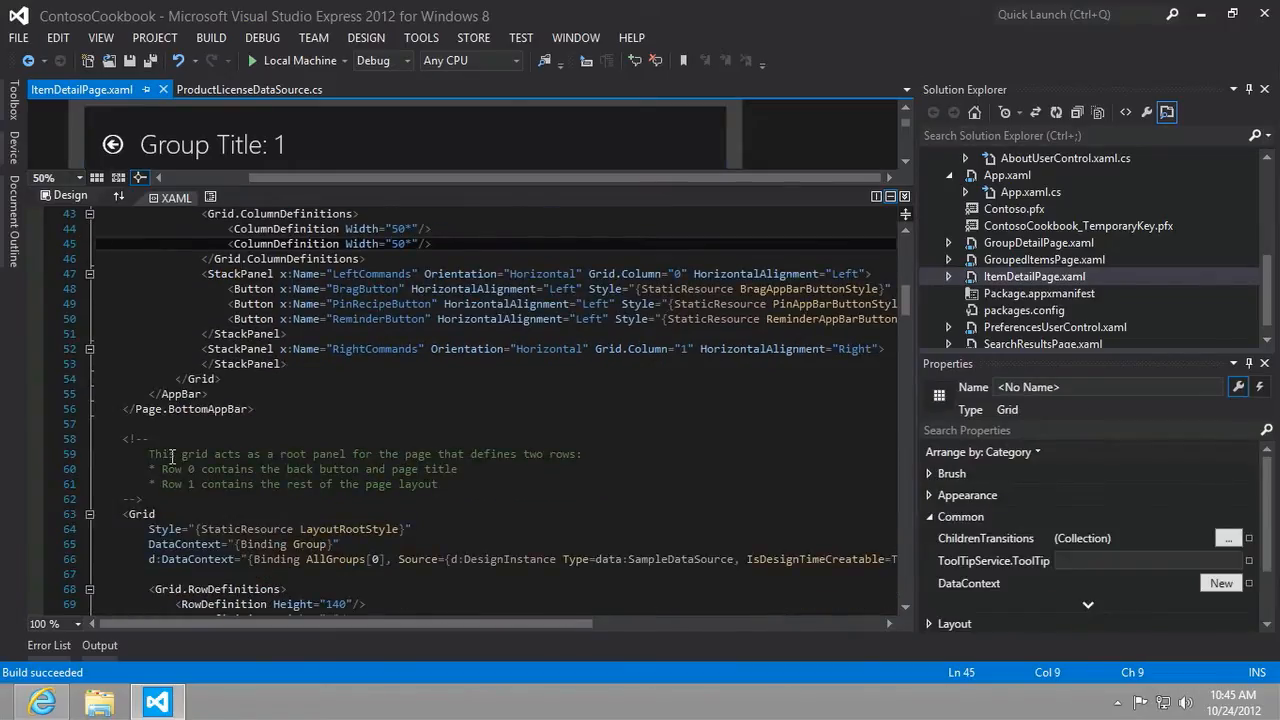
pyautogui.scroll(-3)
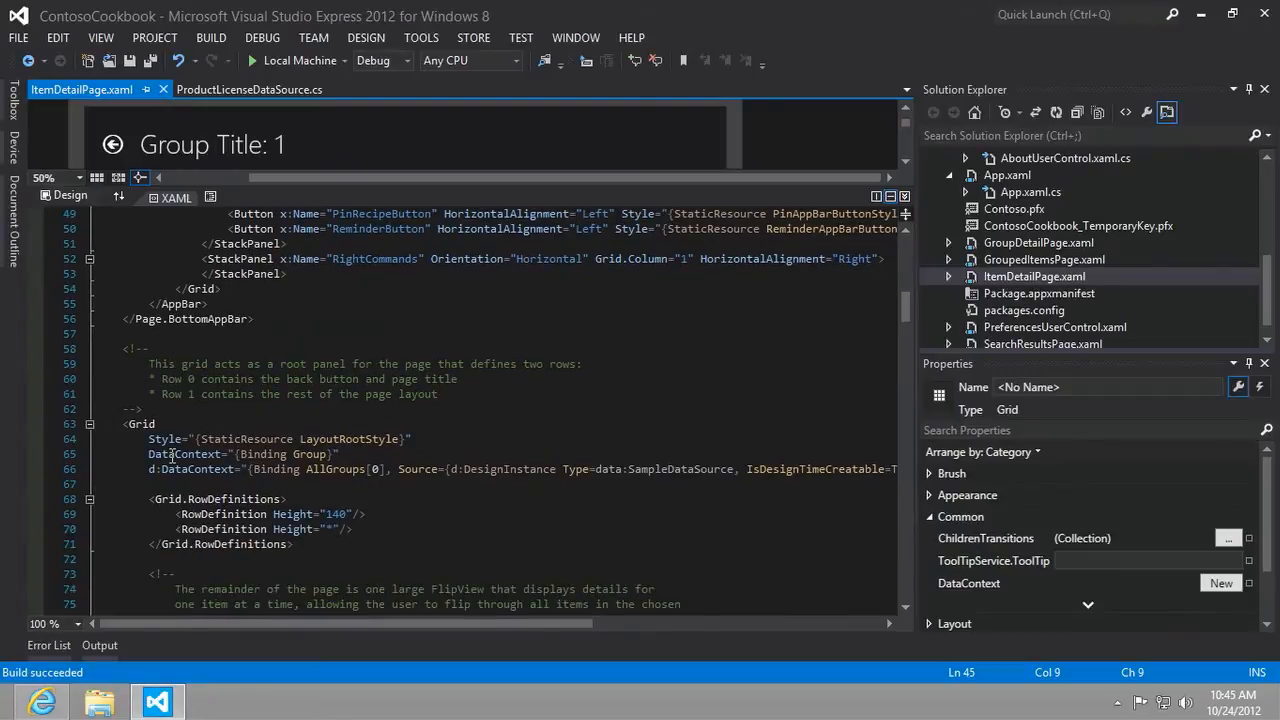
# Replace both Directions TextBlocks with a TextBlock plus OnPurchaseProduct price Button.
pyautogui.scroll(-3)
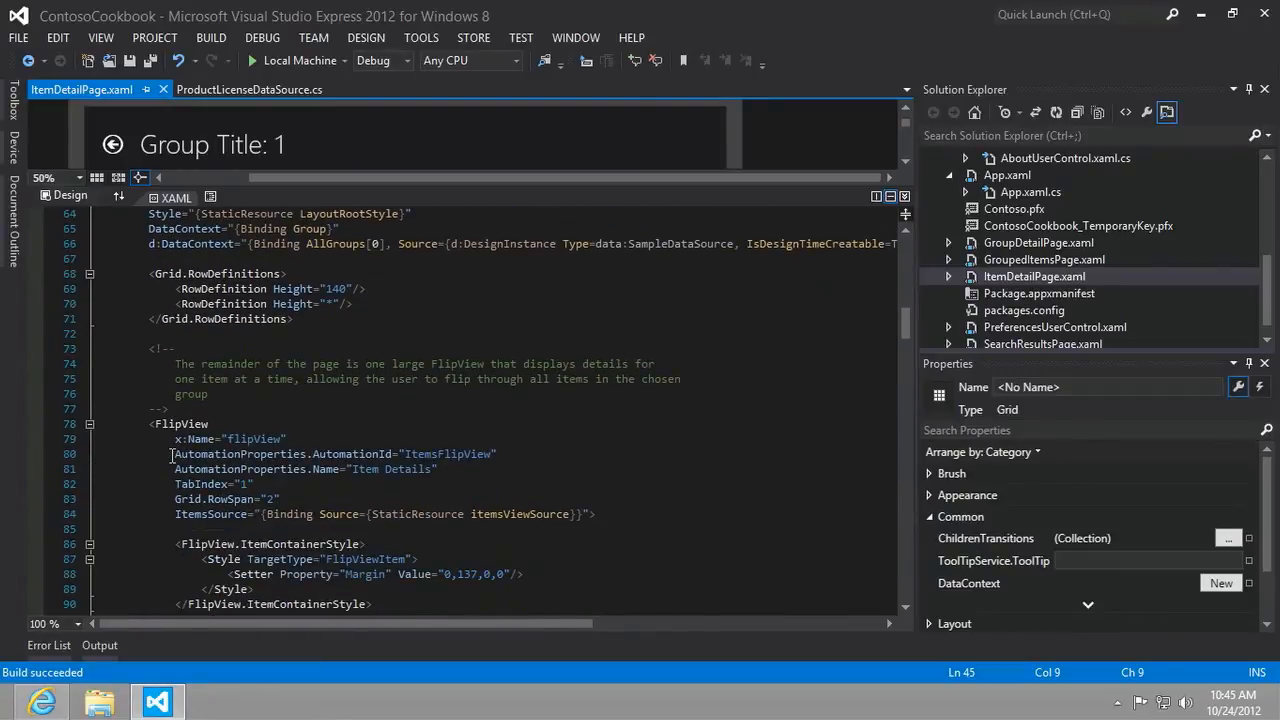
pyautogui.scroll(-3)
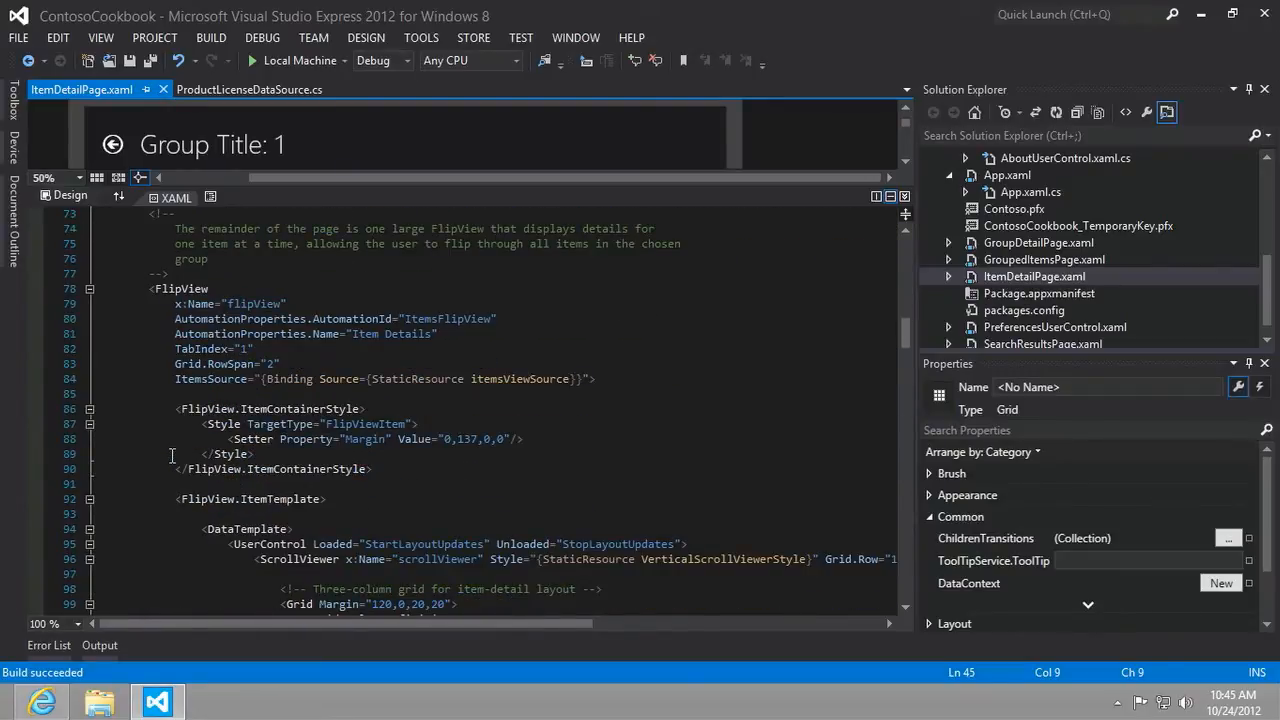
pyautogui.scroll(-3)
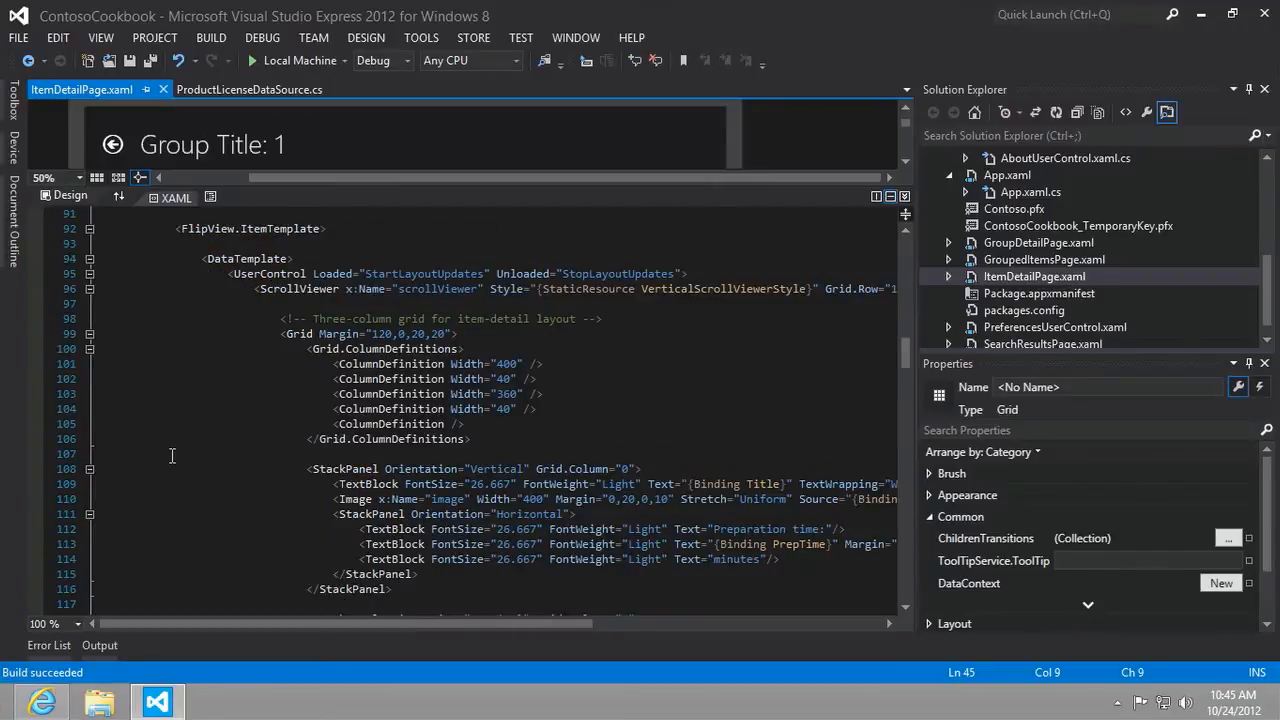
pyautogui.scroll(-3)
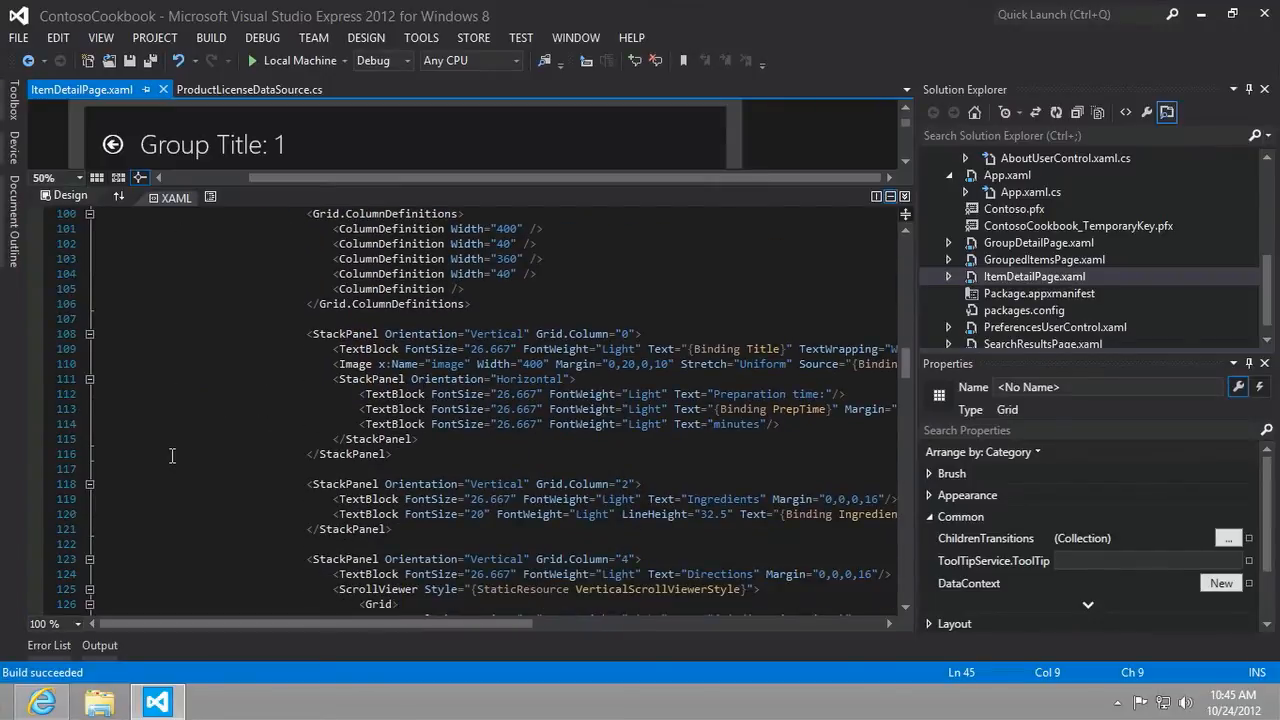
pyautogui.scroll(-3)
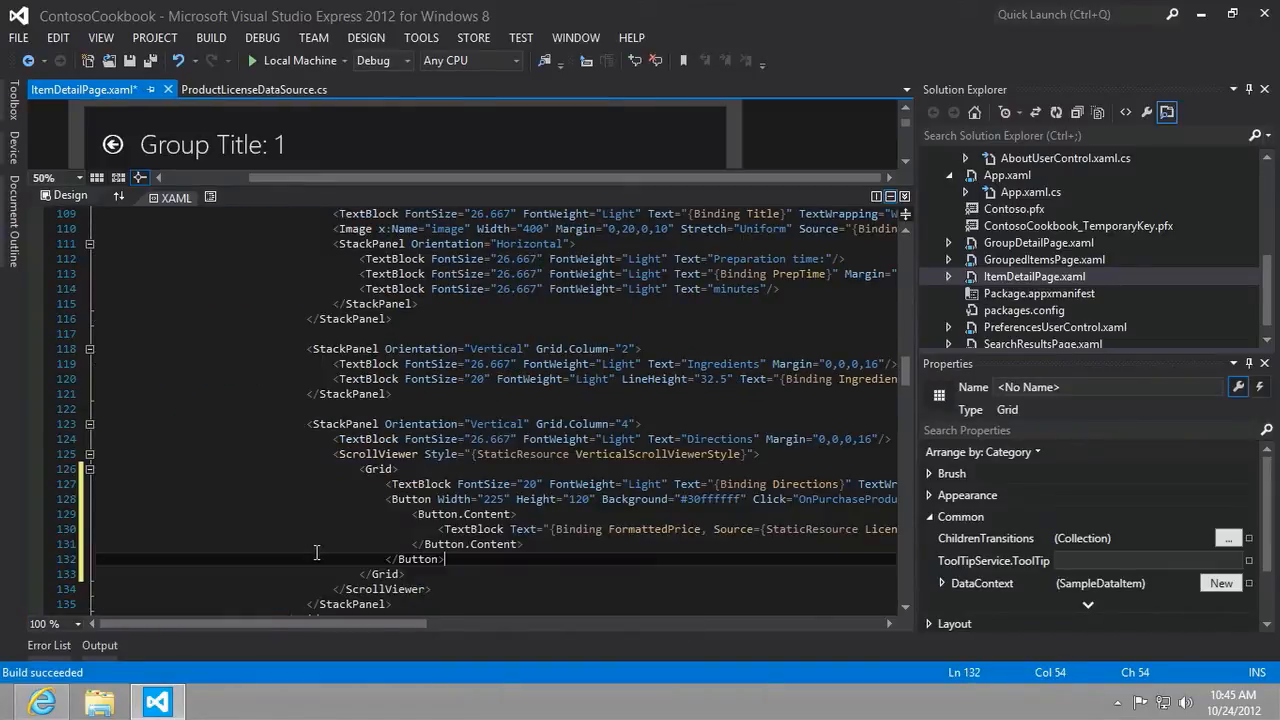
pyautogui.scroll(-3)
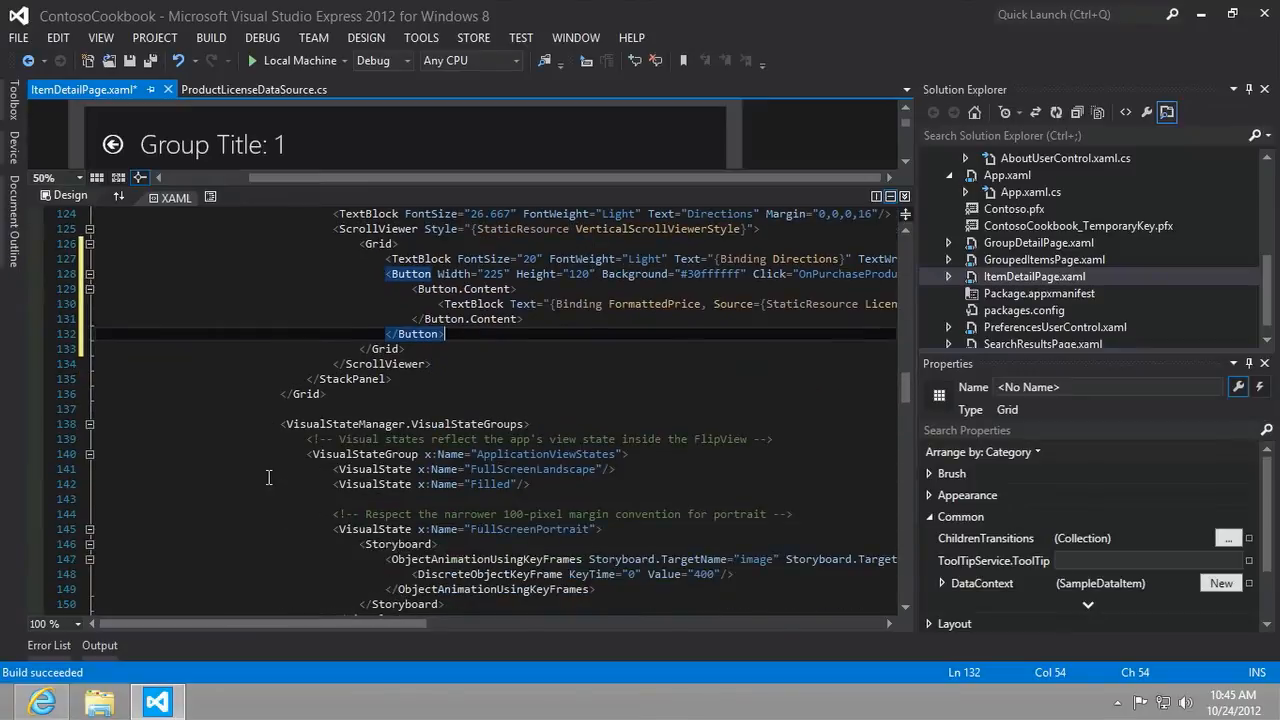
pyautogui.scroll(-3)
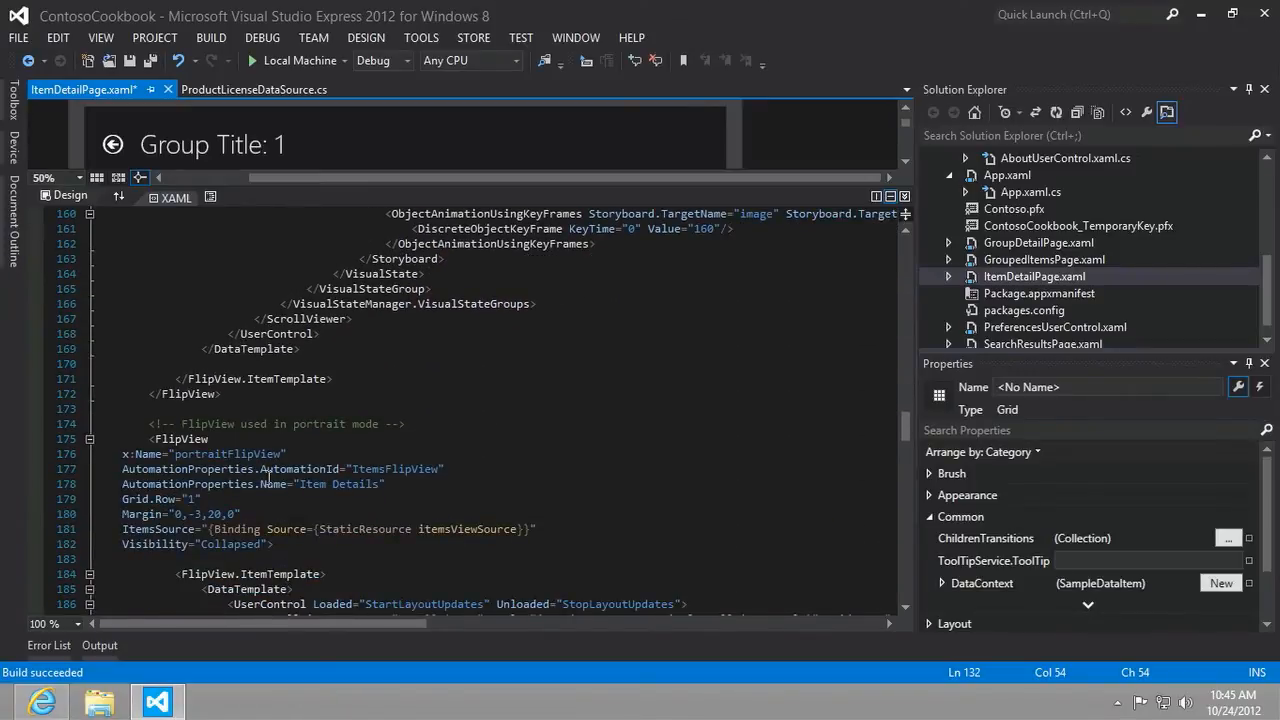
pyautogui.scroll(-3)
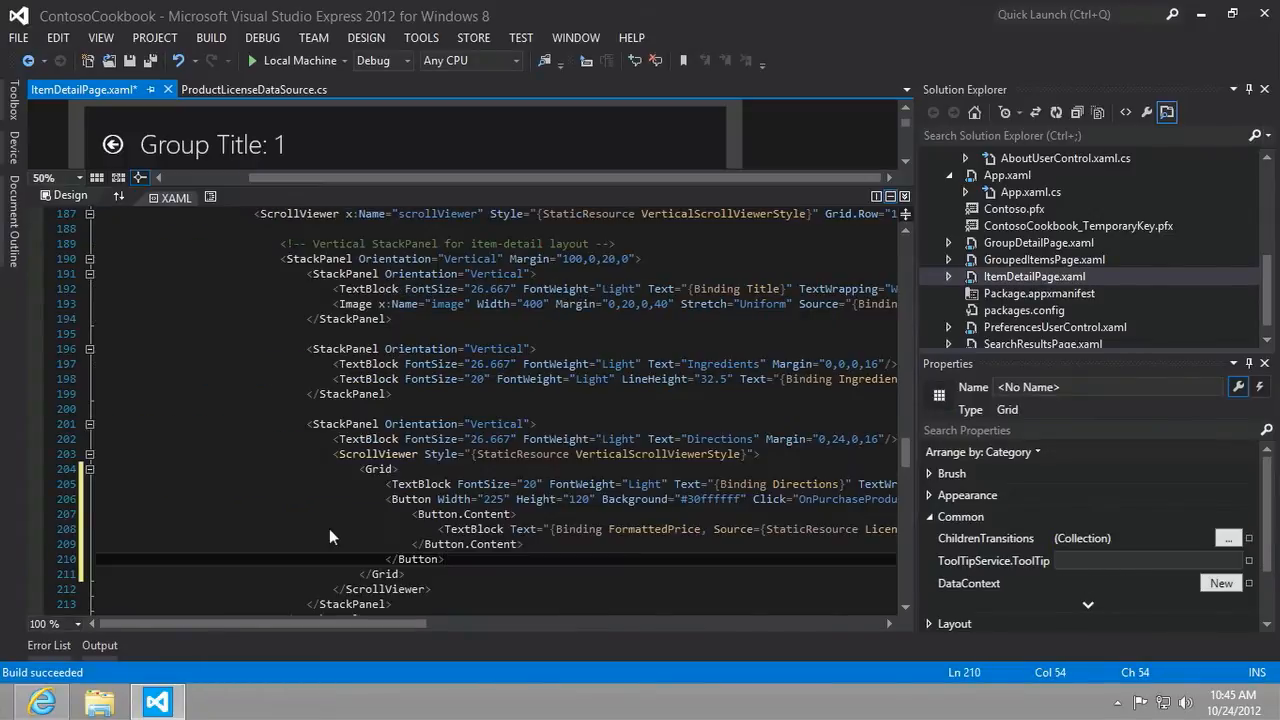
pyautogui.hscroll(3)
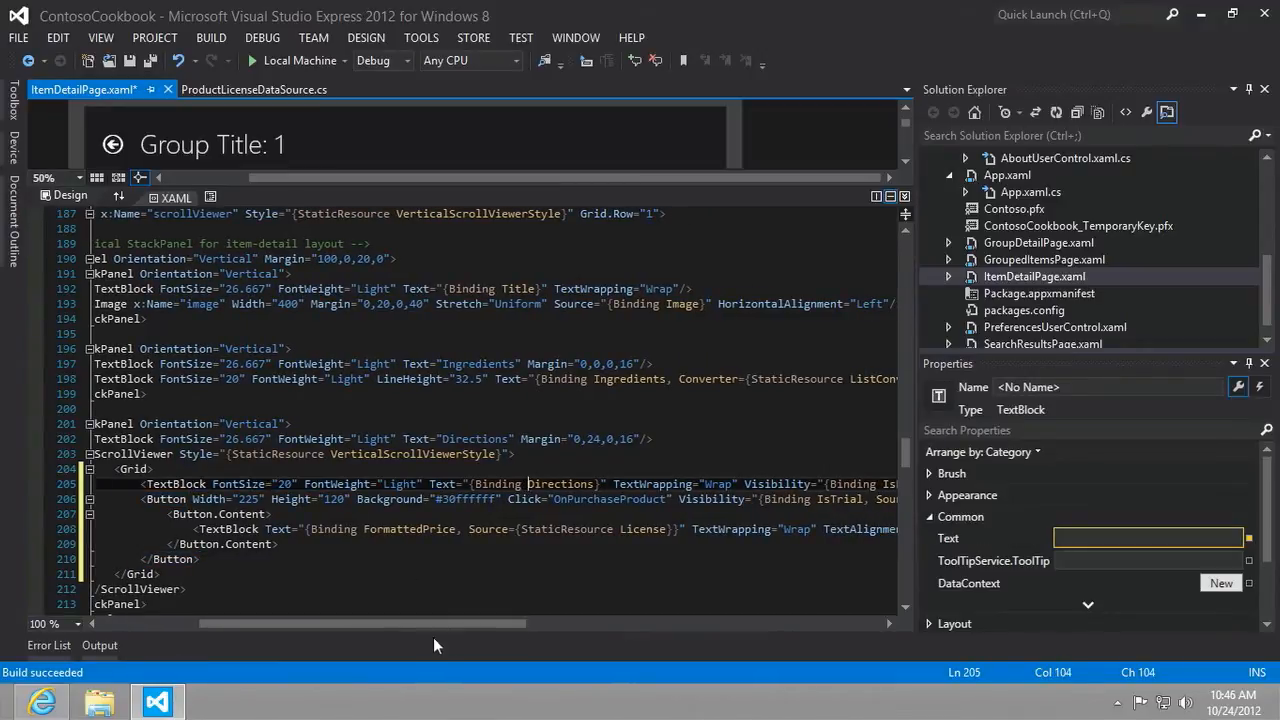
pyautogui.hscroll(3)
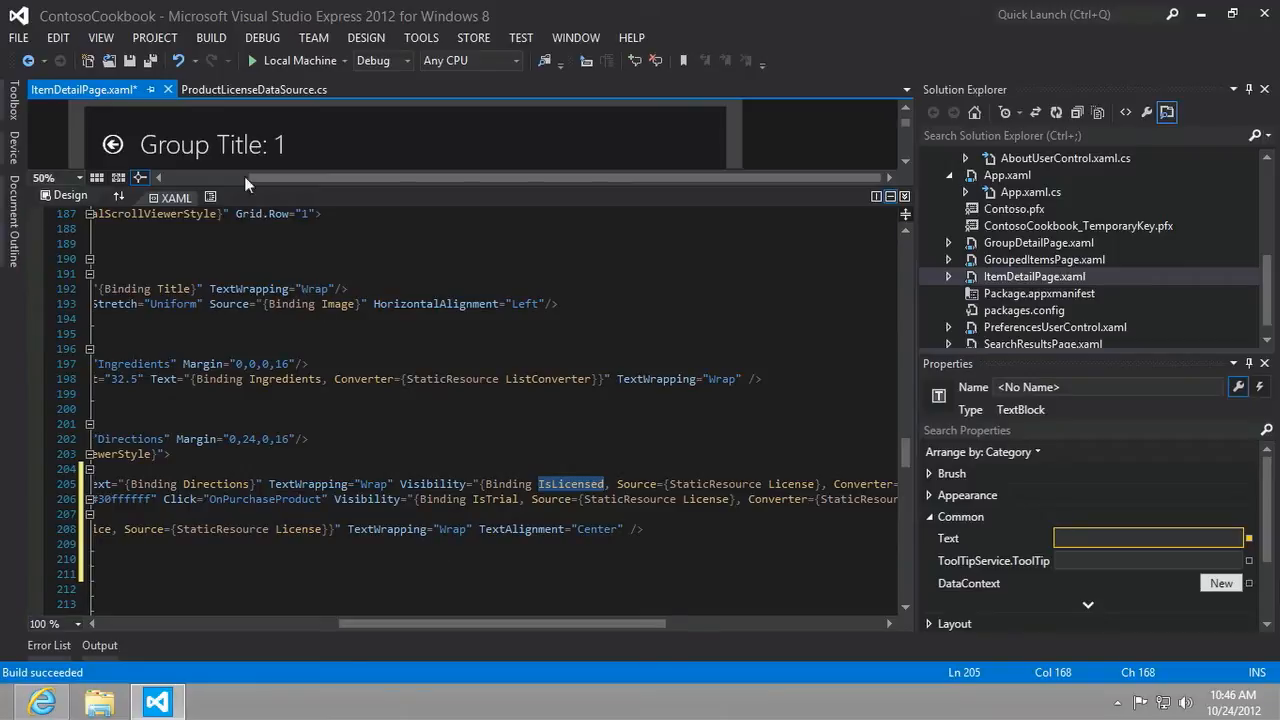
pyautogui.moveTo(254, 89)
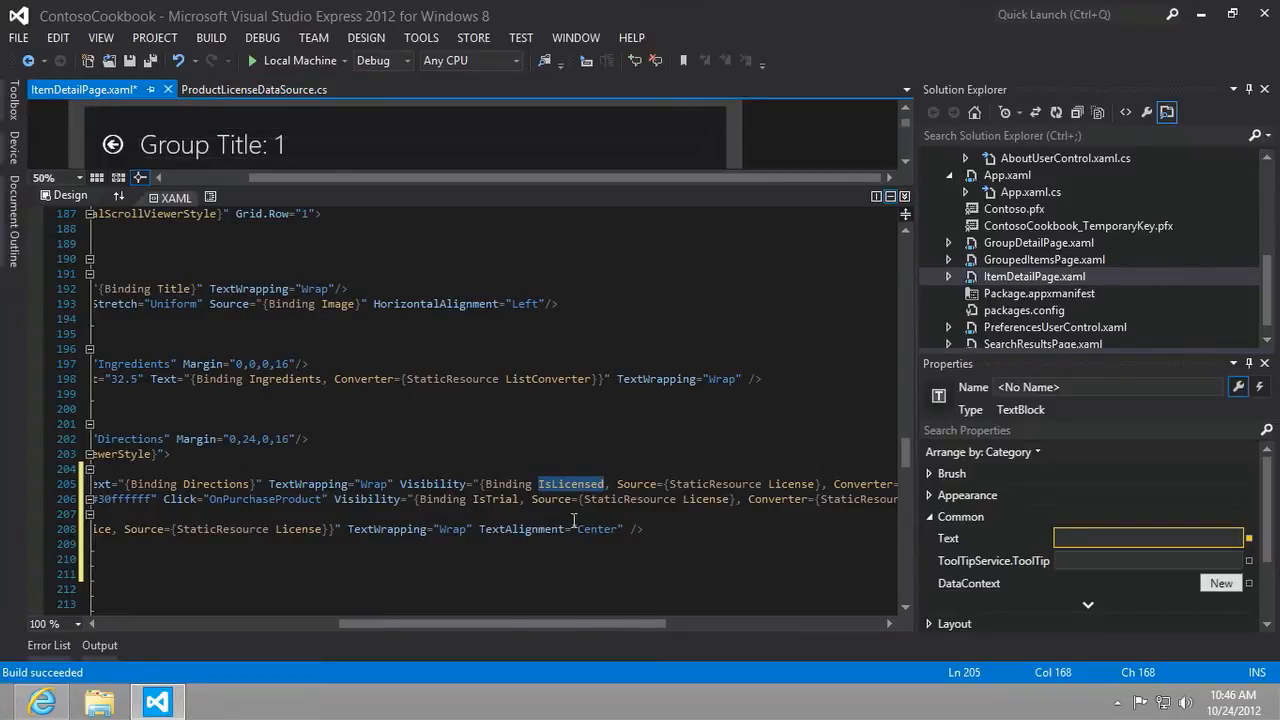
pyautogui.moveTo(570, 483)
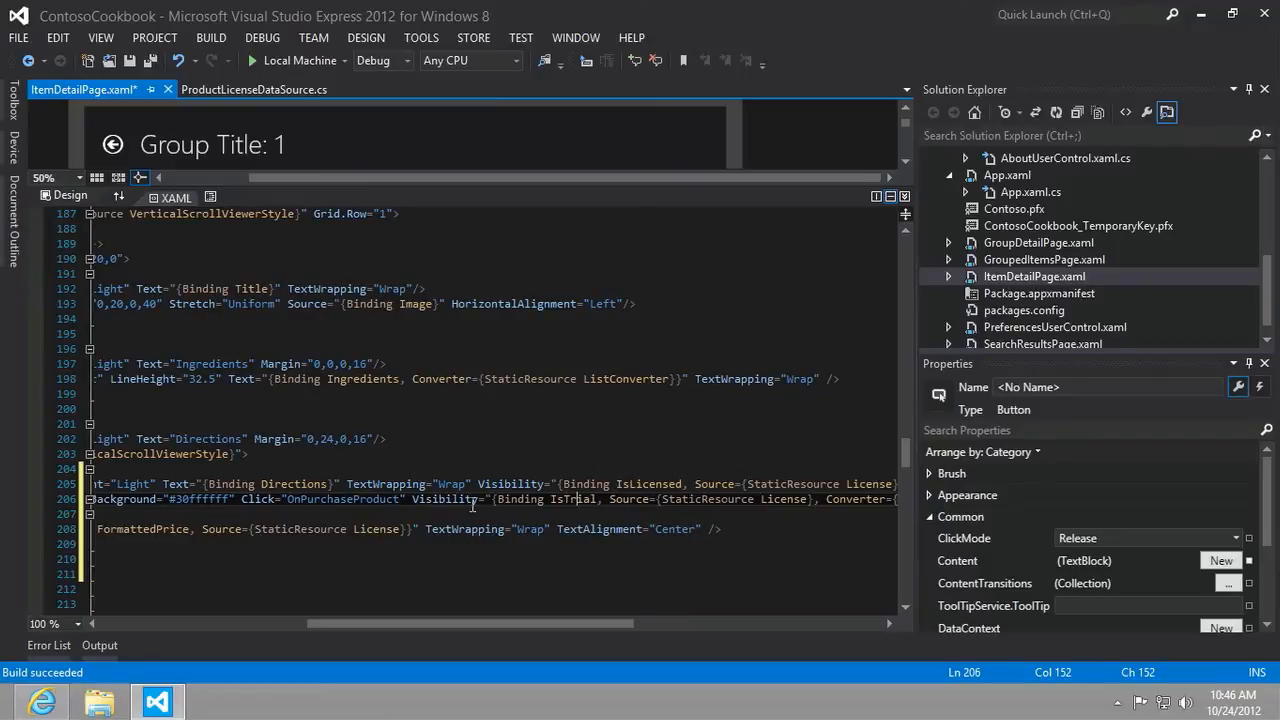
pyautogui.moveTo(445, 499)
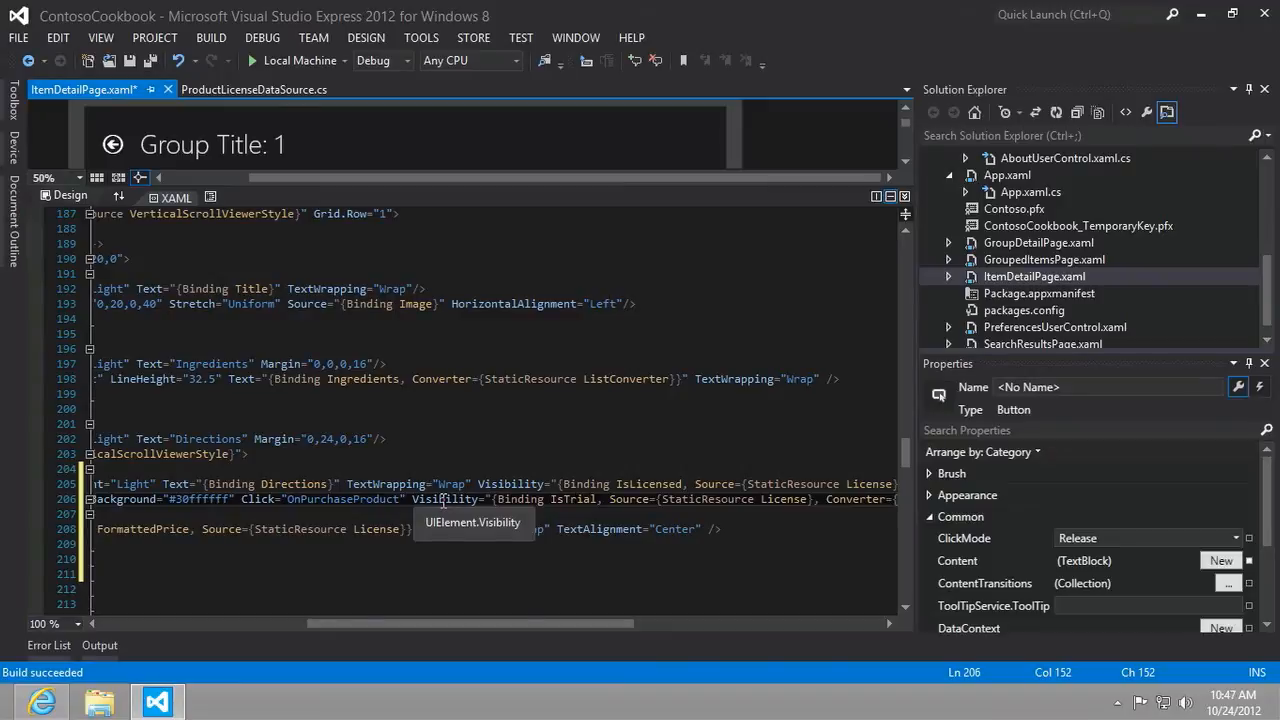
pyautogui.hscroll(3)
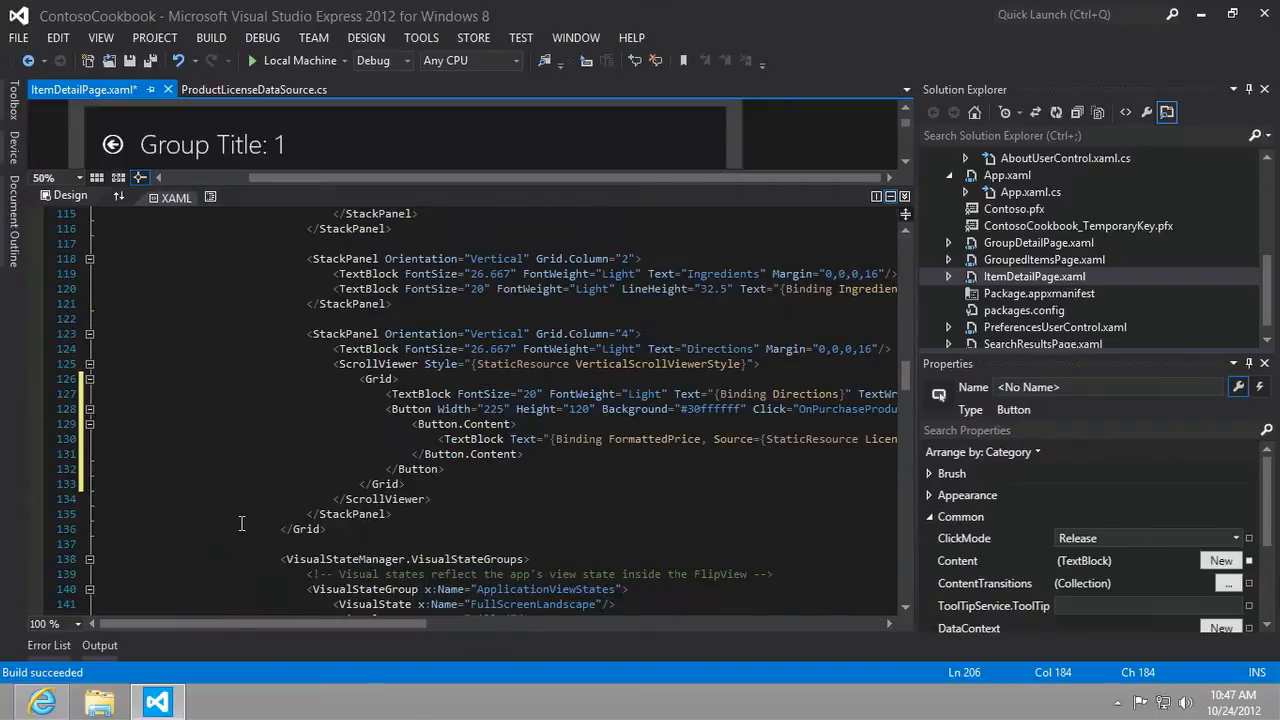
pyautogui.scroll(3)
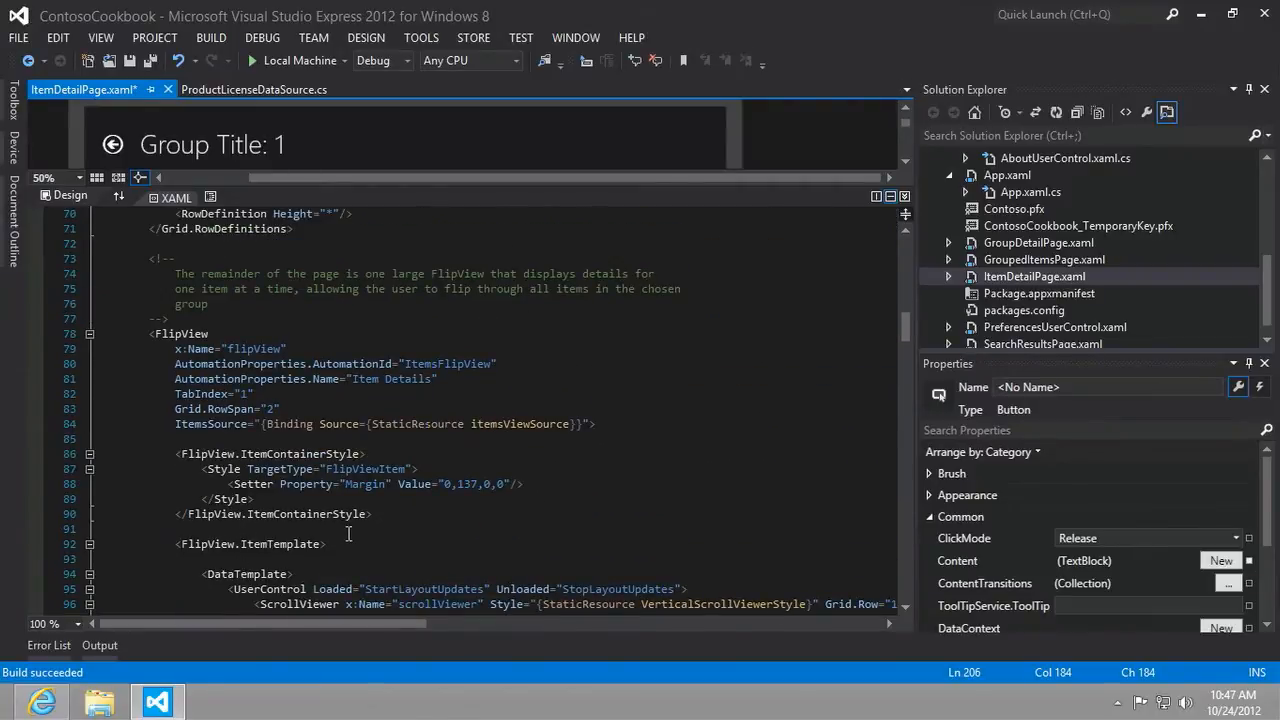
pyautogui.scroll(3)
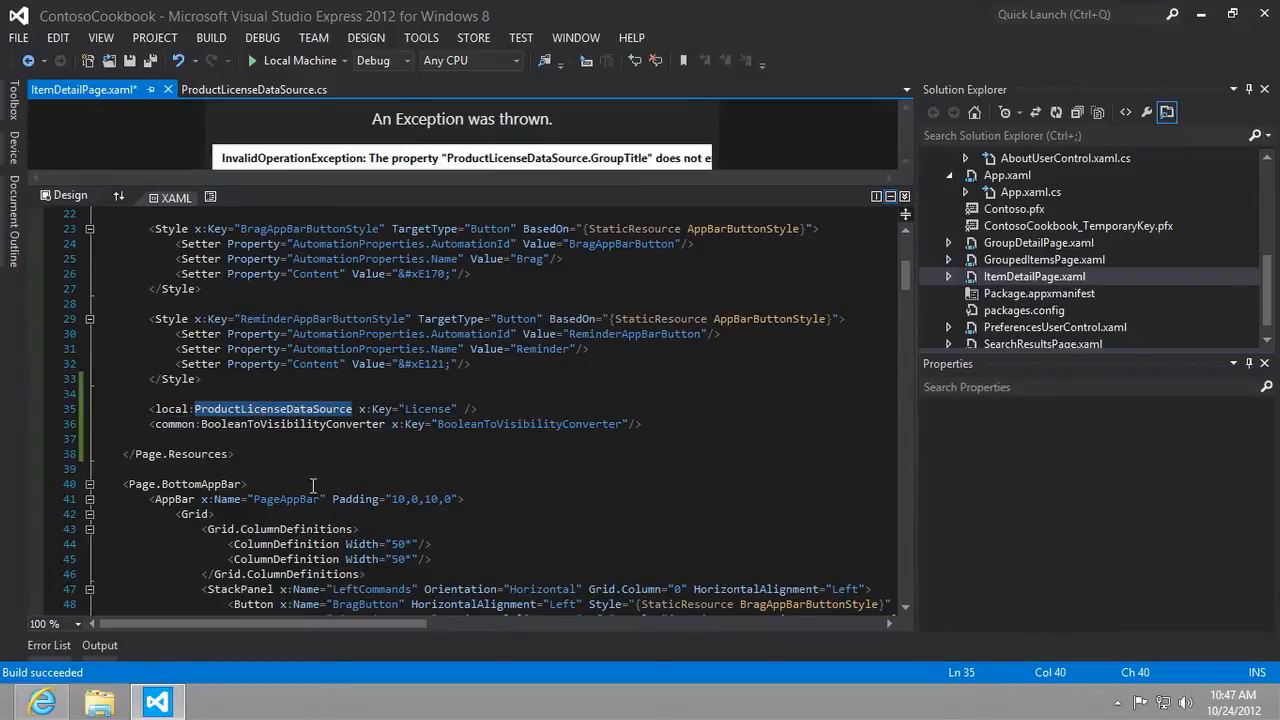
pyautogui.scroll(-3)
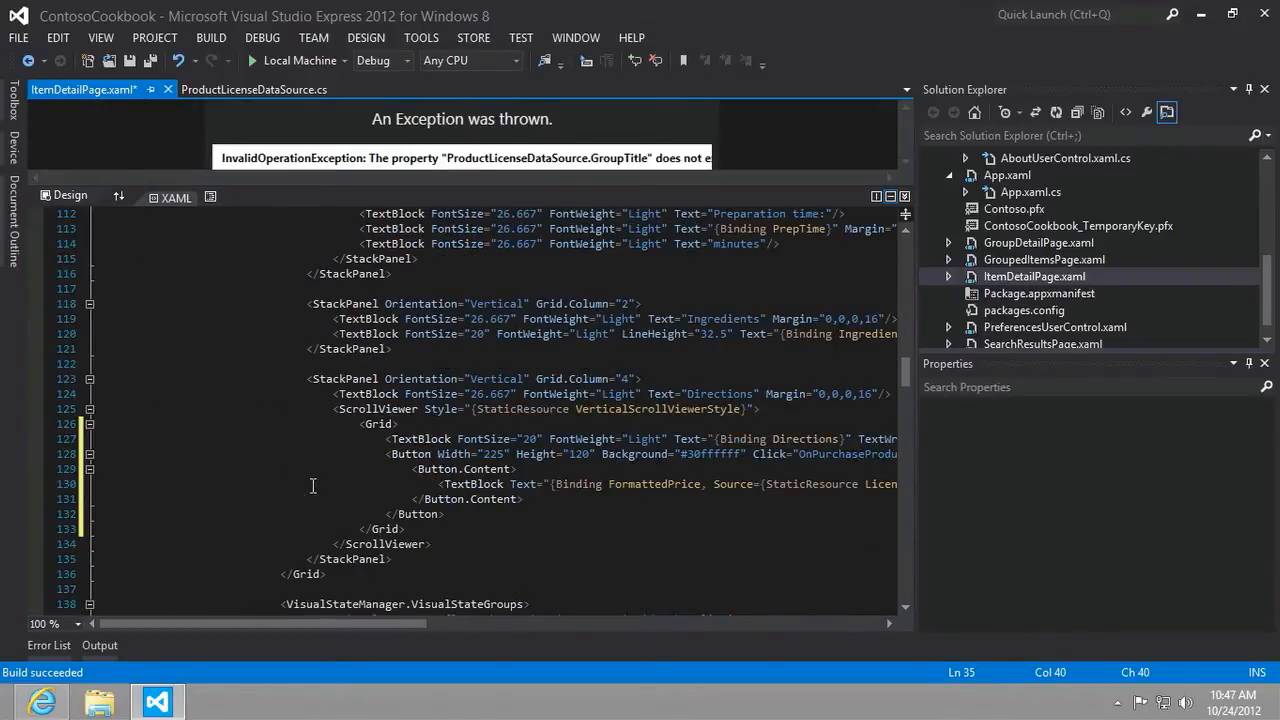
pyautogui.scroll(-3)
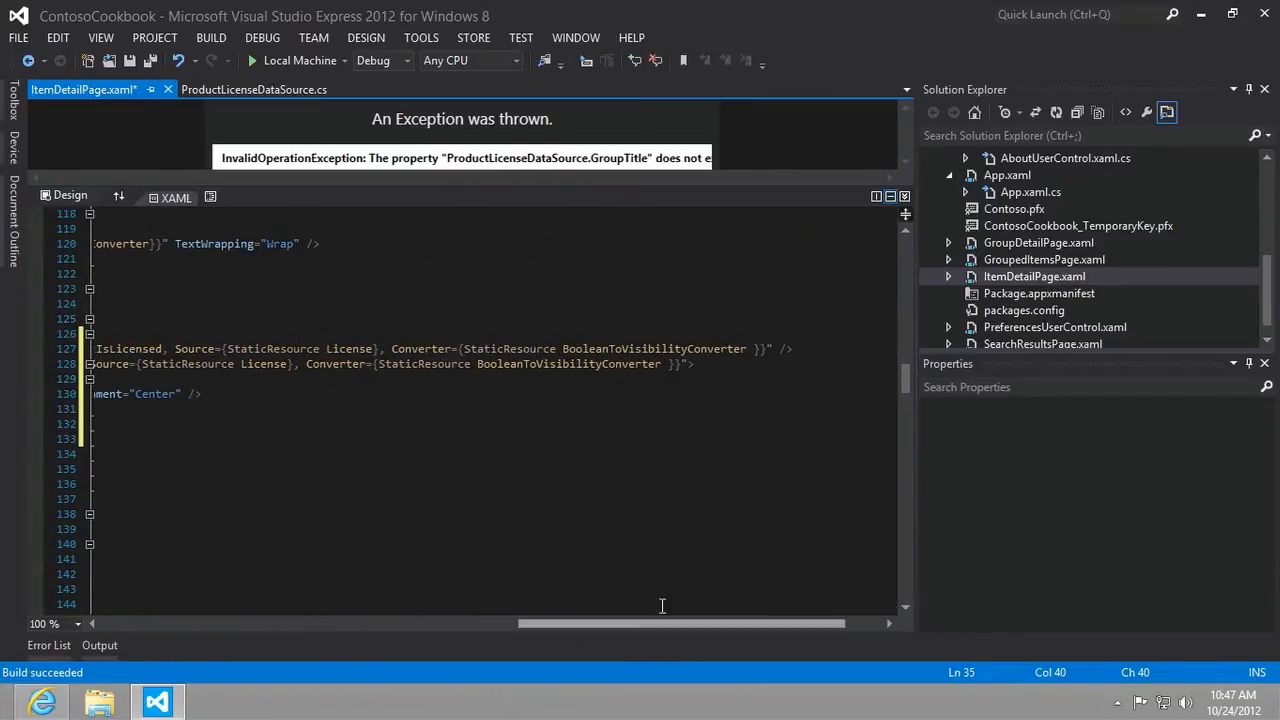
pyautogui.doubleClick(568, 364)
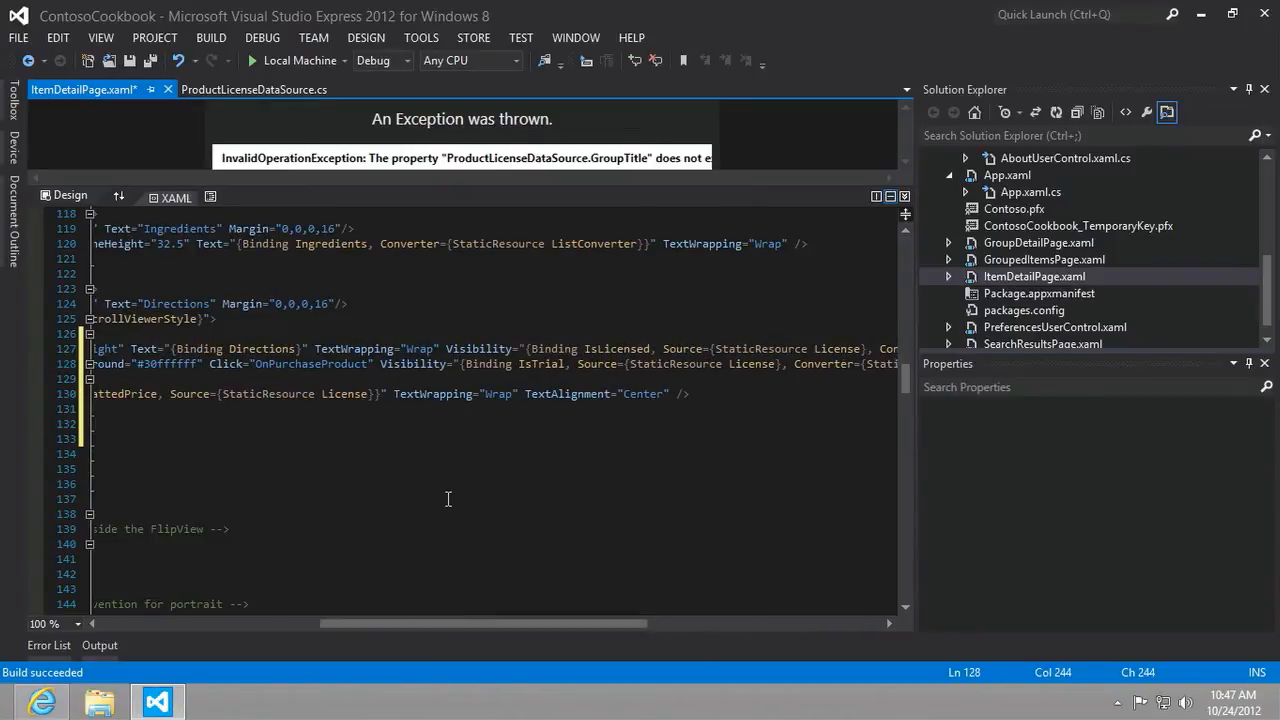
pyautogui.moveTo(490, 363)
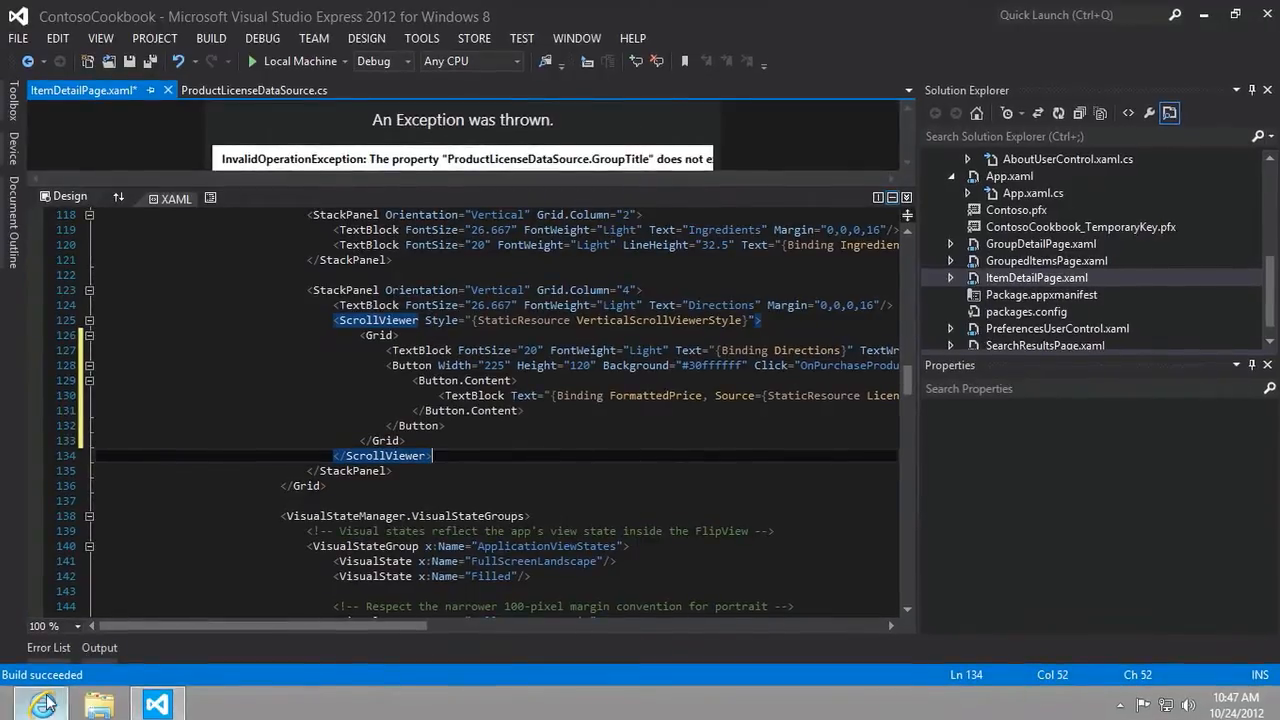
pyautogui.click(40, 703)
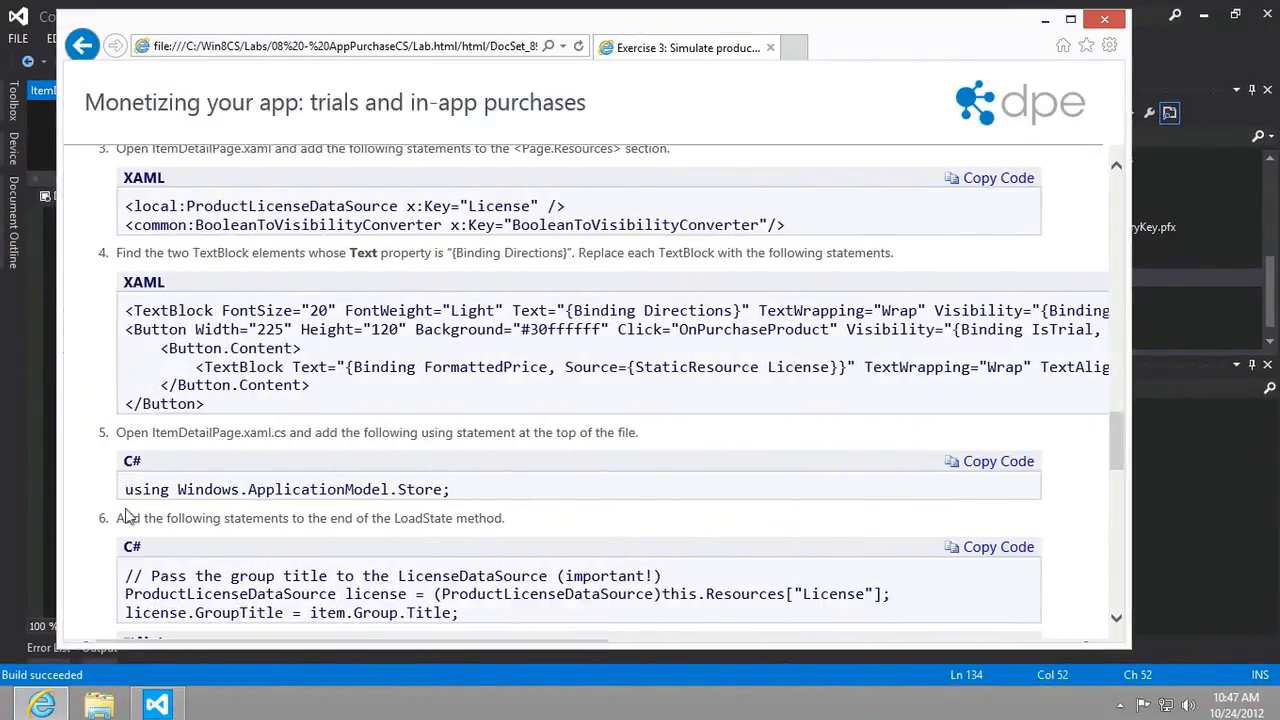
# Scroll the lab manual down through Task 1 steps 5 and 6.
pyautogui.scroll(-3)
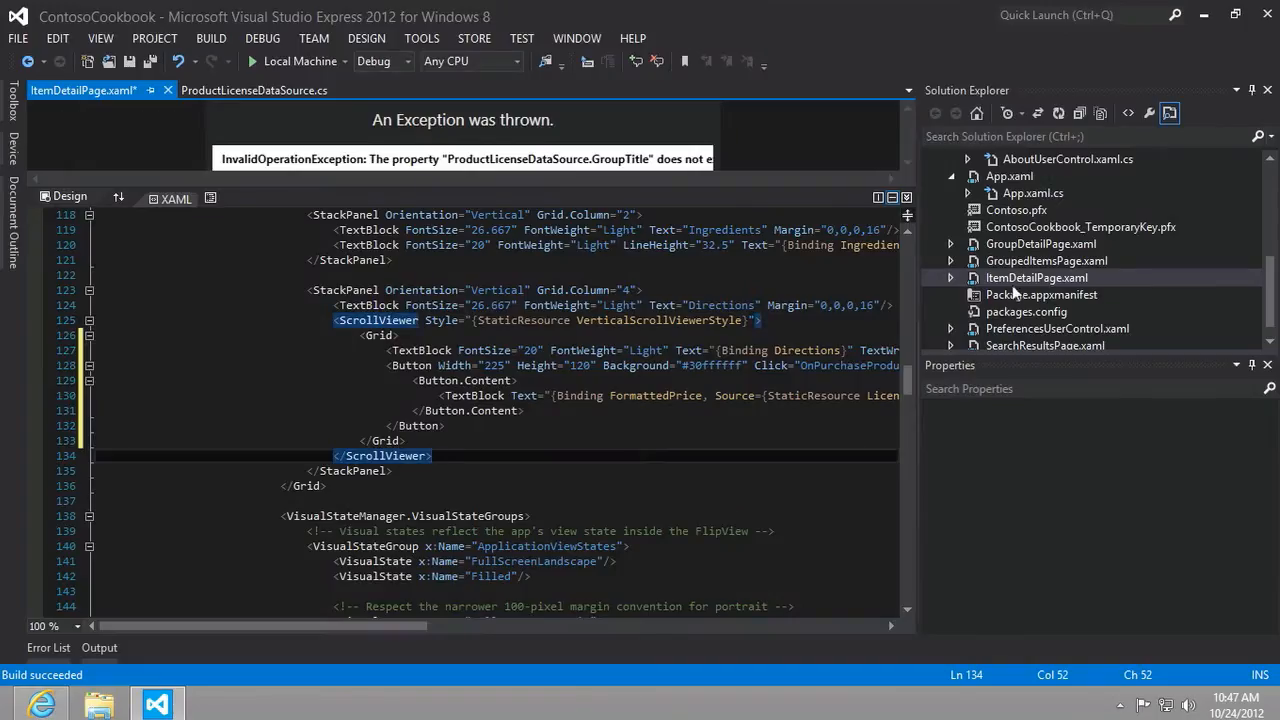
# Open ItemDetailPage.xaml.cs and add 'using Windows.ApplicationModel.Store;' below the other usings.
pyautogui.click(1036, 277)
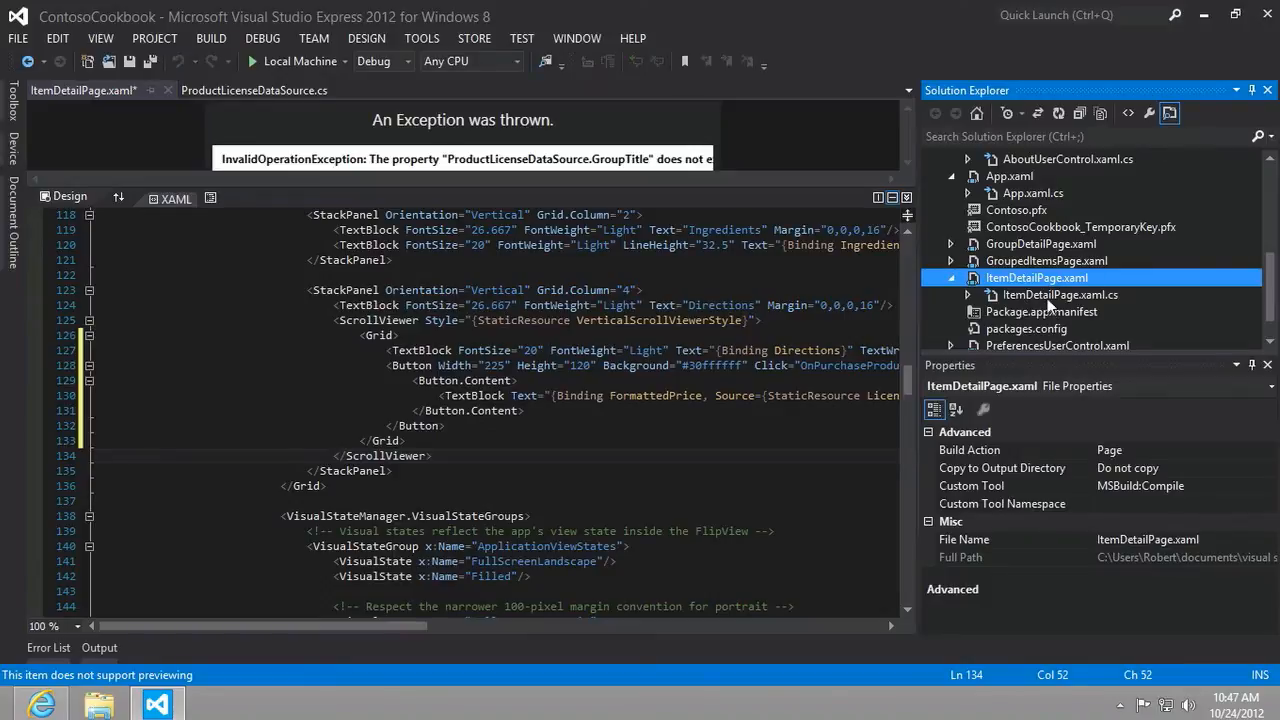
pyautogui.click(1060, 294)
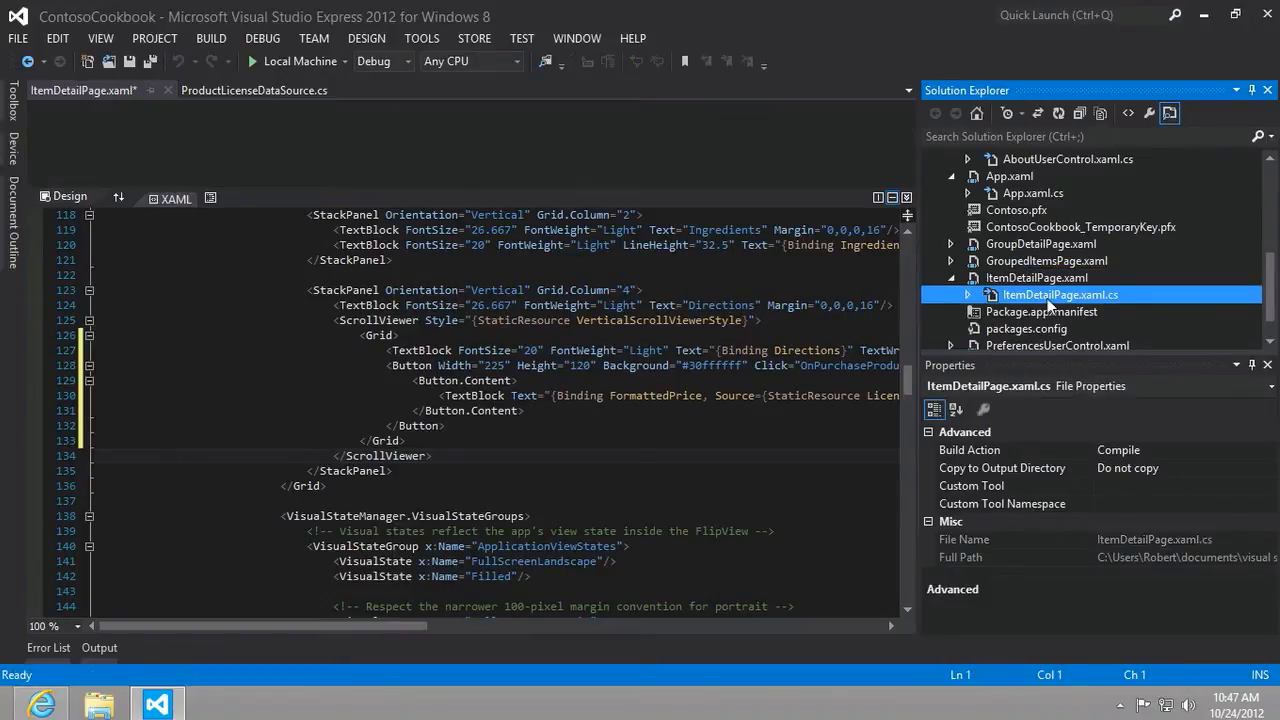
pyautogui.doubleClick(1059, 294)
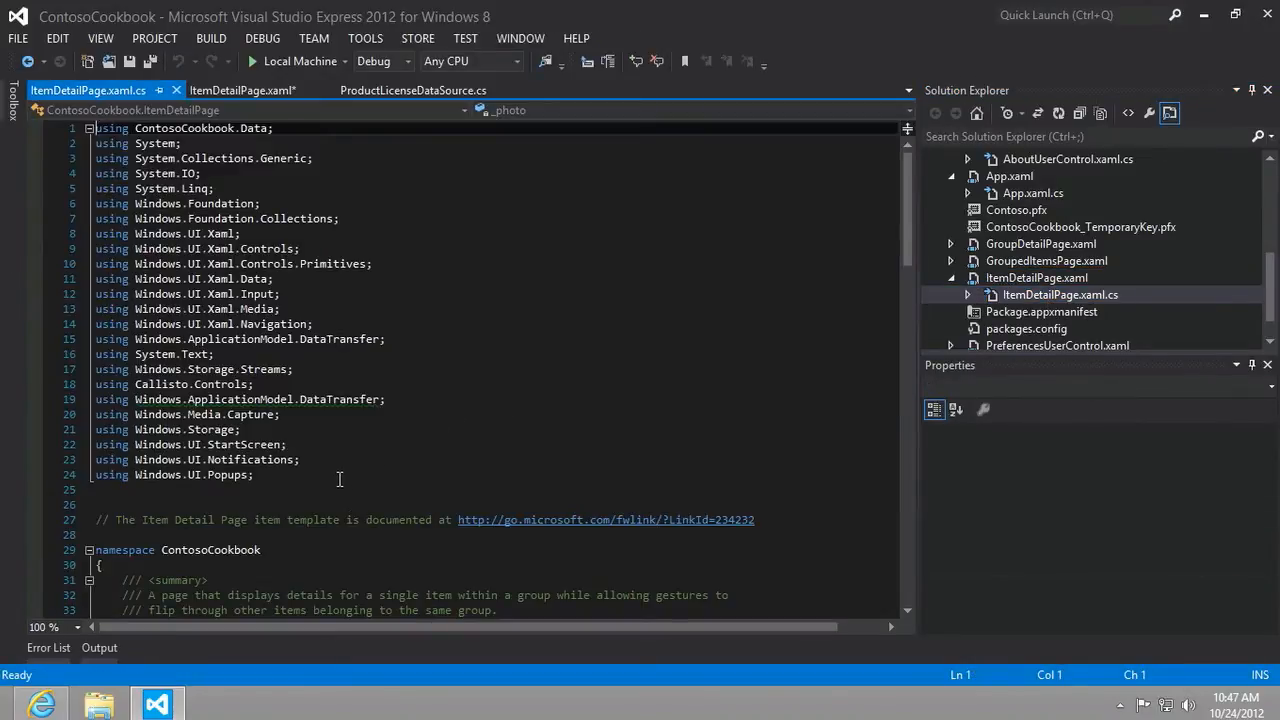
pyautogui.write('using Windows.ApplicationModel.Store;')
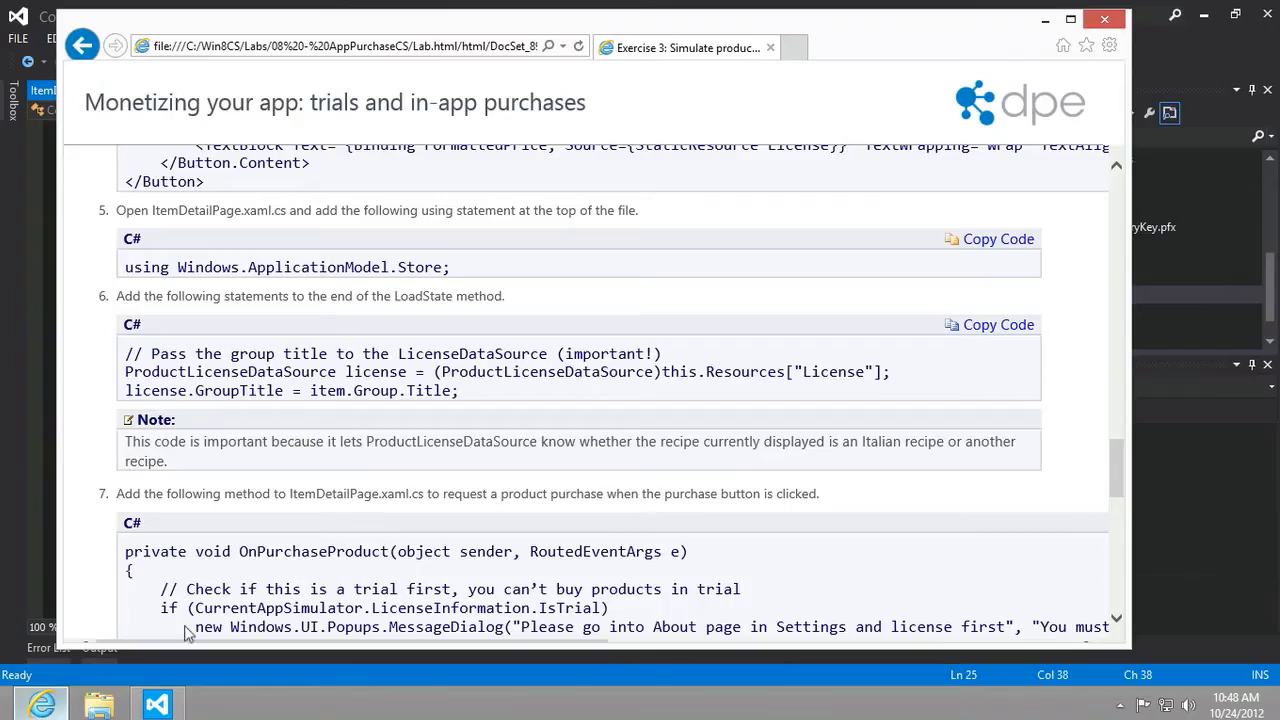
# Copy step 6's LoadState code from the lab manual and expand LoadState in the editor.
pyautogui.scroll(-3)
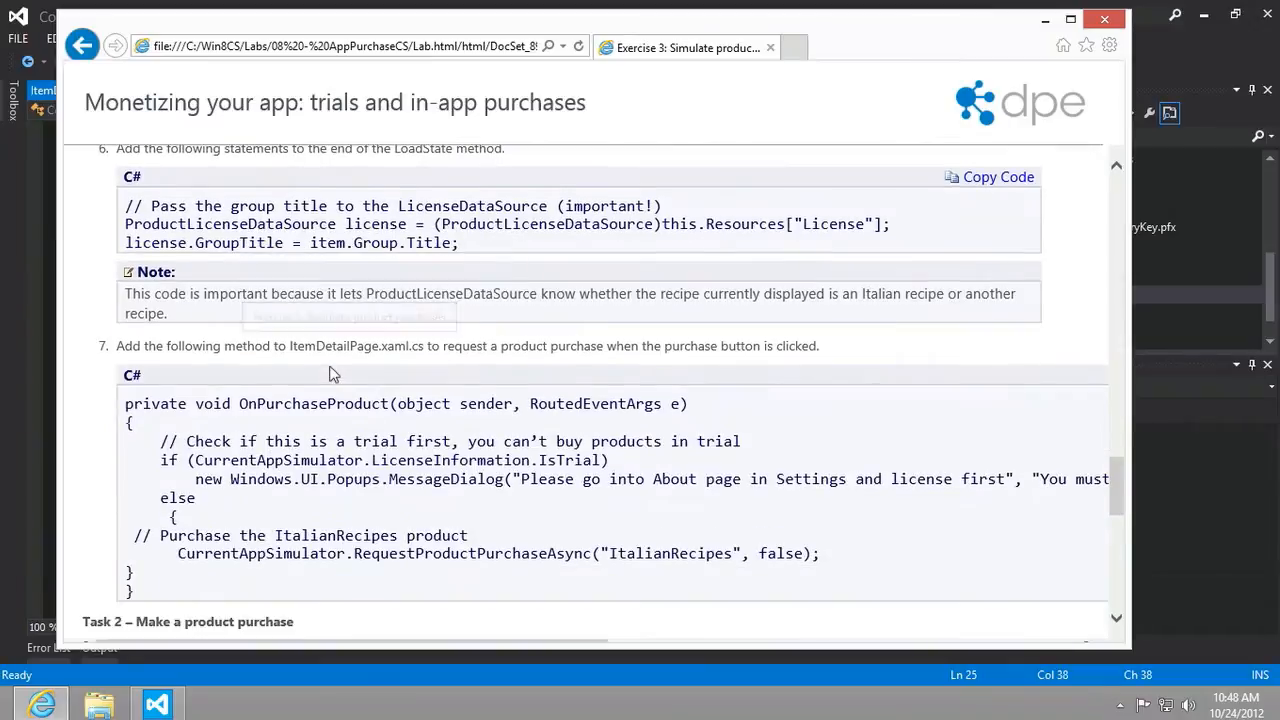
pyautogui.scroll(3)
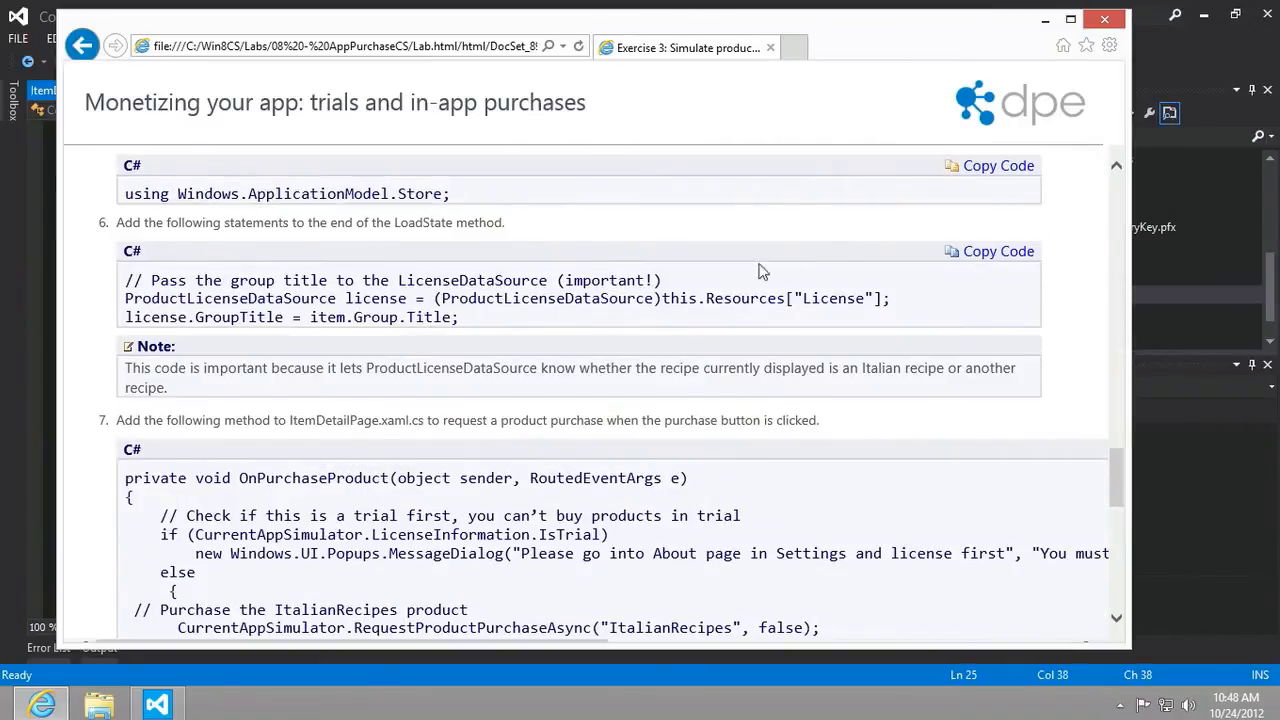
pyautogui.moveTo(955, 255)
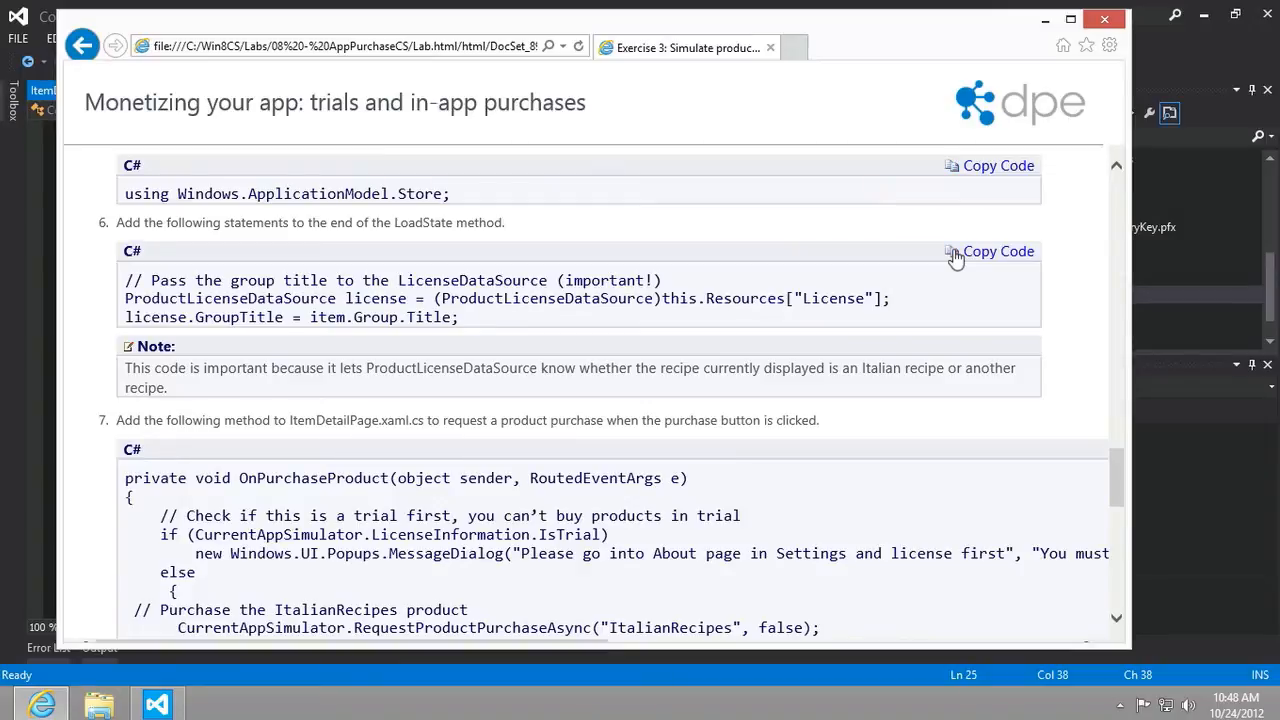
pyautogui.moveTo(630, 335)
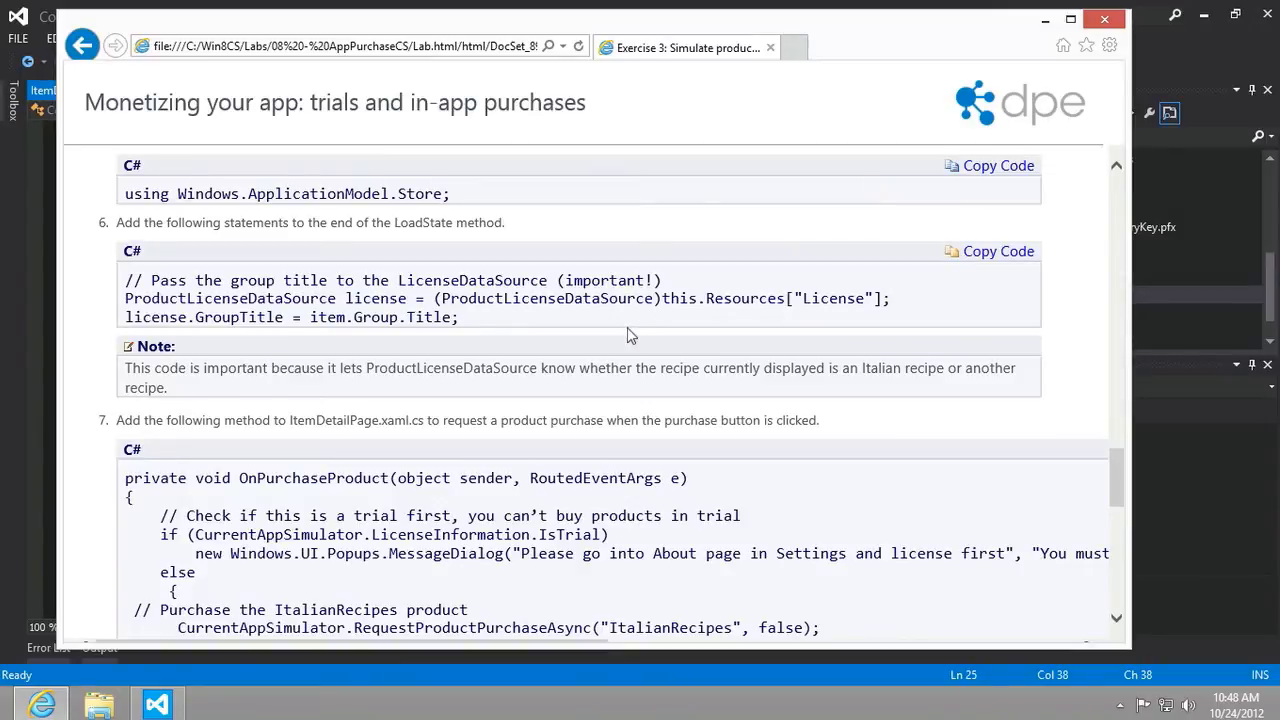
pyautogui.scroll(3)
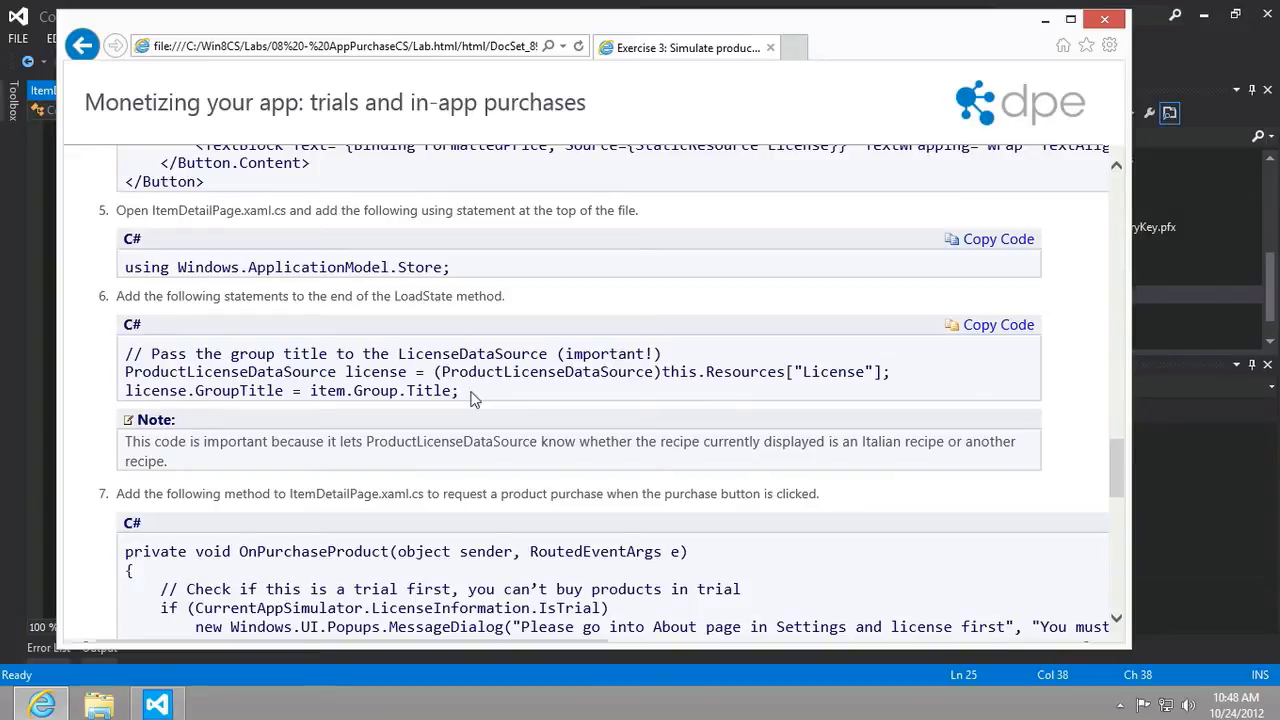
pyautogui.moveTo(951, 330)
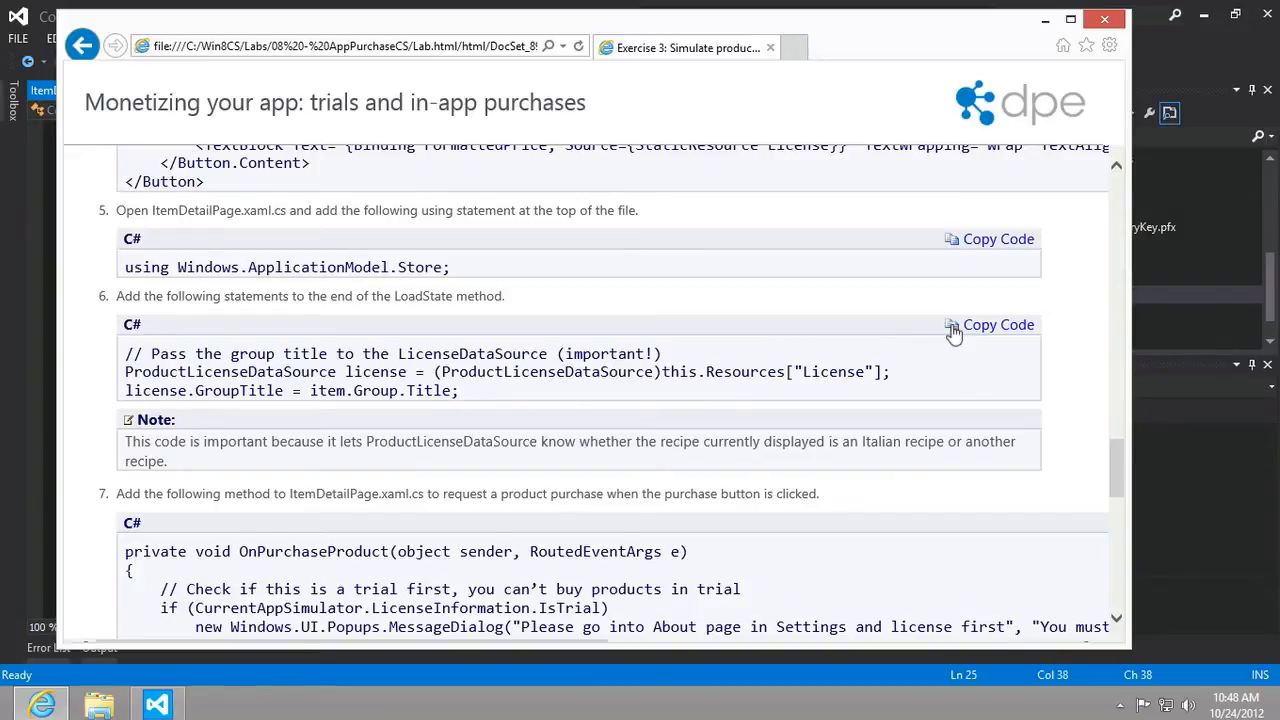
pyautogui.moveTo(773, 372)
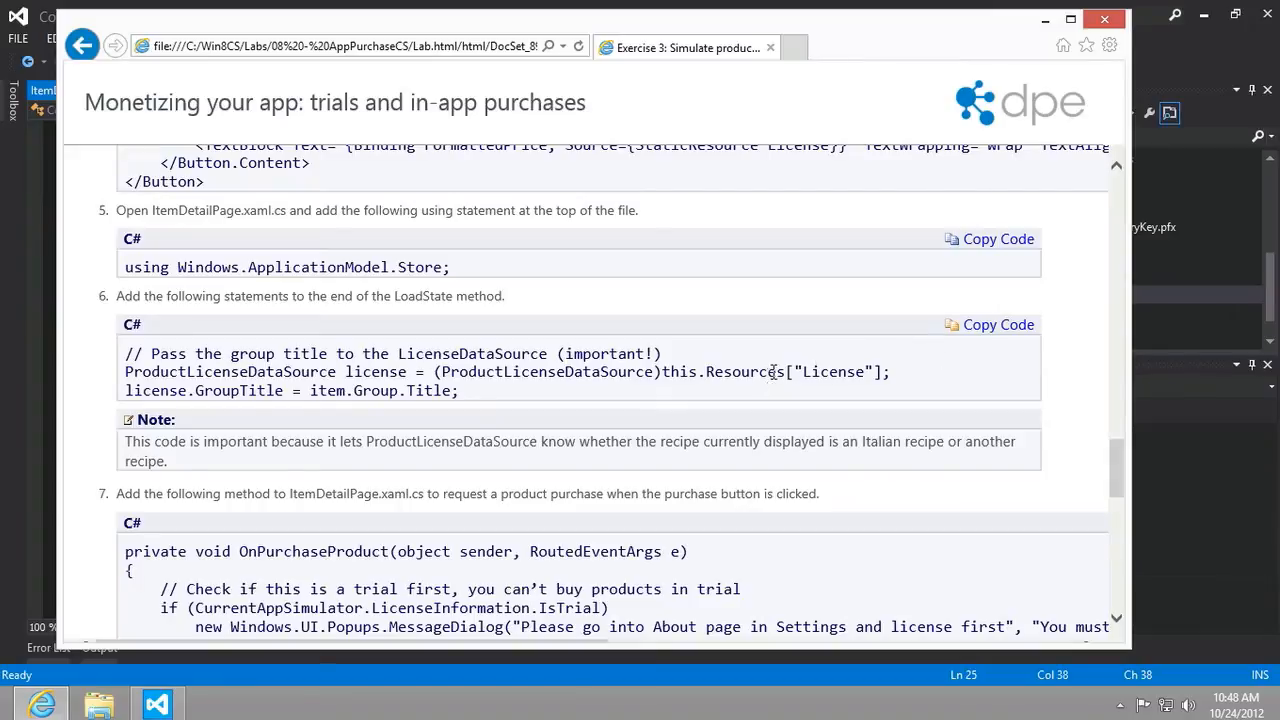
pyautogui.click(156, 702)
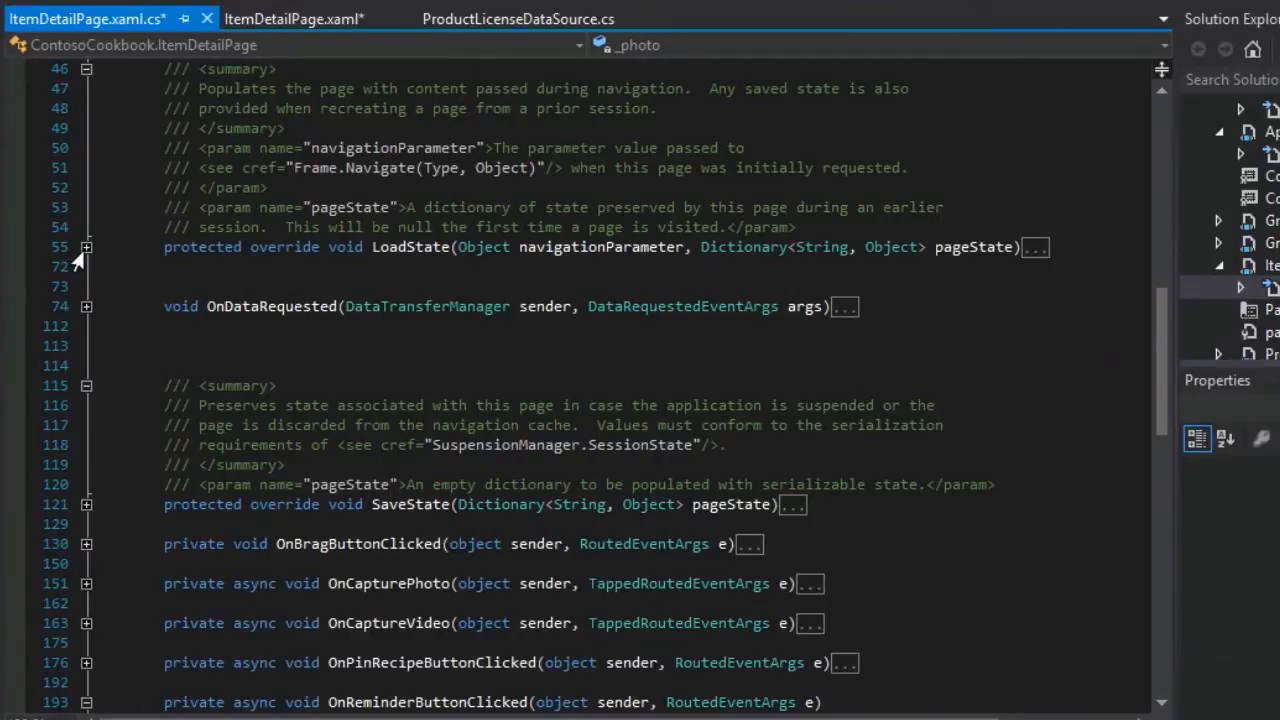
pyautogui.click(86, 247)
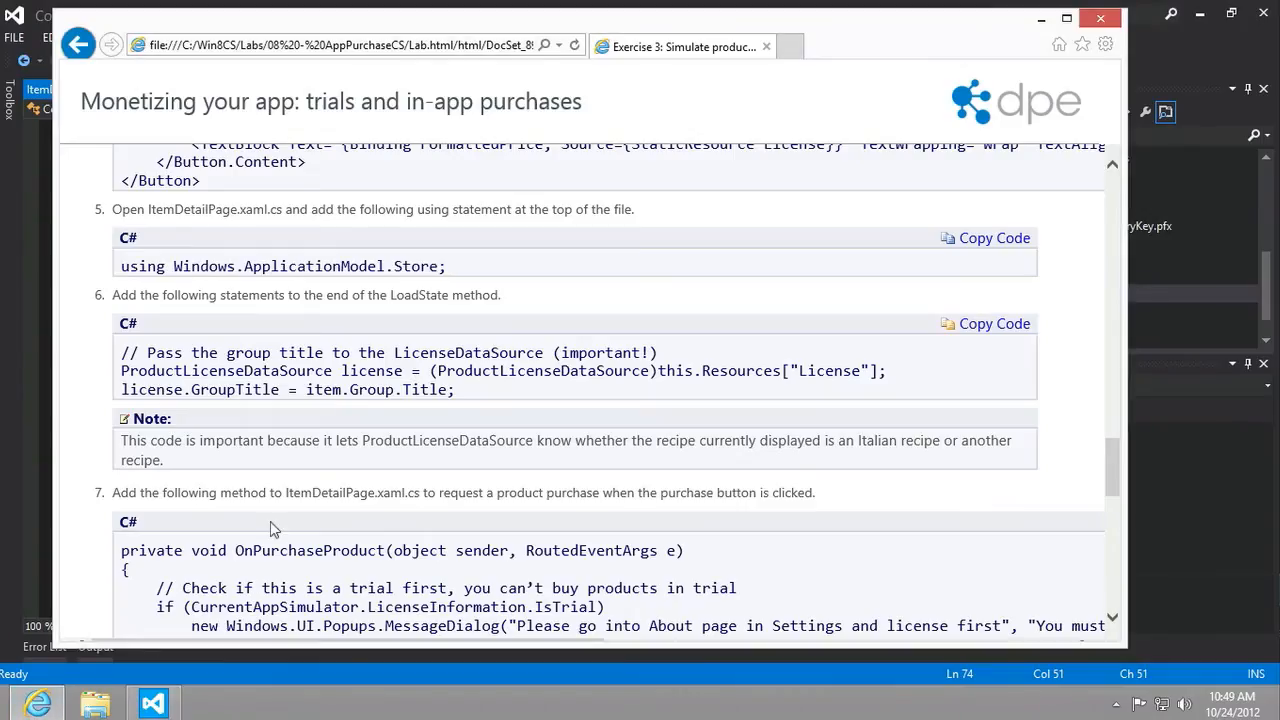
# Select the OnPurchaseProduct name in step 4's purchase-button Click attribute.
pyautogui.scroll(-3)
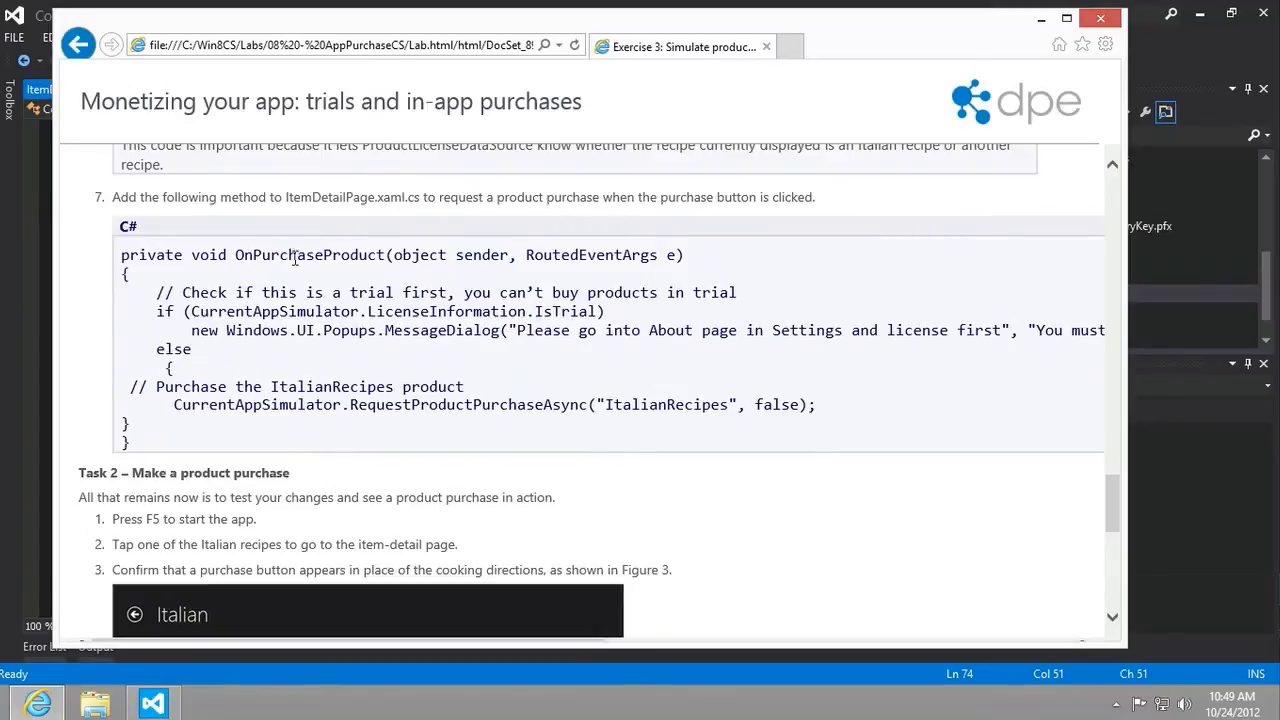
pyautogui.moveTo(1194, 40)
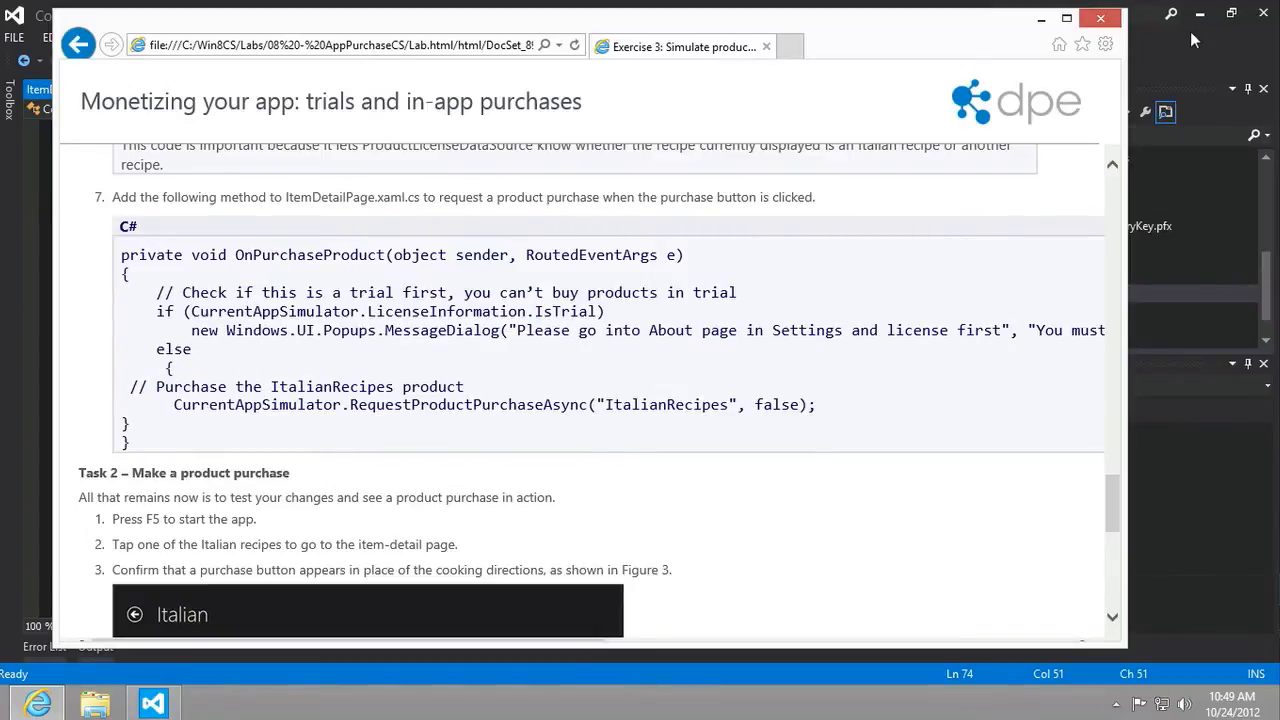
pyautogui.moveTo(183, 651)
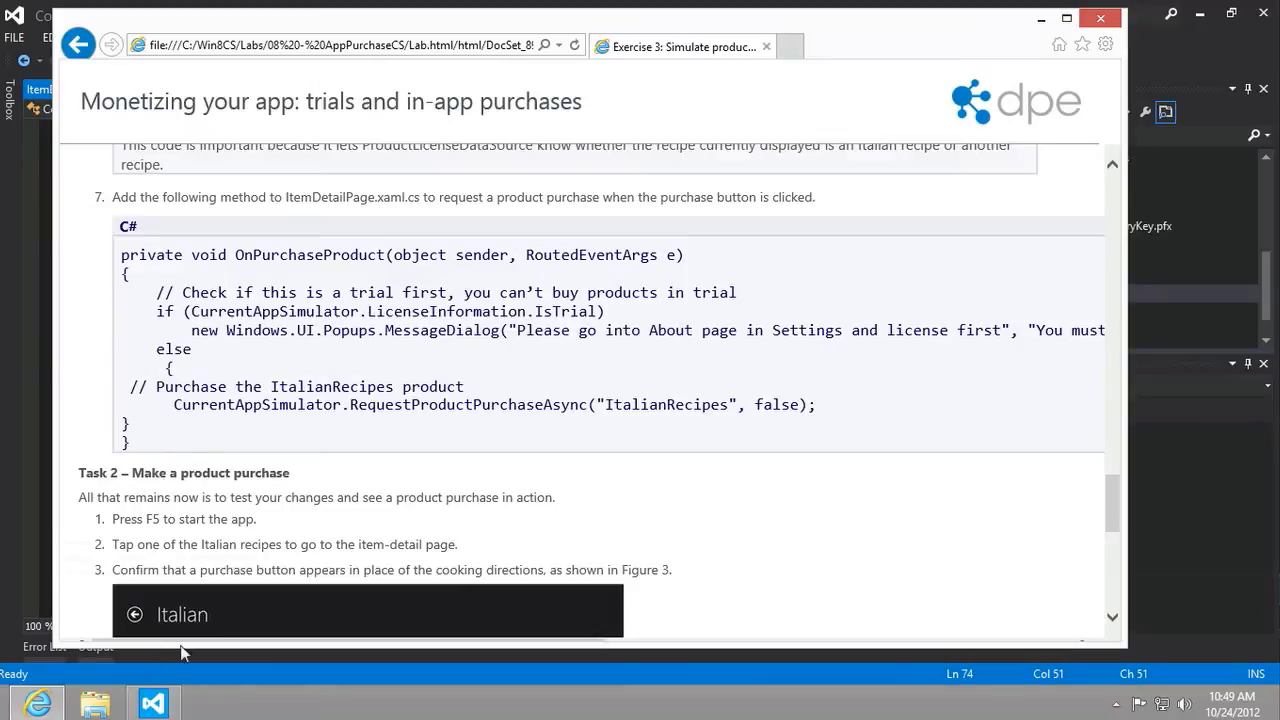
pyautogui.moveTo(256, 649)
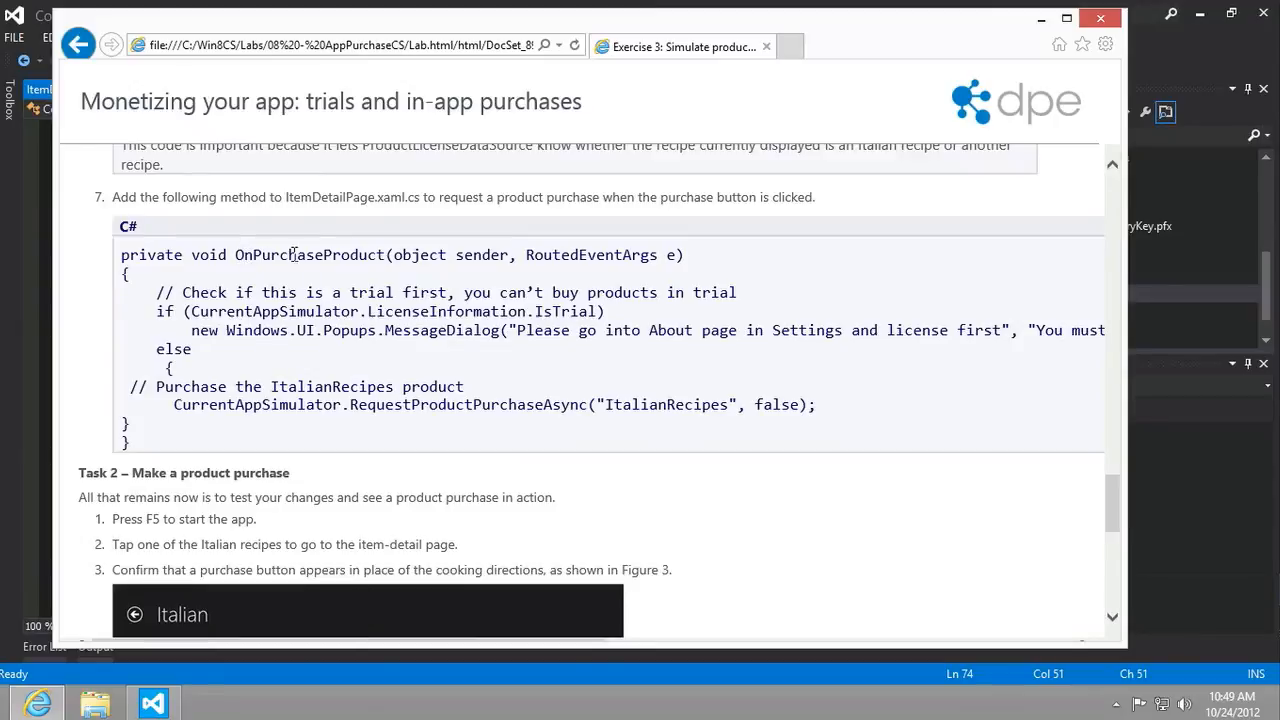
pyautogui.moveTo(815, 305)
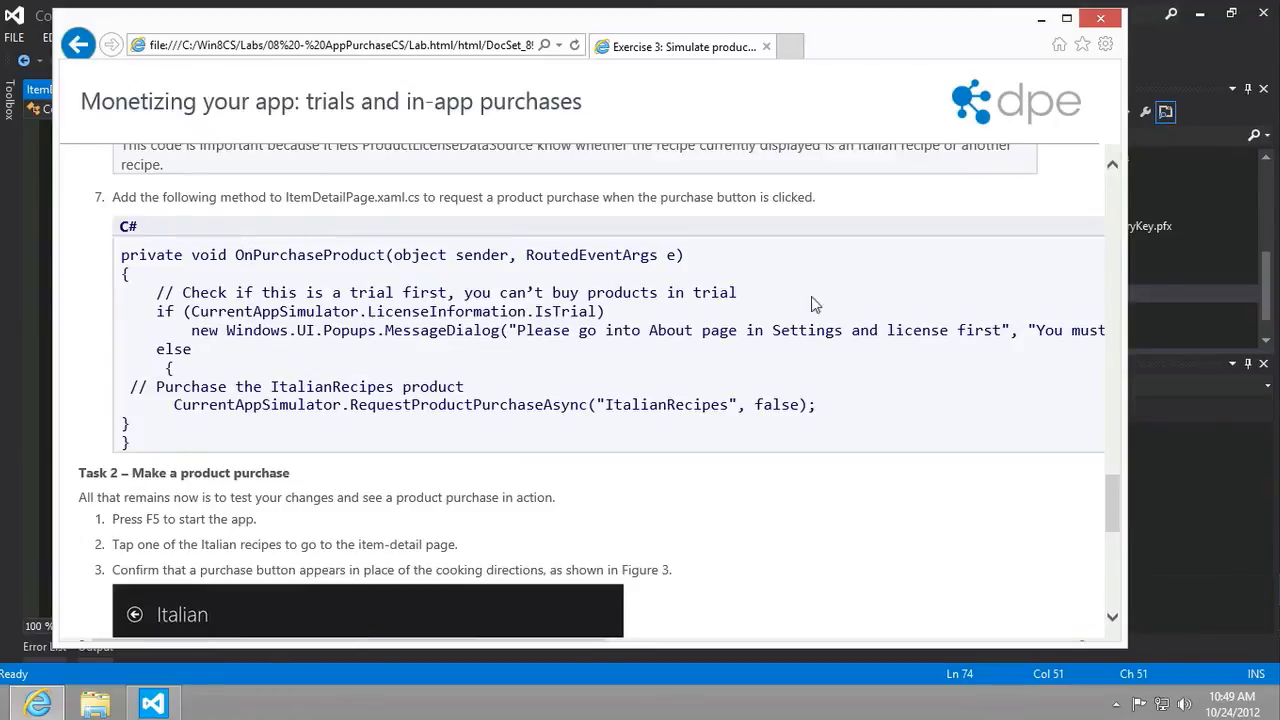
pyautogui.hscroll(3)
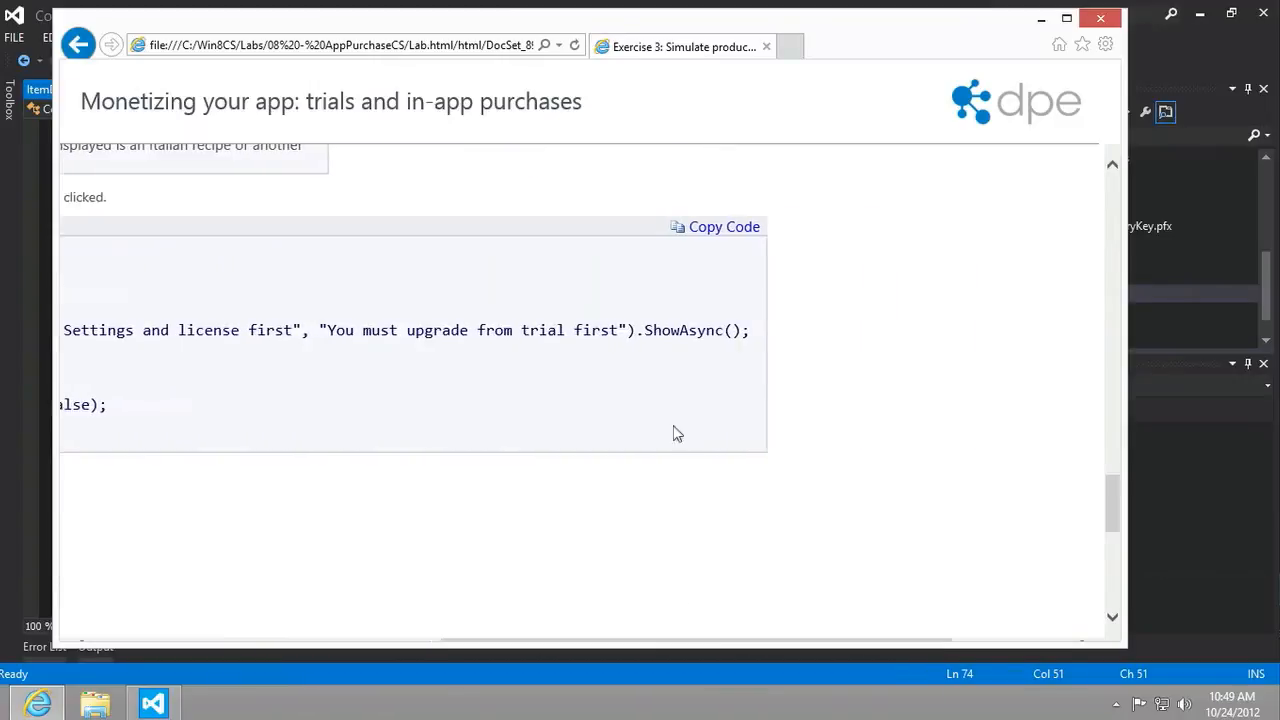
pyautogui.moveTo(585, 665)
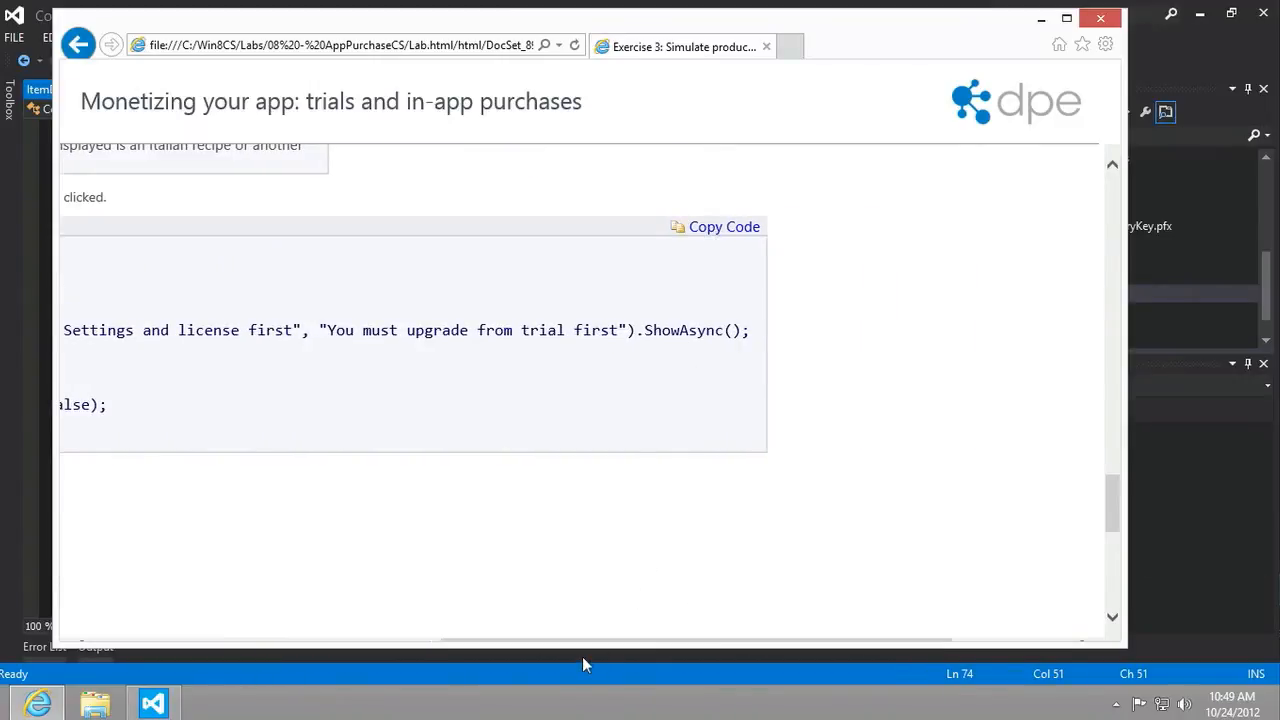
pyautogui.scroll(3)
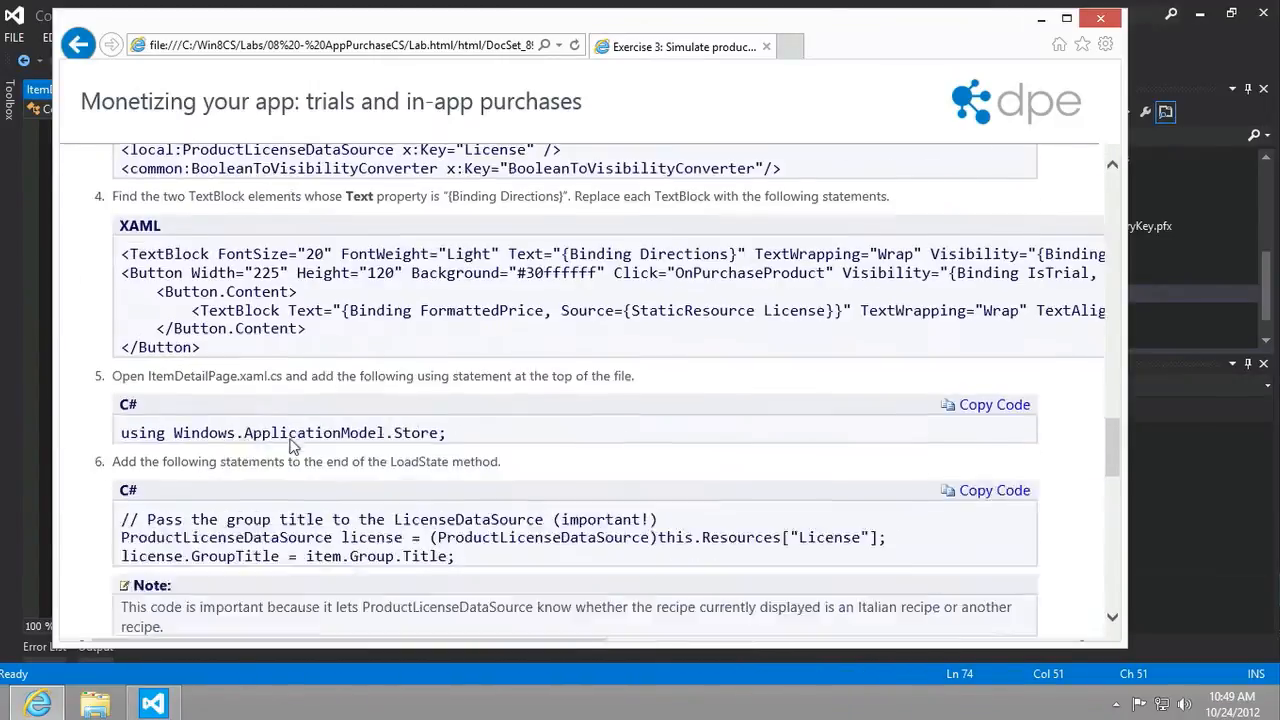
pyautogui.scroll(3)
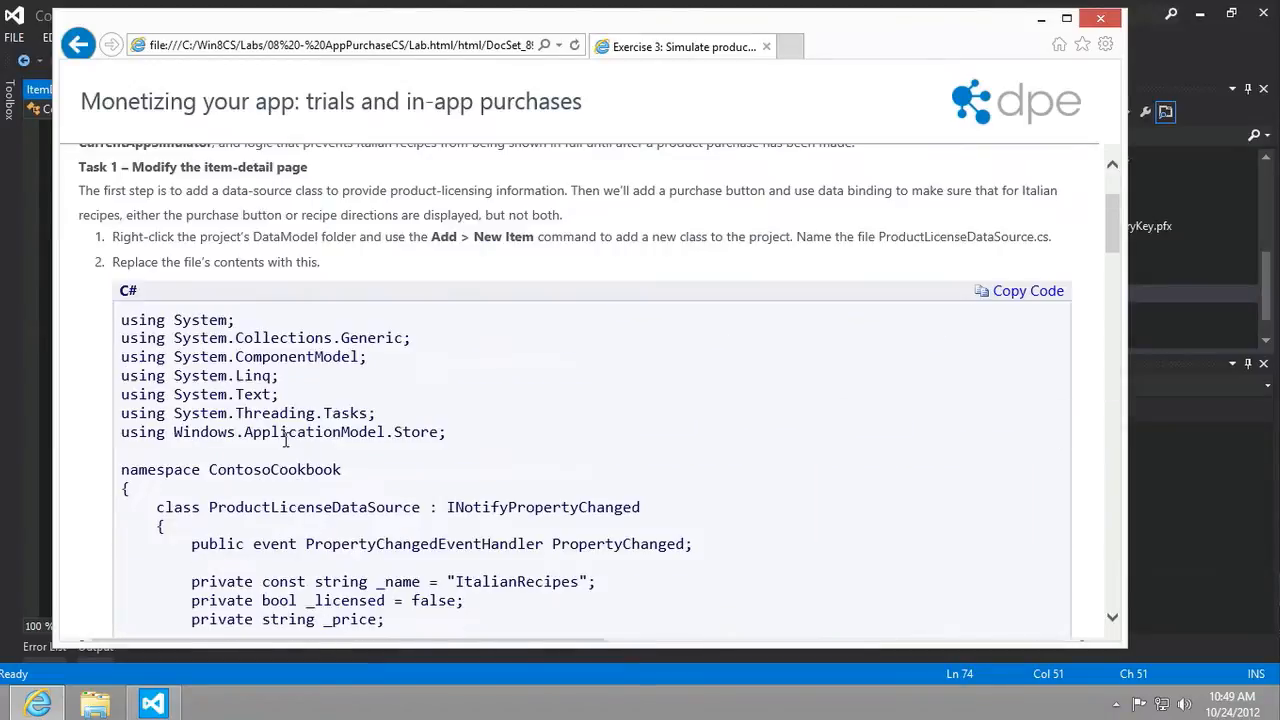
pyautogui.scroll(-3)
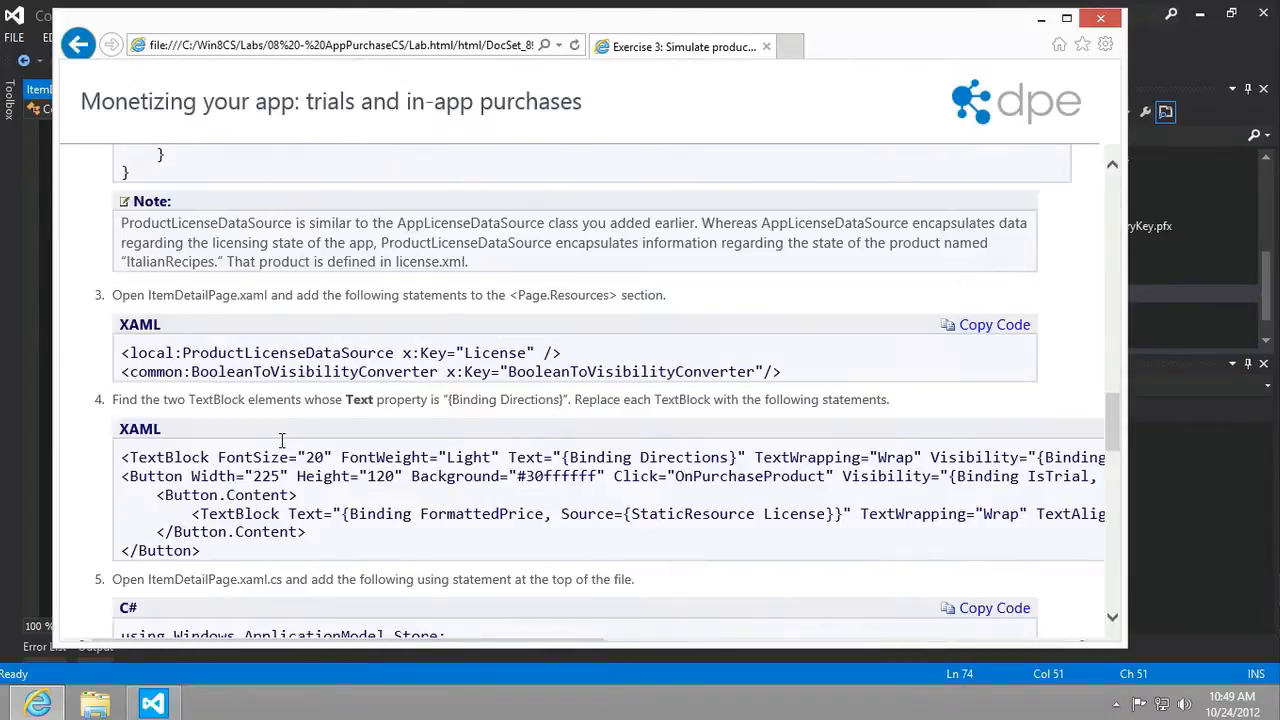
pyautogui.scroll(-3)
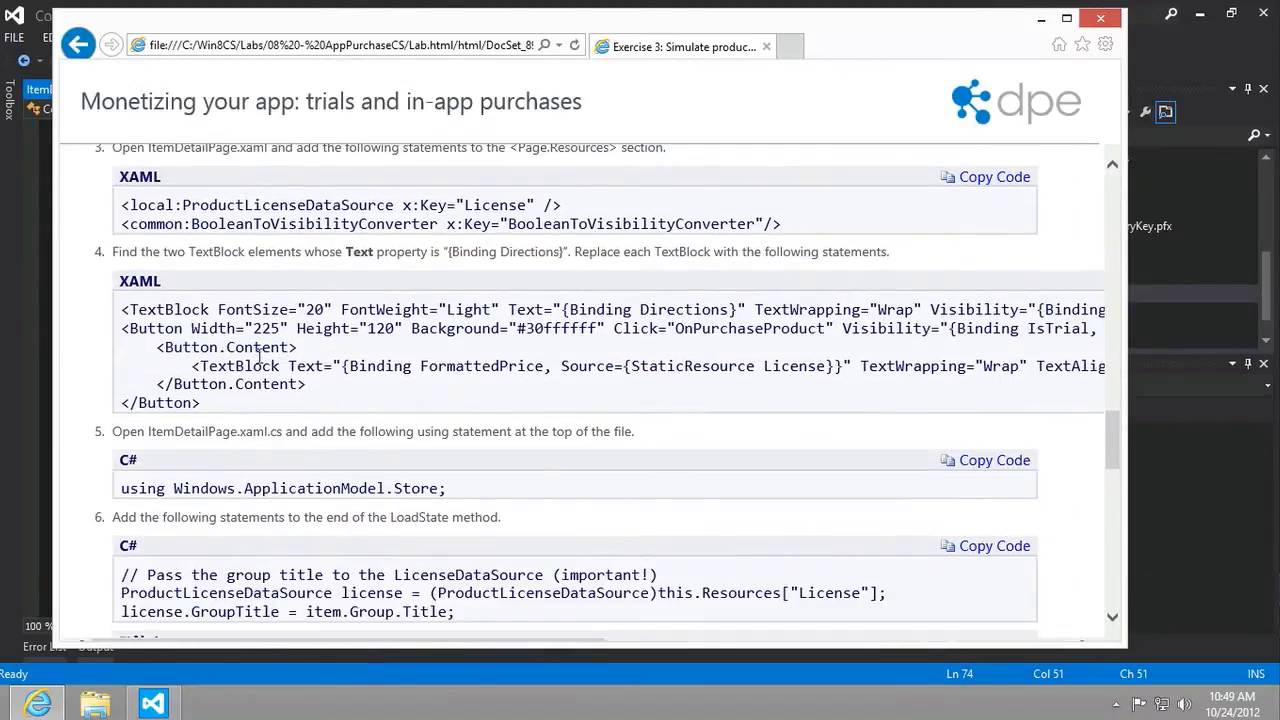
pyautogui.doubleClick(718, 328)
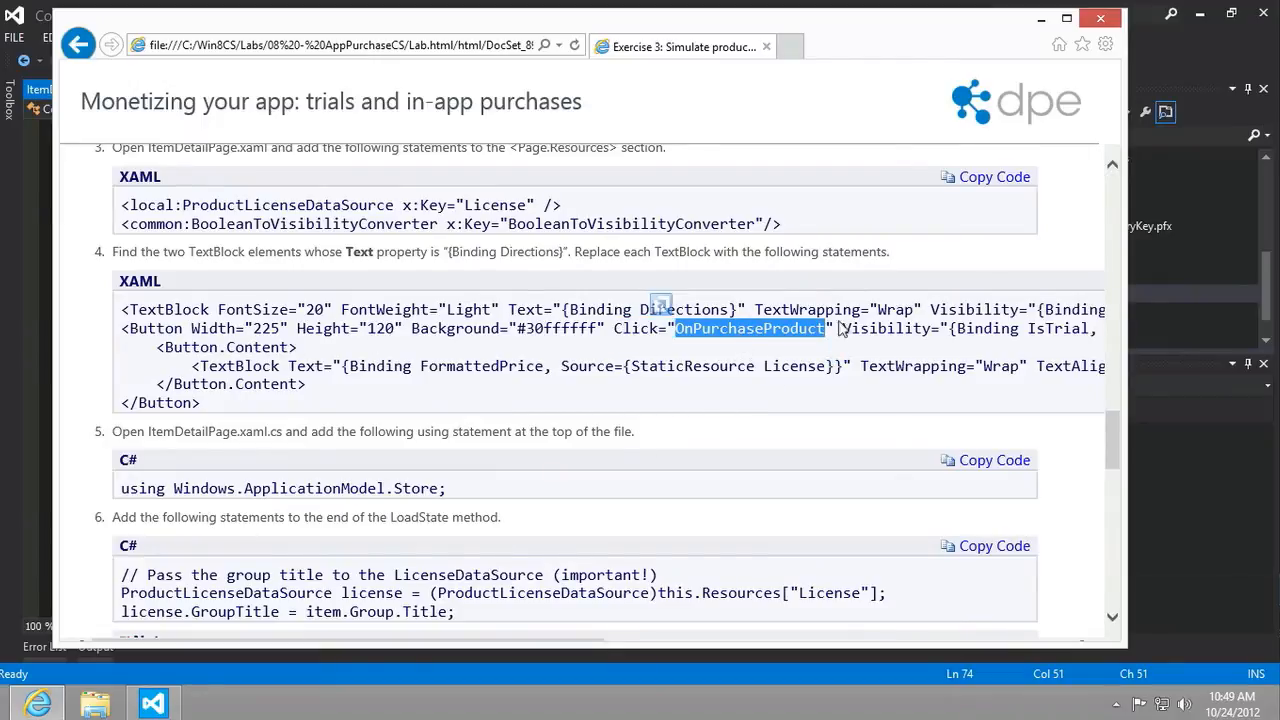
# Pick the empty line in ItemDetailPage.xaml.cs where the OnPurchaseProduct handler goes.
pyautogui.click(152, 701)
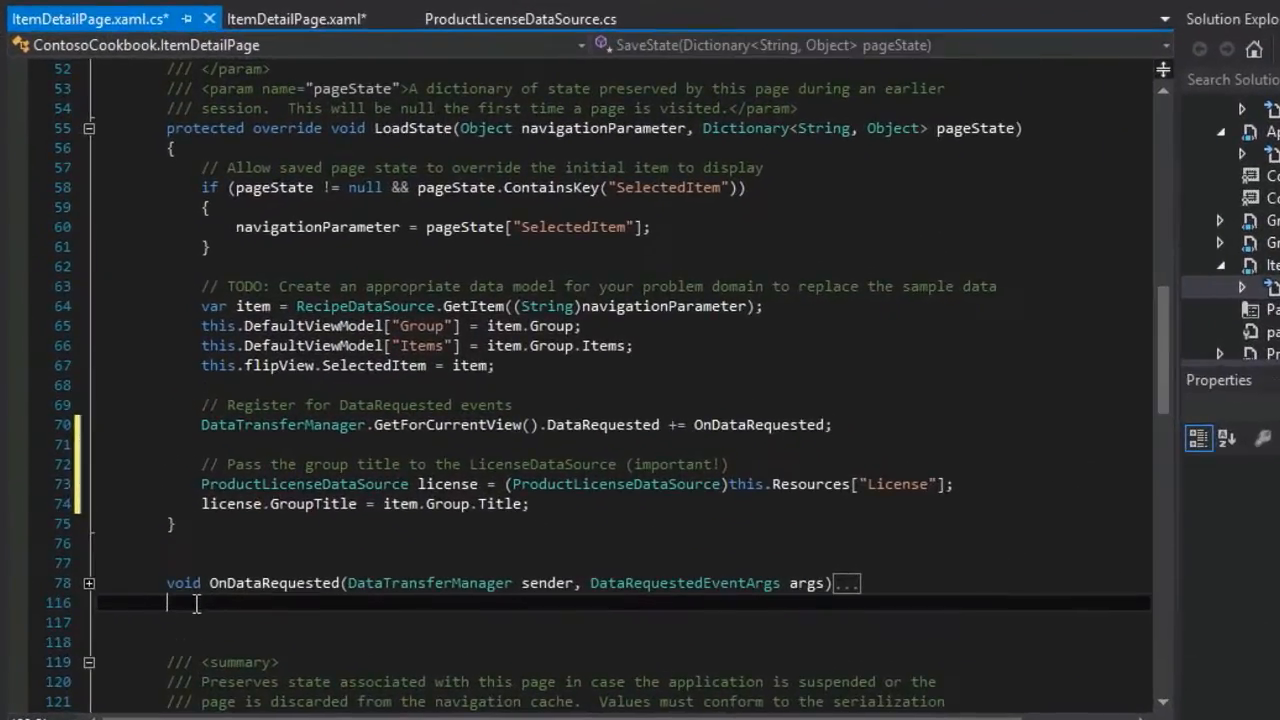
pyautogui.scroll(-3)
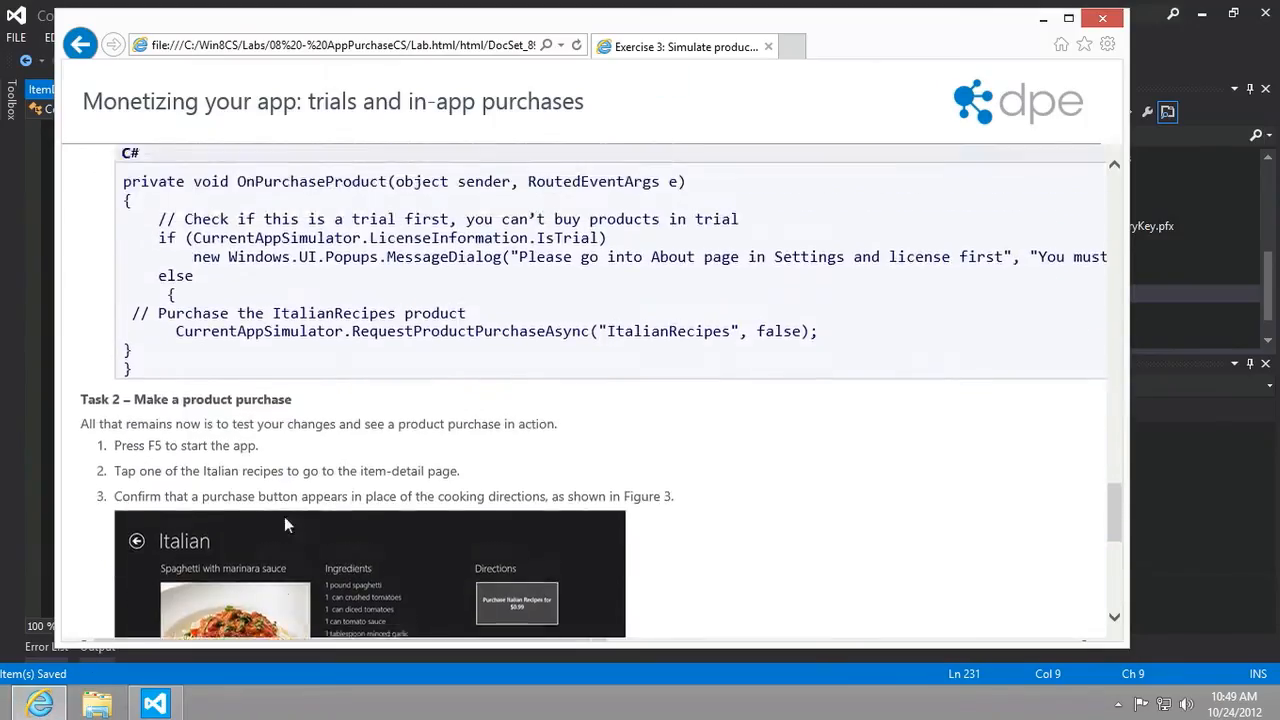
# Read Task 2's 'Make a product purchase' steps and return to the code editor.
pyautogui.scroll(-3)
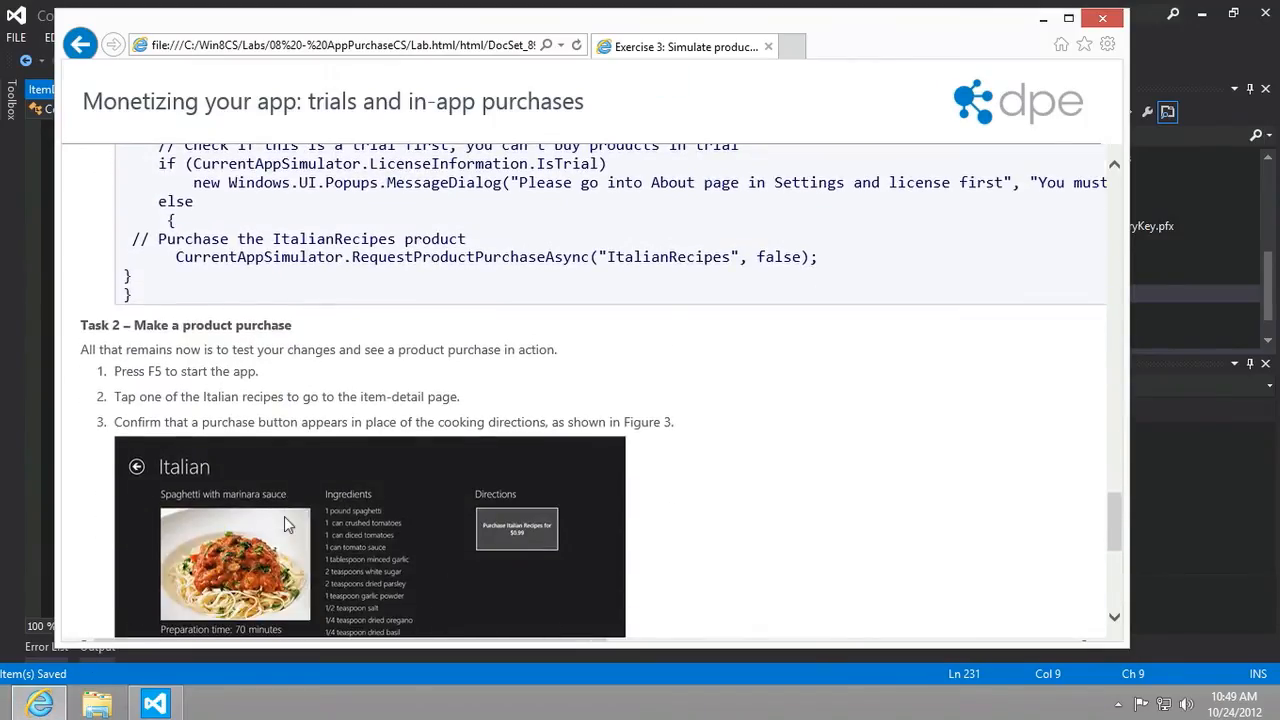
pyautogui.click(155, 700)
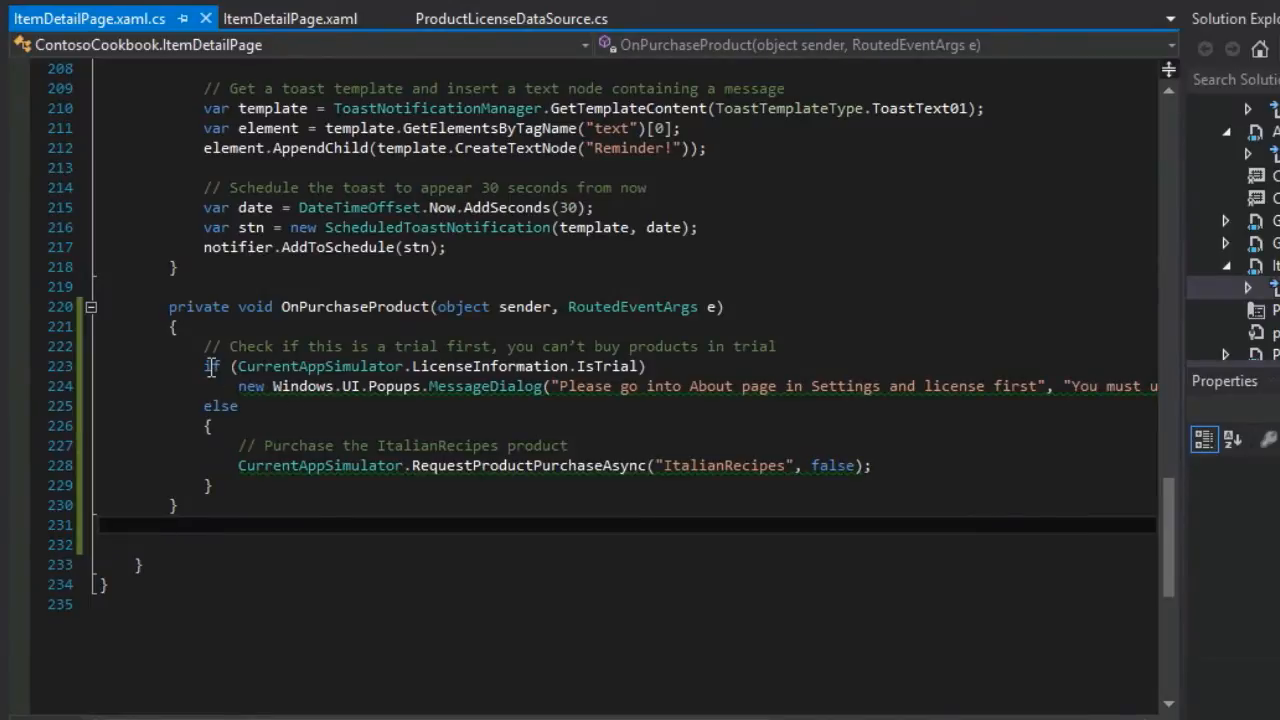
# Review OnPurchaseProduct, selecting and tidying the purchase comment and call lines.
pyautogui.moveTo(208, 366); pyautogui.dragTo(705, 386)
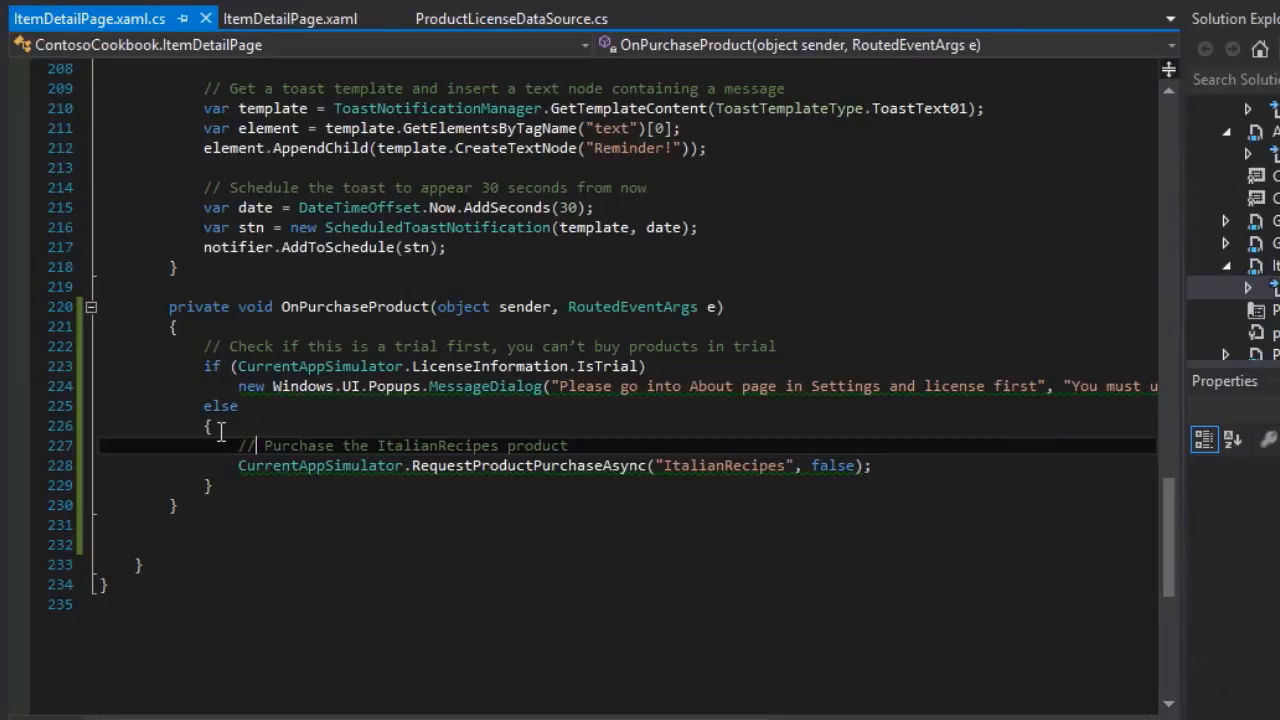
pyautogui.moveTo(238, 445); pyautogui.dragTo(858, 465)
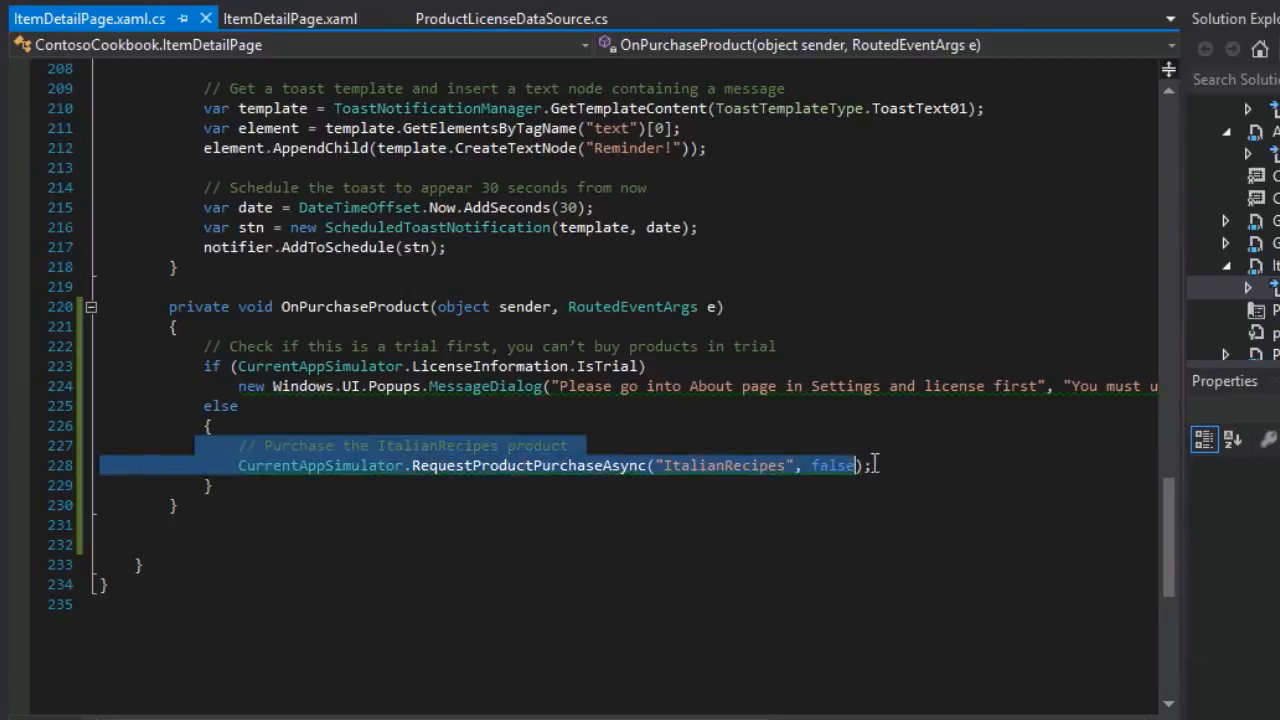
pyautogui.click(639, 504)
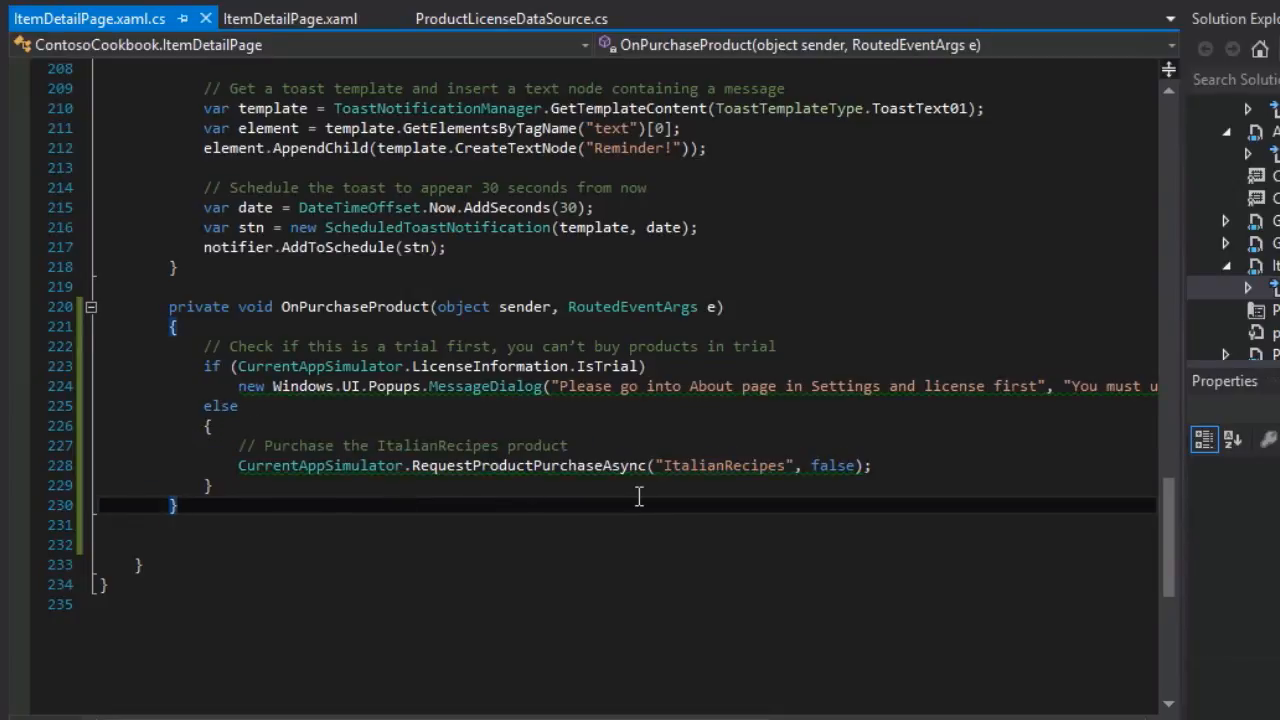
pyautogui.doubleClick(528, 465)
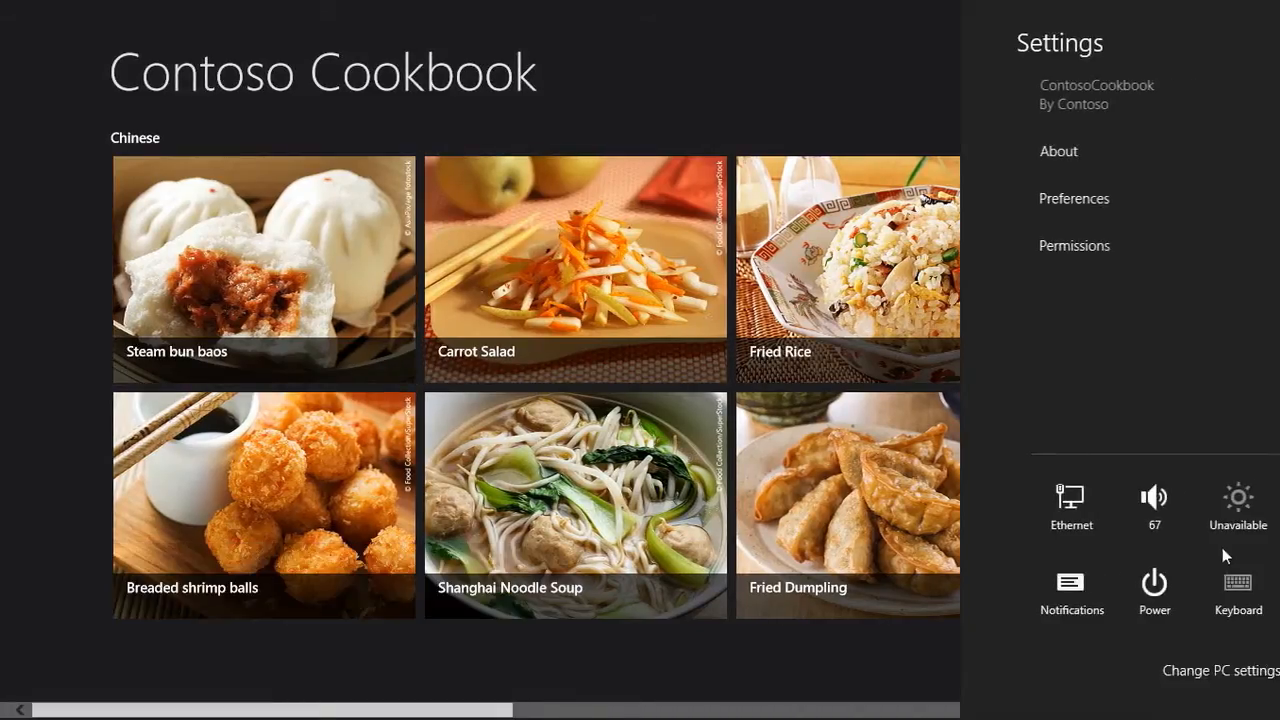
# Upgrade to the full version from Settings > About, confirm, and recheck the license.
pyautogui.click(1058, 151)
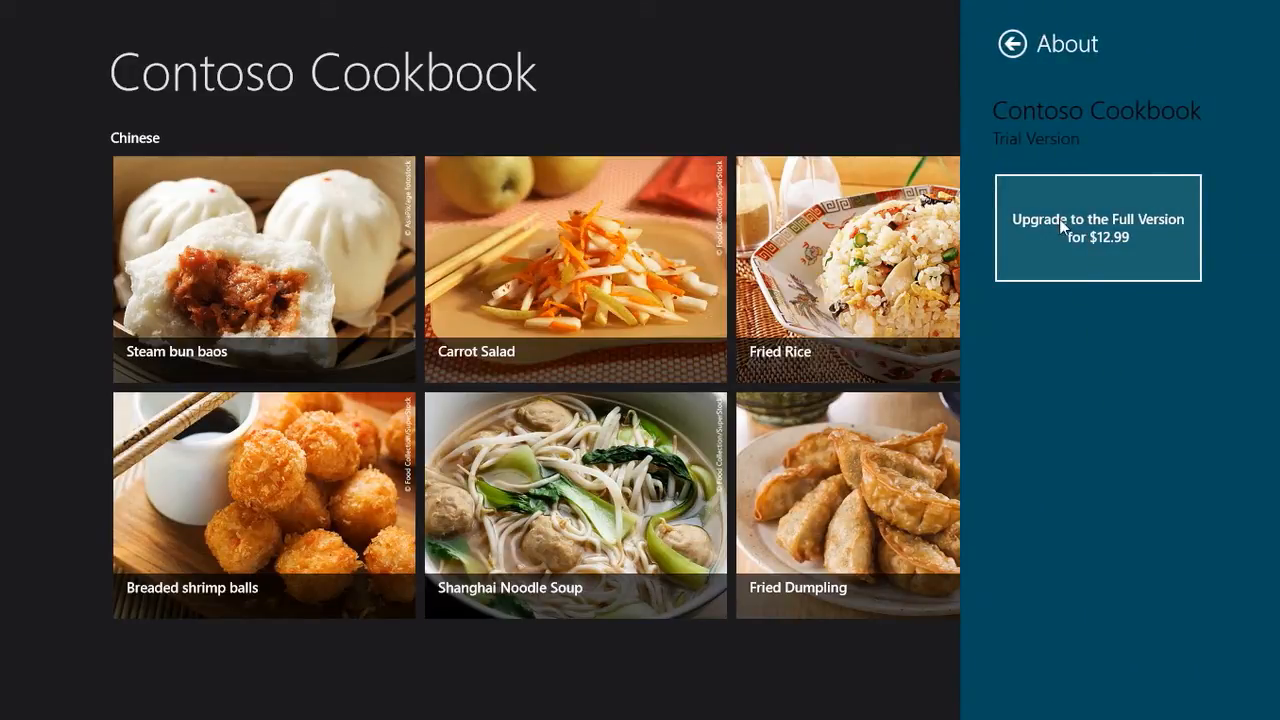
pyautogui.click(1097, 227)
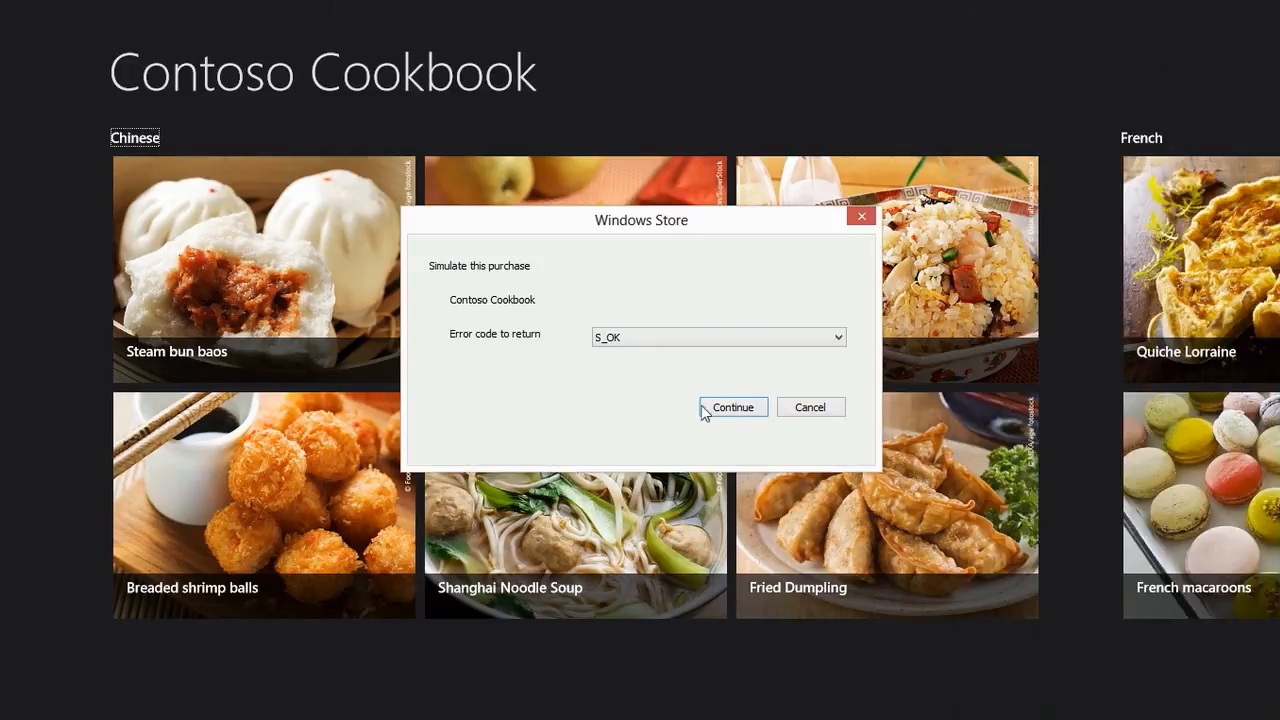
pyautogui.click(732, 407)
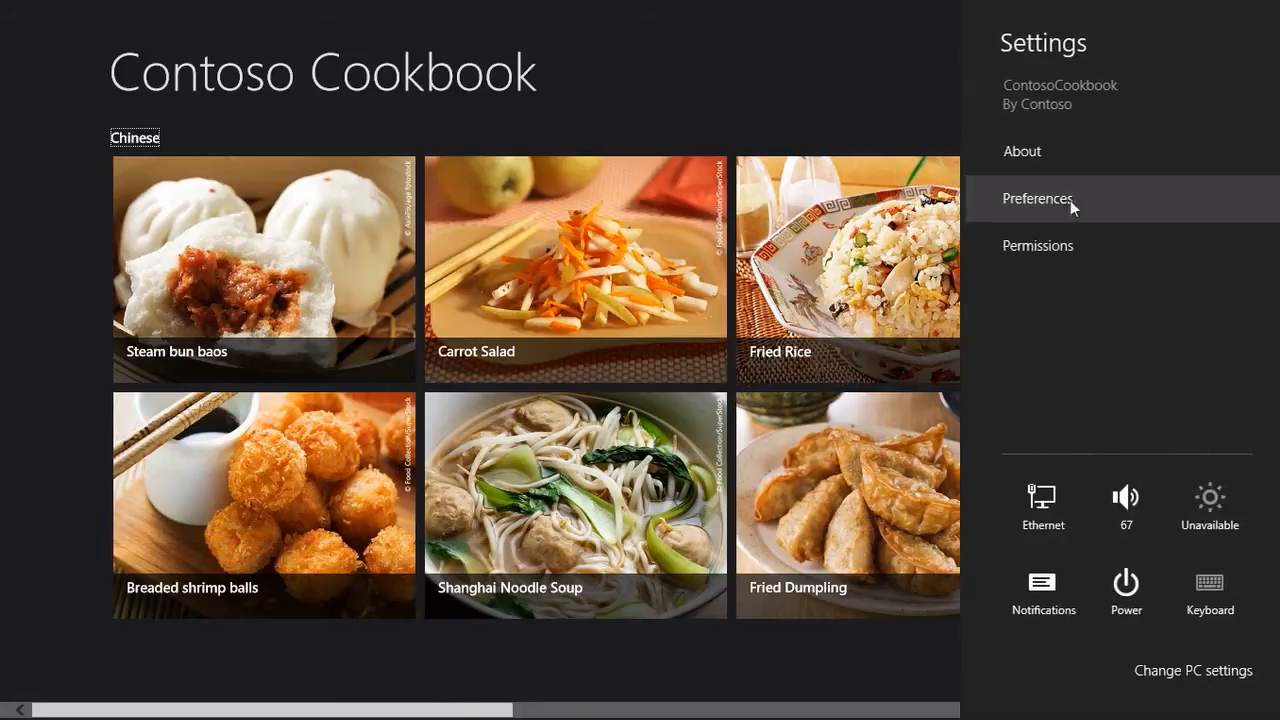
pyautogui.click(1022, 151)
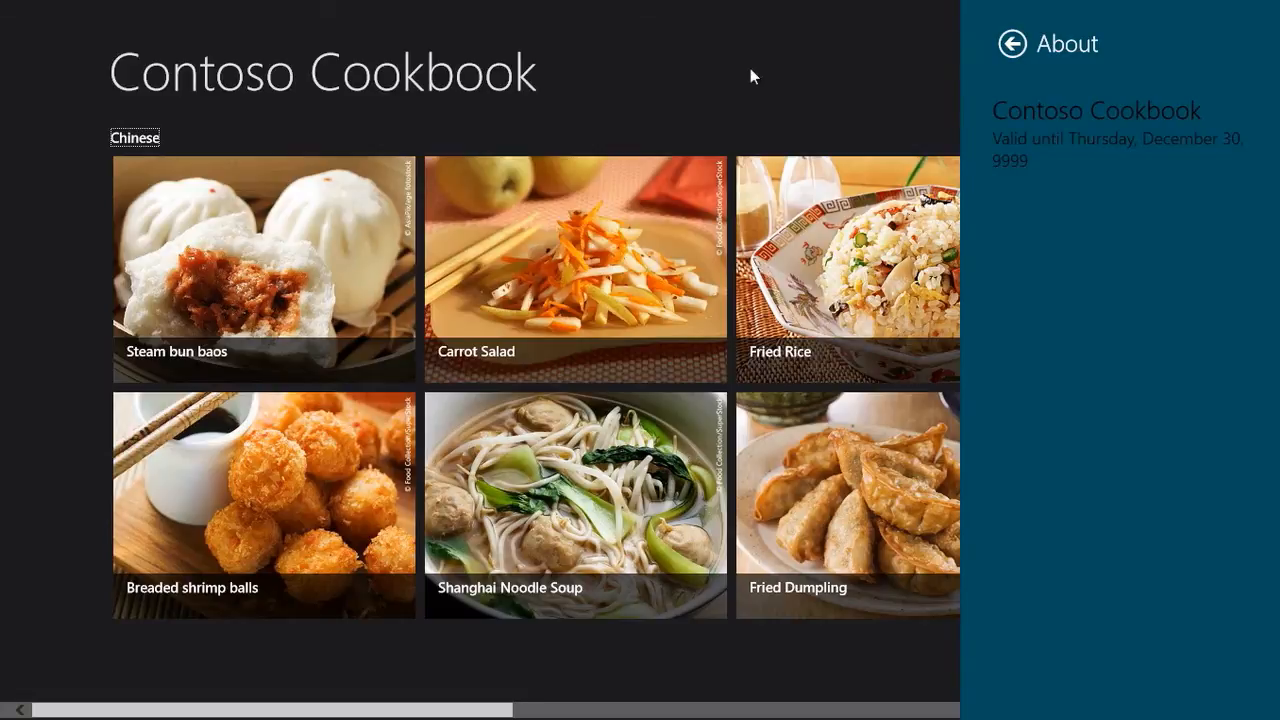
pyautogui.hscroll(3)
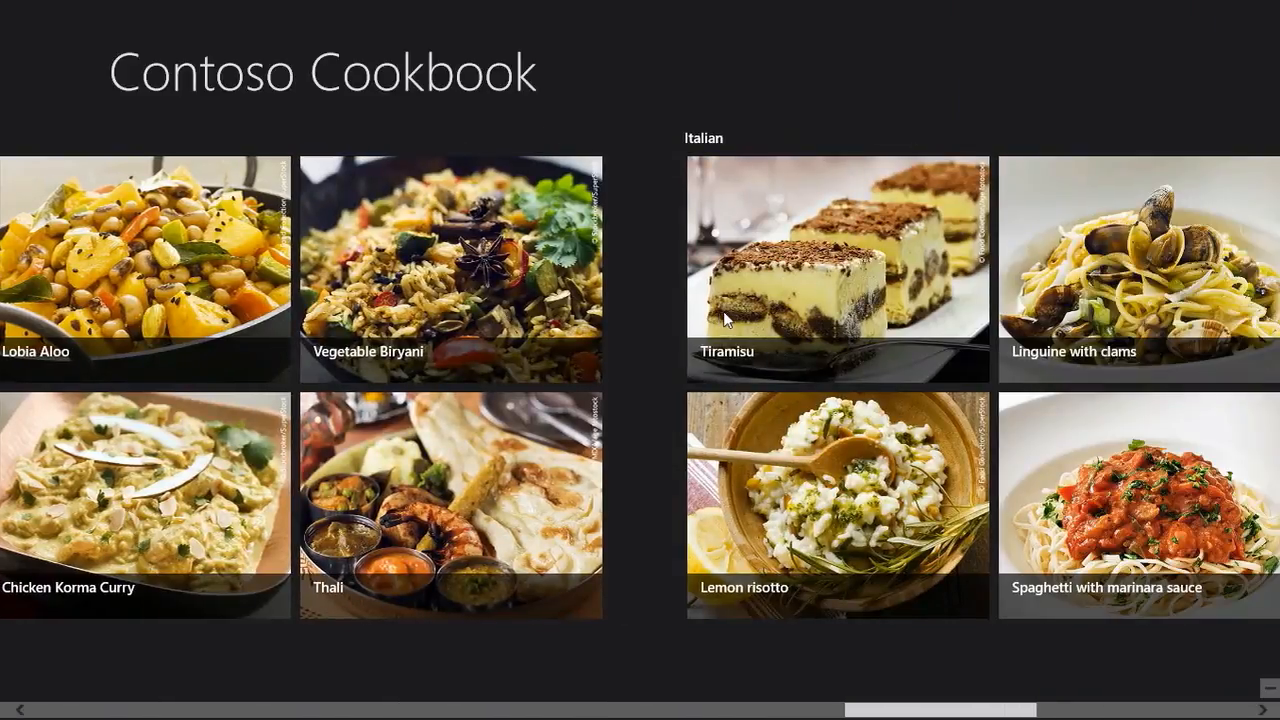
# Buy Italian Recipes for $0.99 from the Tiramisu page, then open the lab summary.
pyautogui.click(837, 268)
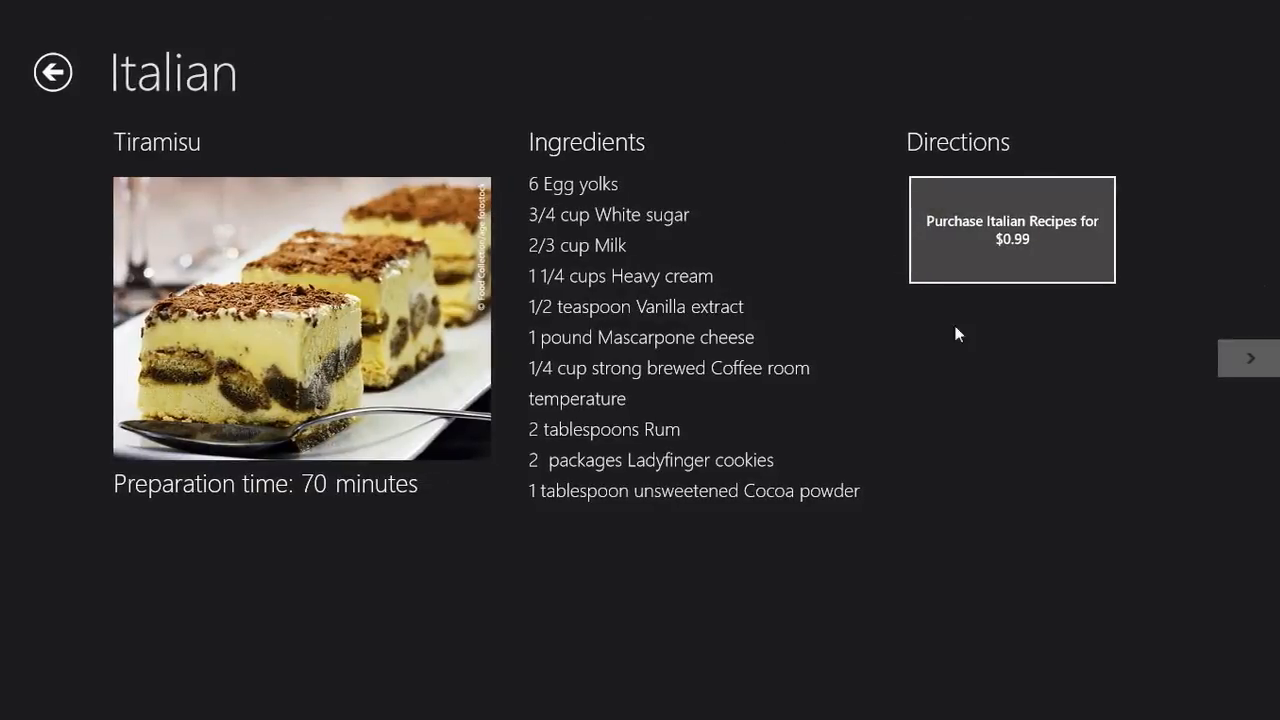
pyautogui.moveTo(1003, 233)
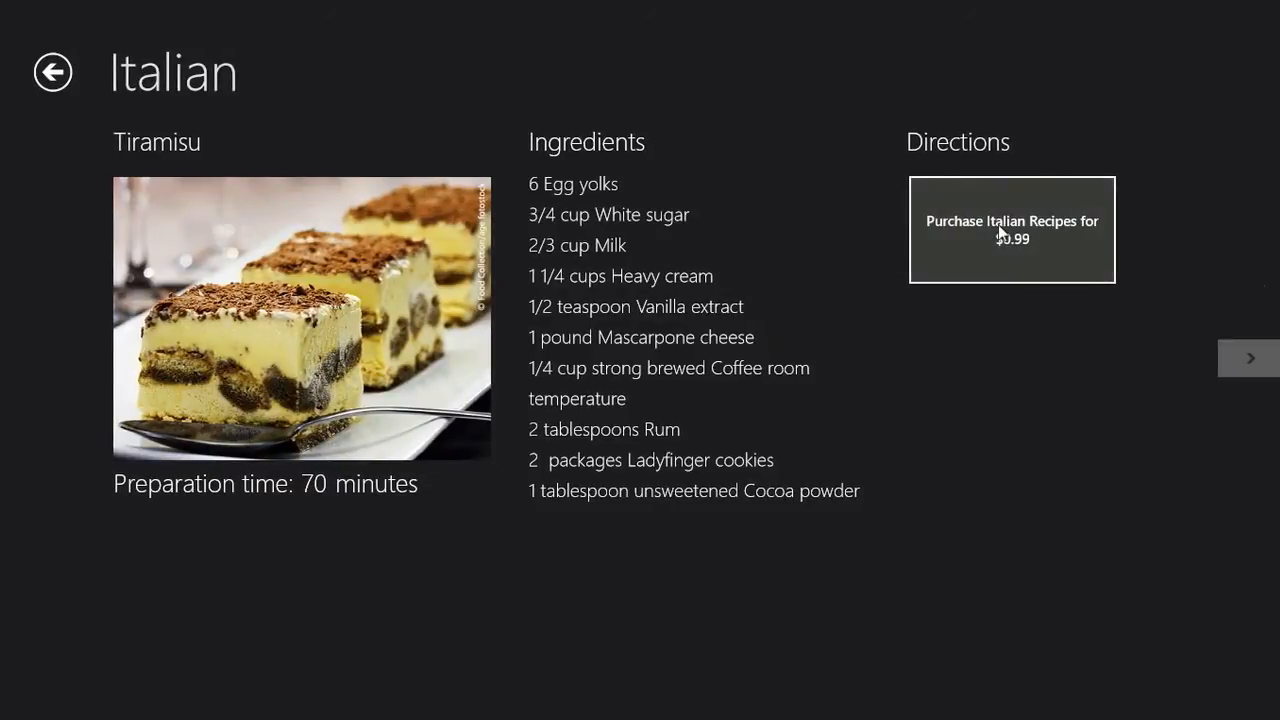
pyautogui.moveTo(997, 250)
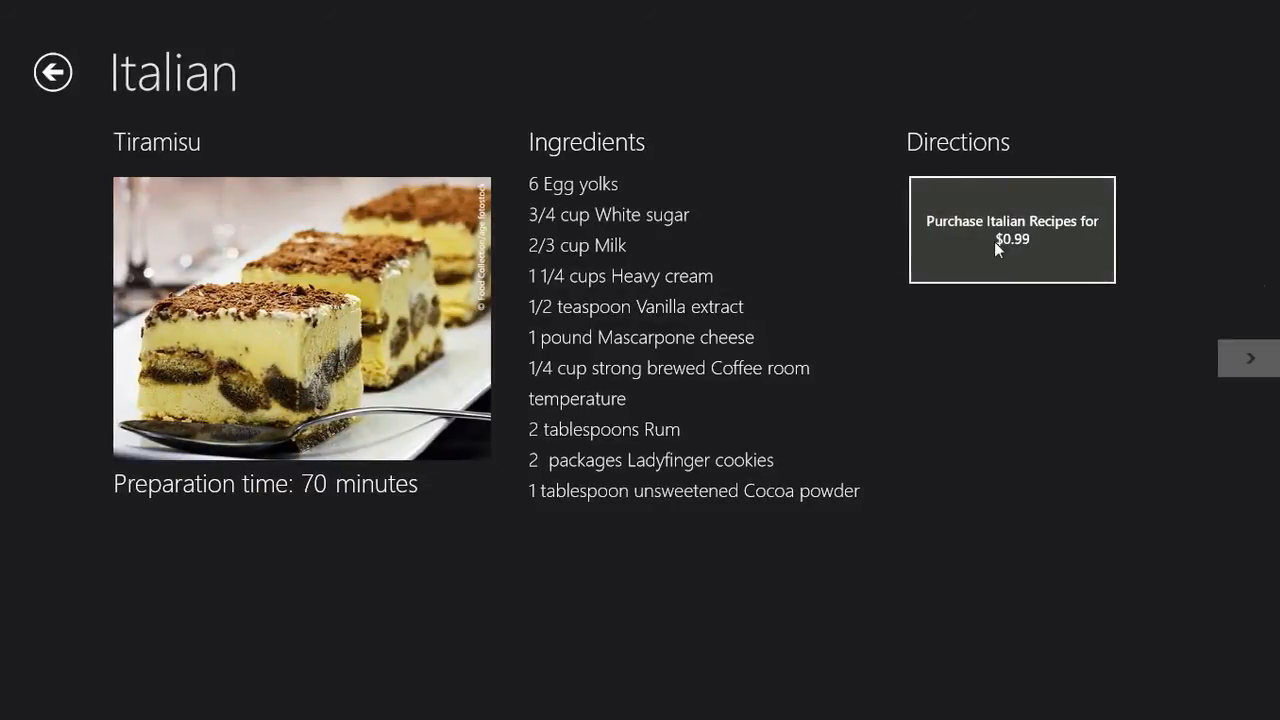
pyautogui.click(1011, 229)
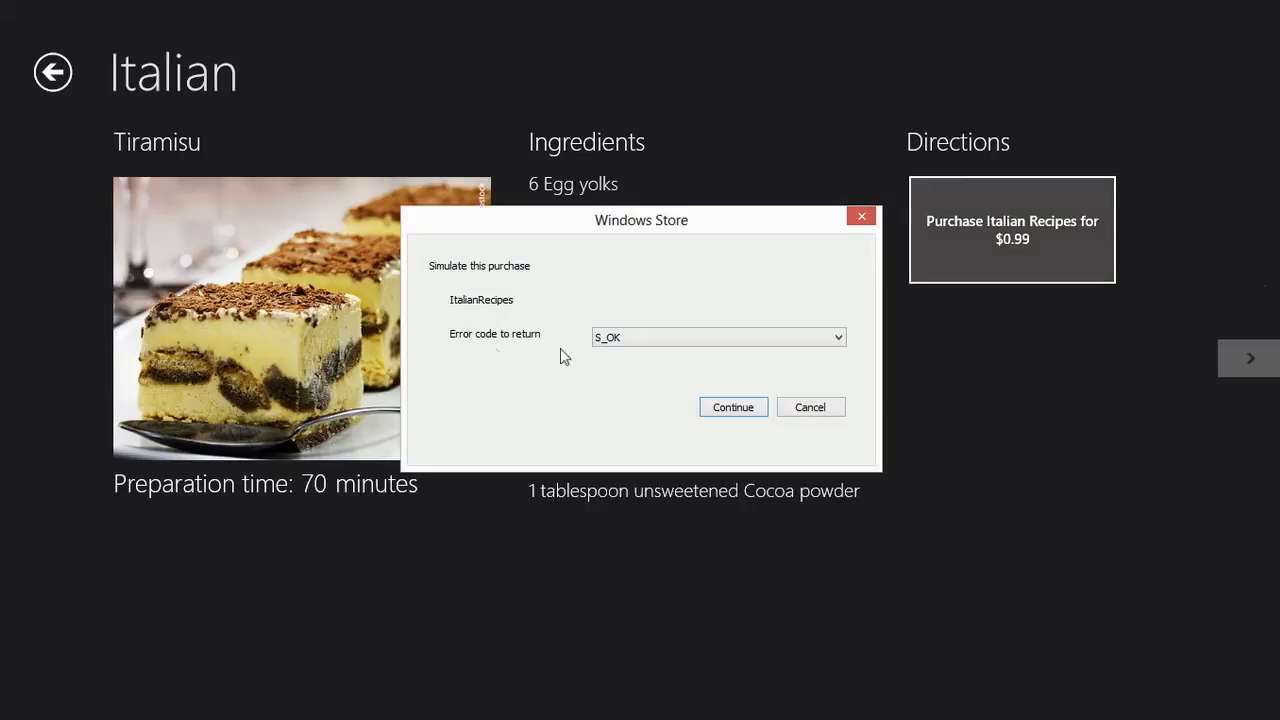
pyautogui.click(733, 406)
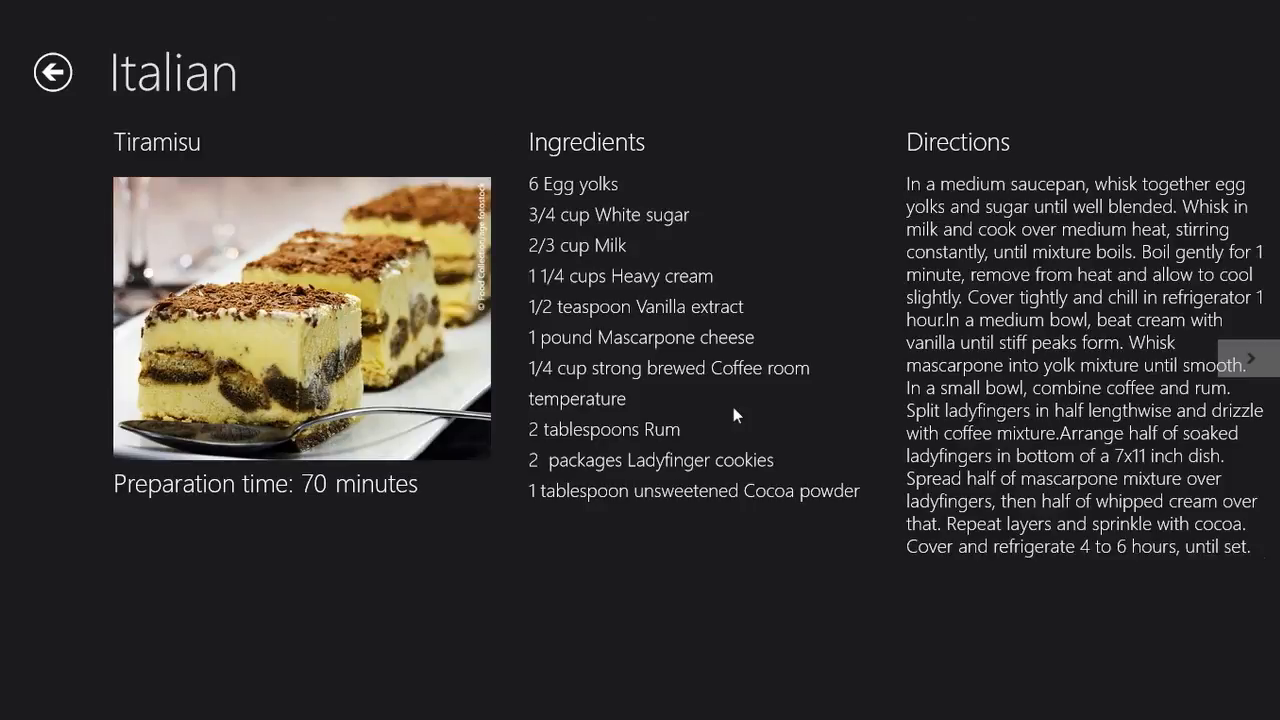
pyautogui.click(1255, 358)
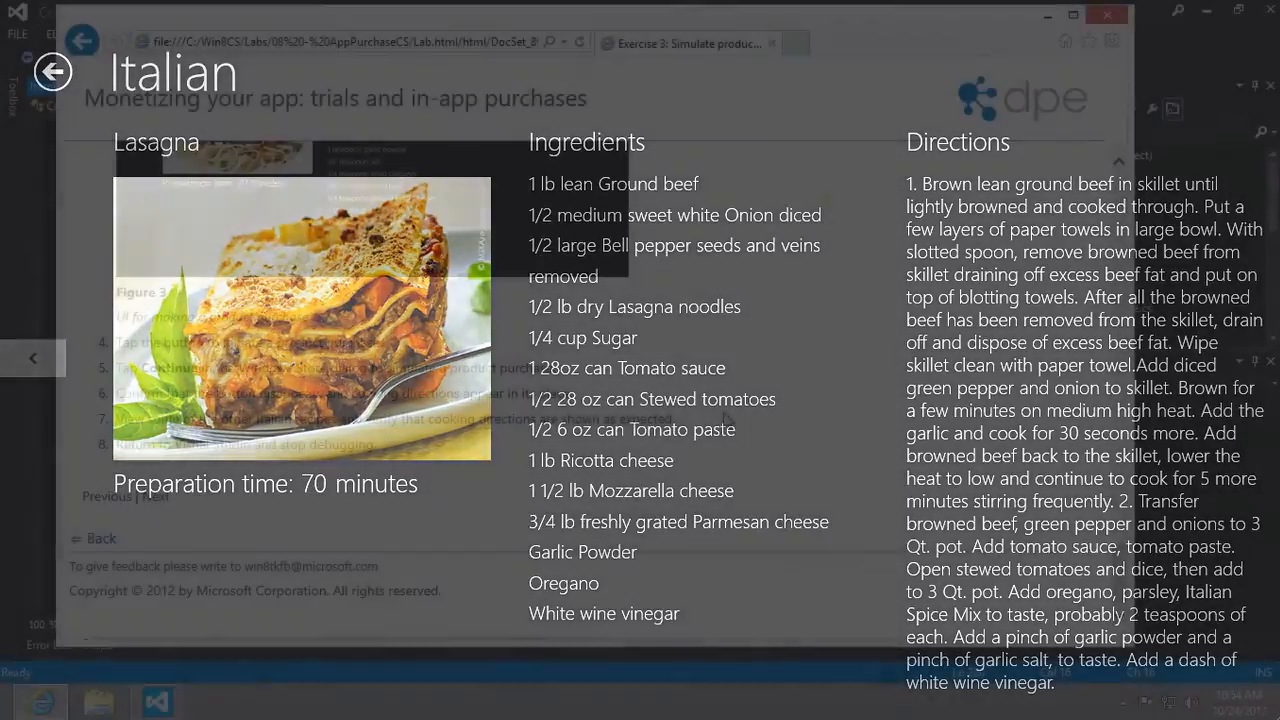
pyautogui.click(82, 41)
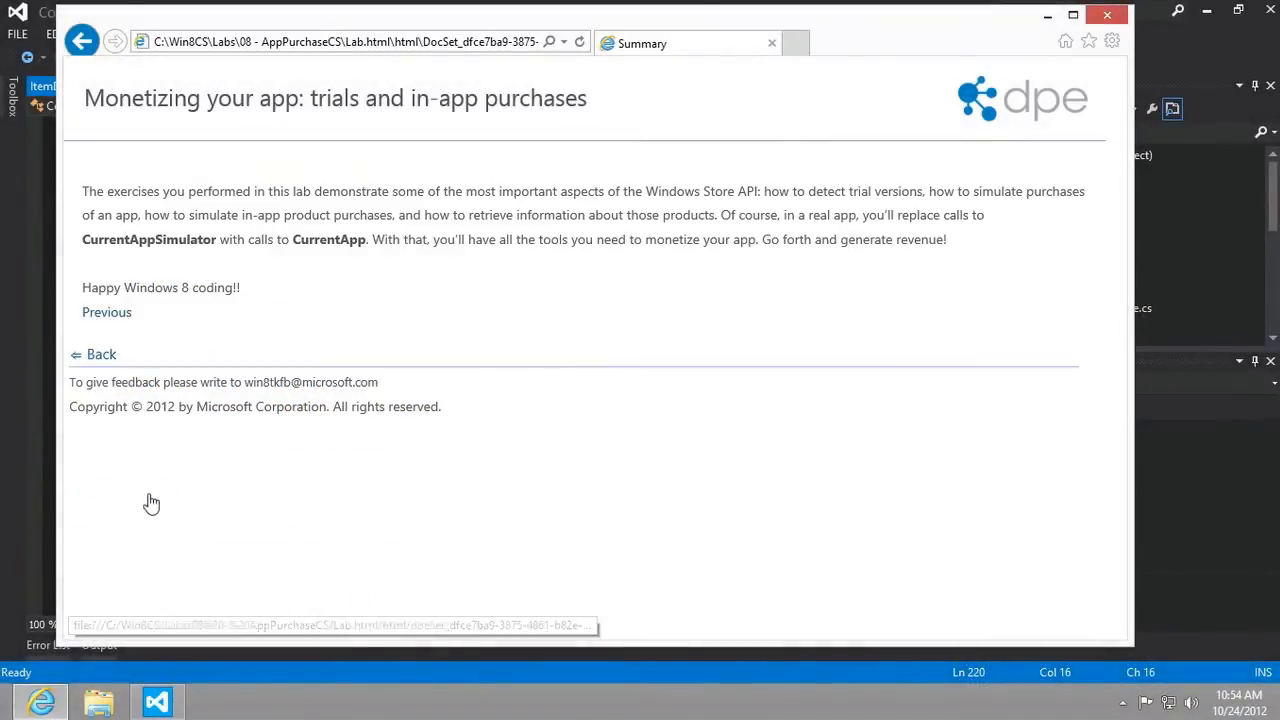